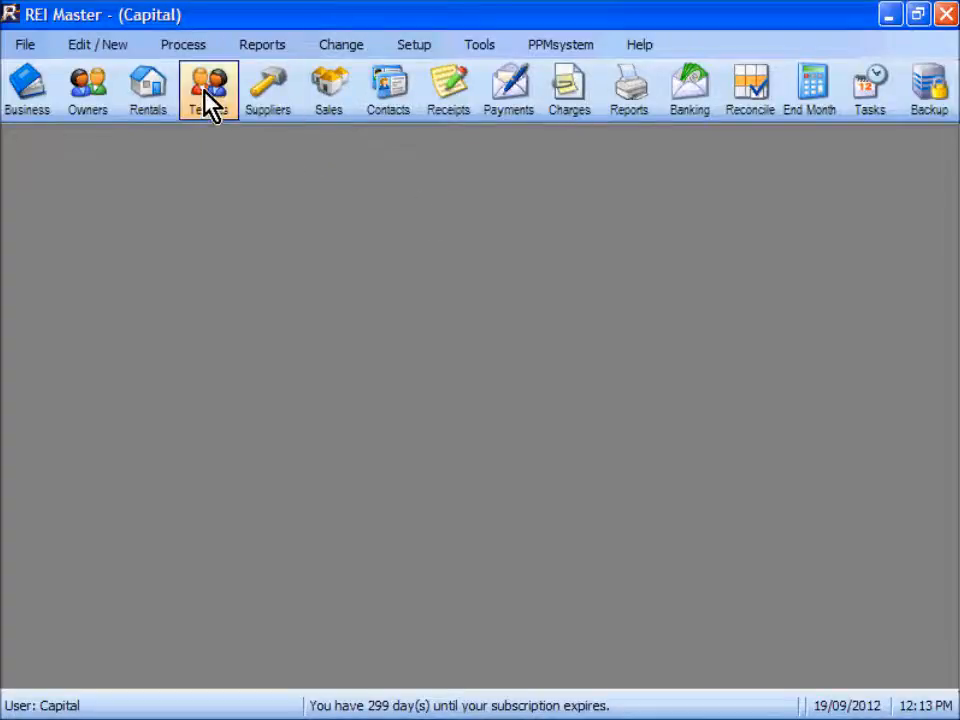
Open the ABBOTT tenant record on its Tasks / Notes and bring up the Add New record types
left_click(208, 90)
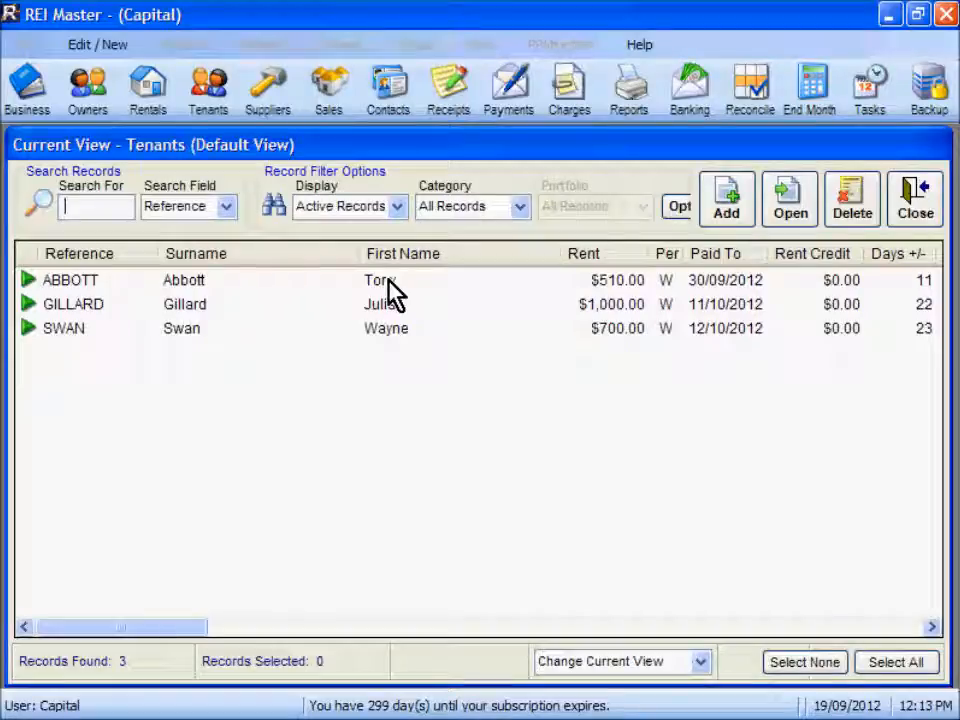
double_click(70, 280)
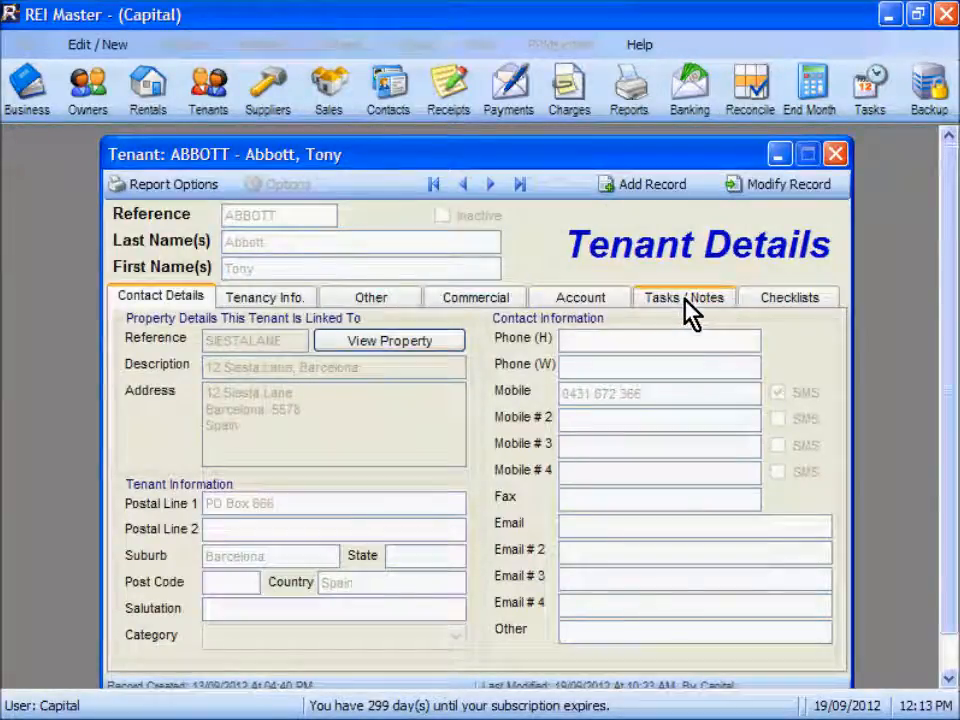
left_click(684, 296)
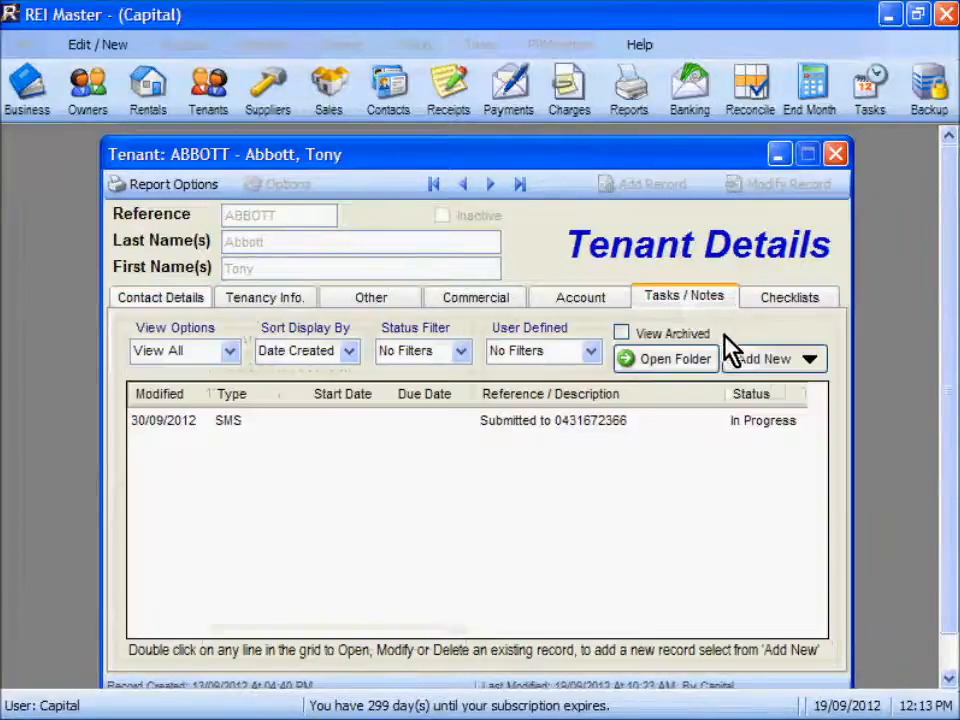
left_click(762, 358)
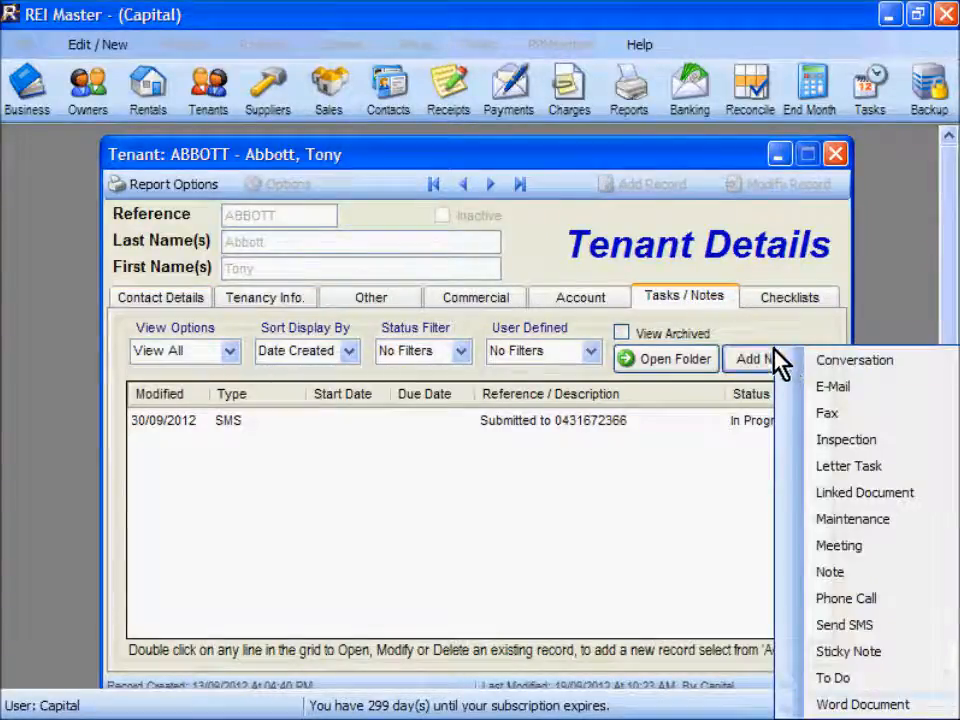
mouse_move(846, 440)
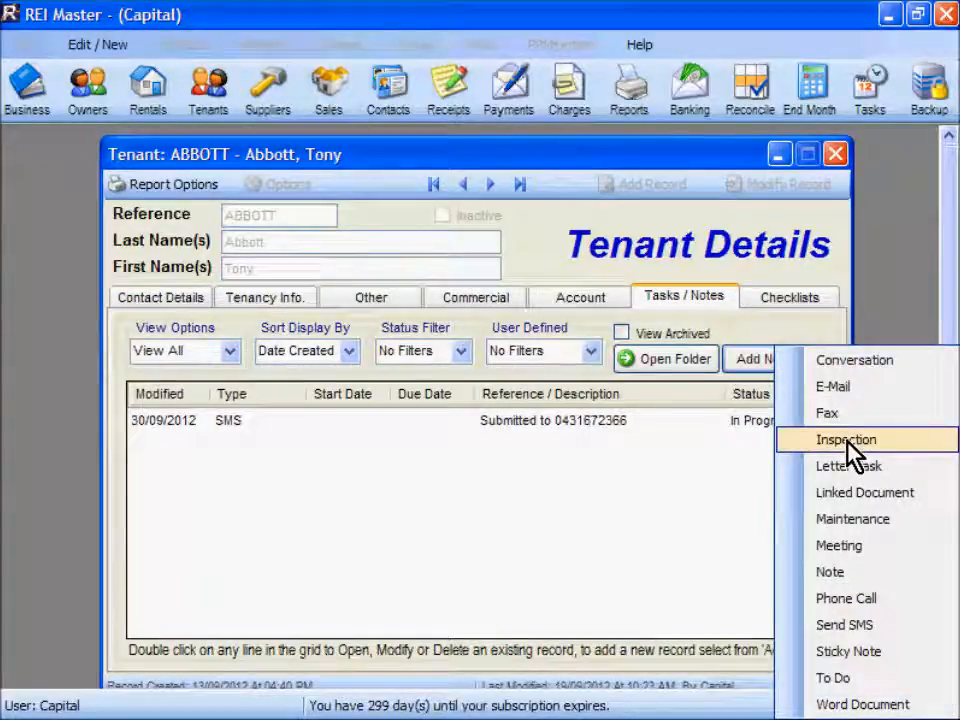
Create an Inspection for ABBOTT due 05/10/2012, updating start and end dates to match
left_click(846, 440)
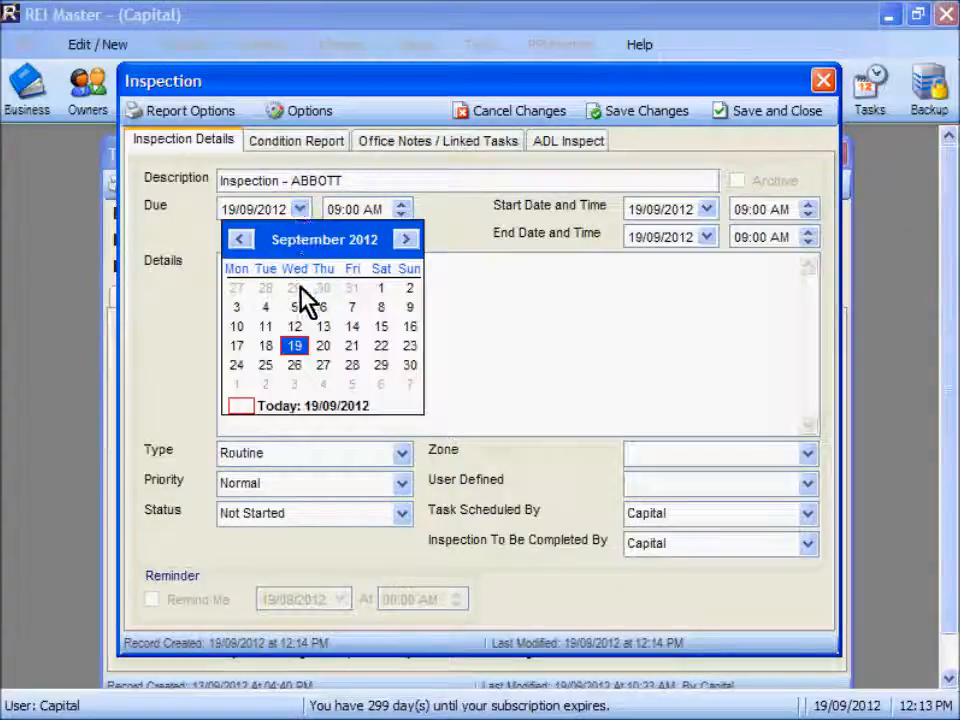
mouse_move(360, 400)
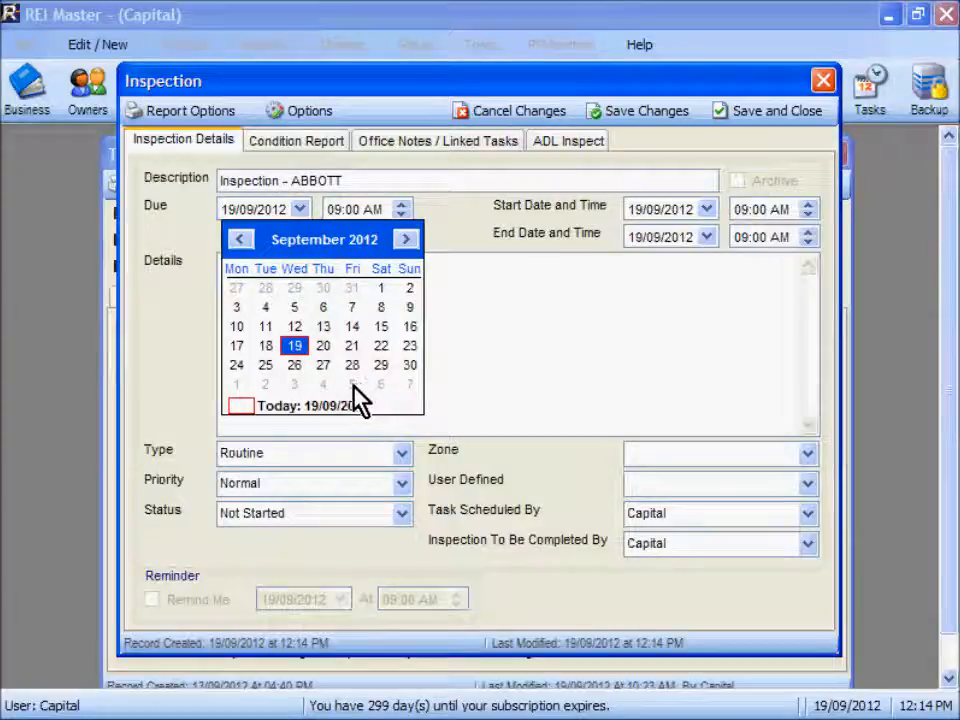
left_click(352, 308)
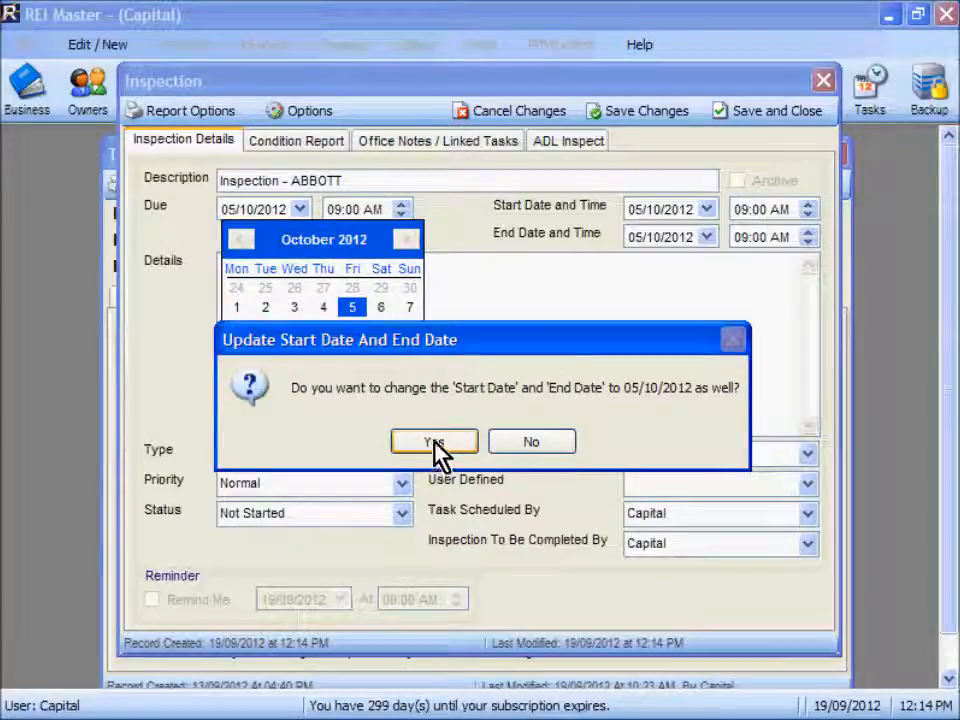
left_click(434, 442)
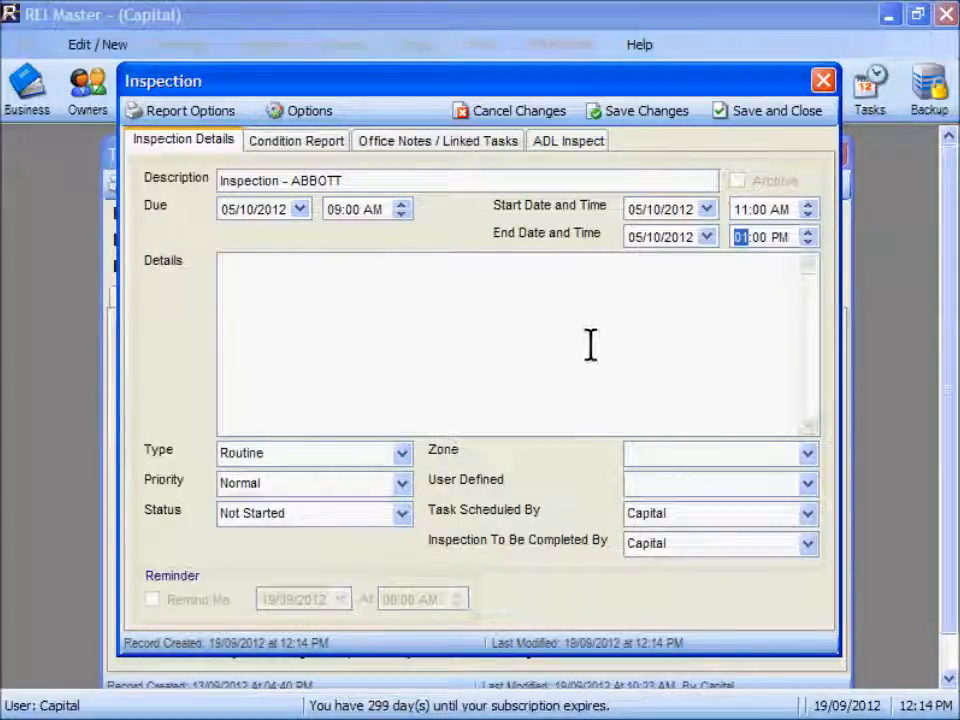
mouse_move(290, 280)
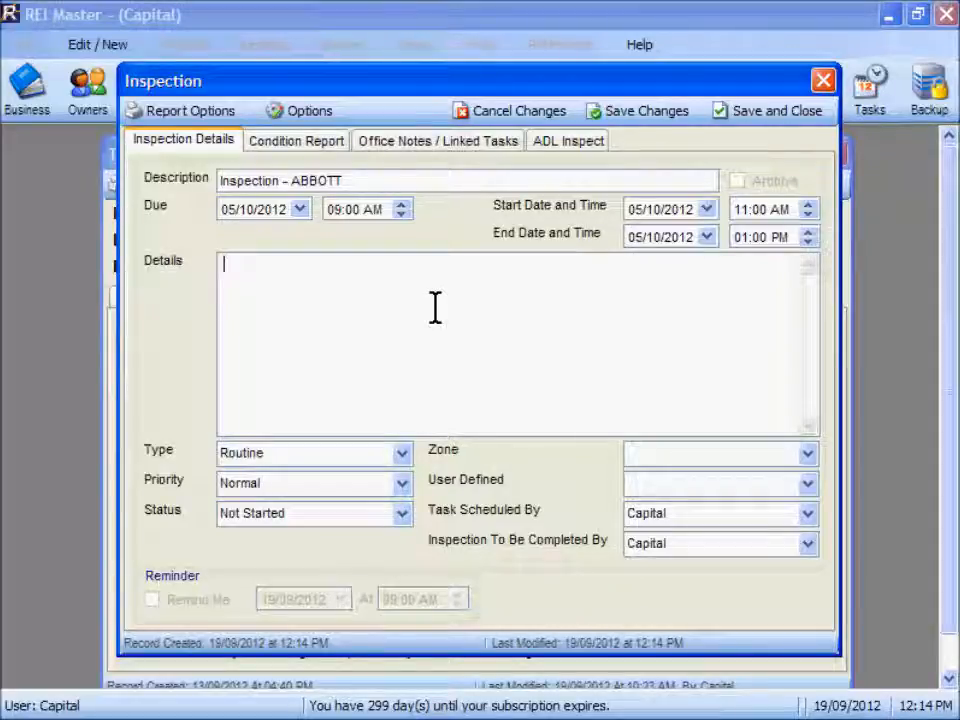
mouse_move(258, 480)
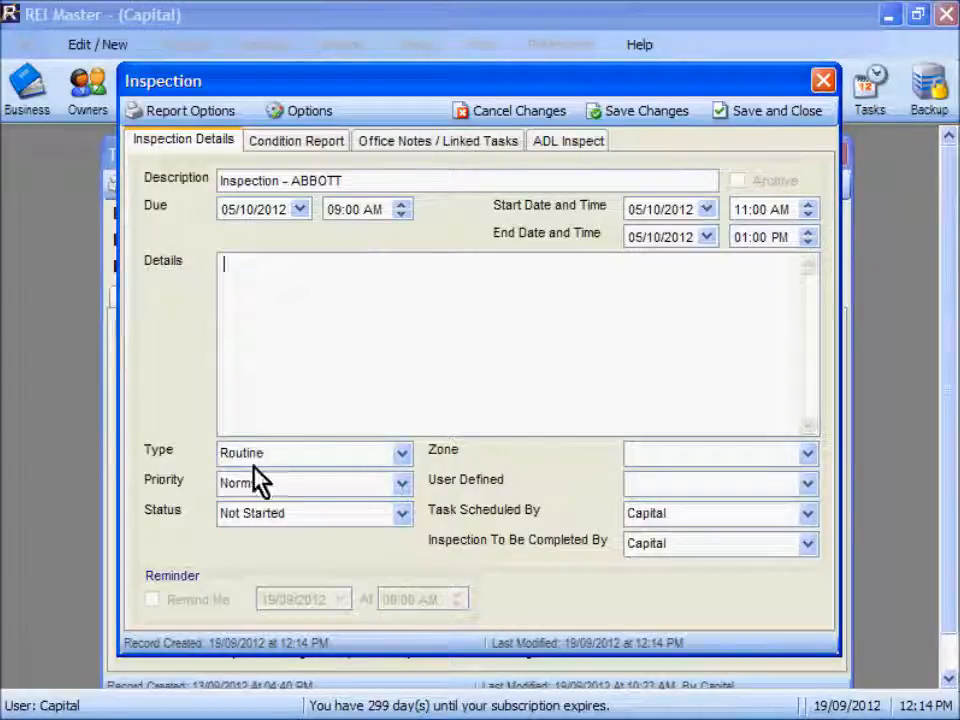
mouse_move(320, 448)
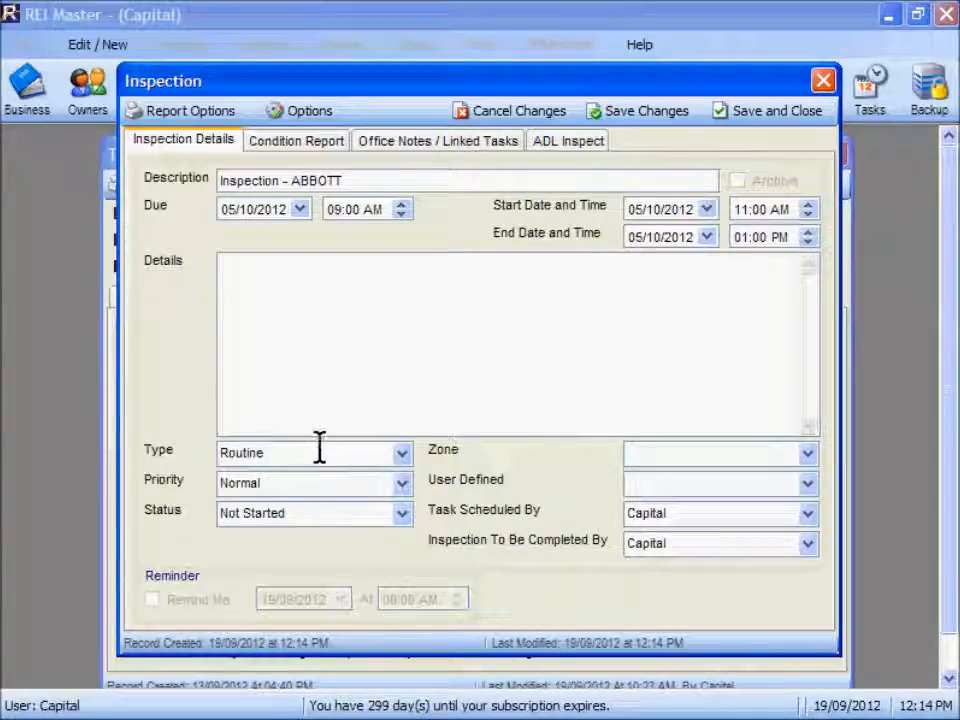
Assign the ABBOTT inspection to Ben as the staff member to complete it
left_click(404, 452)
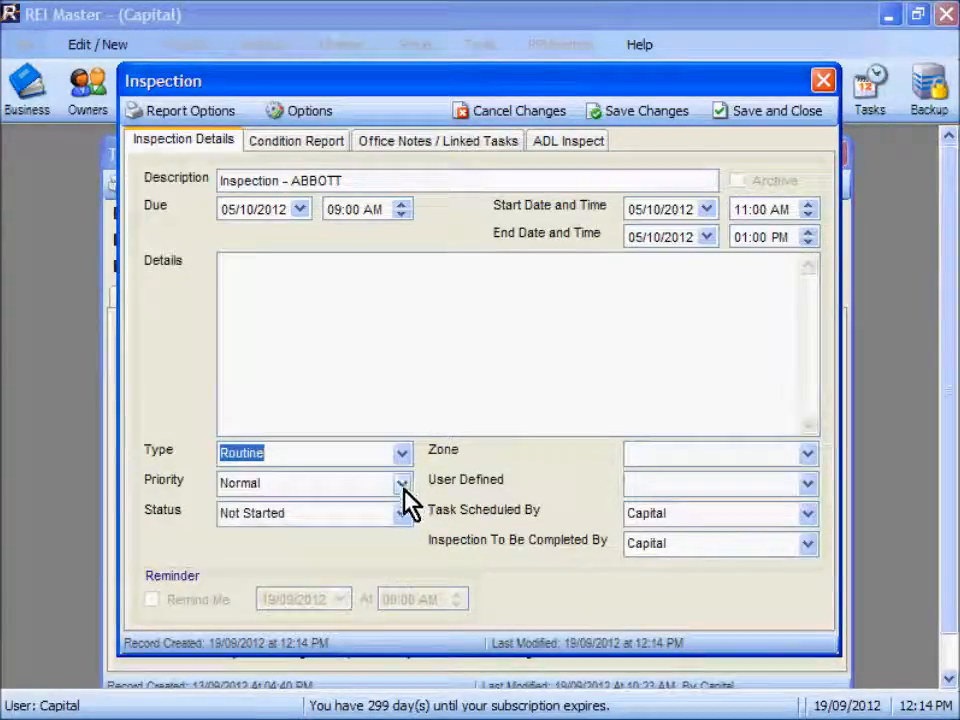
mouse_move(404, 530)
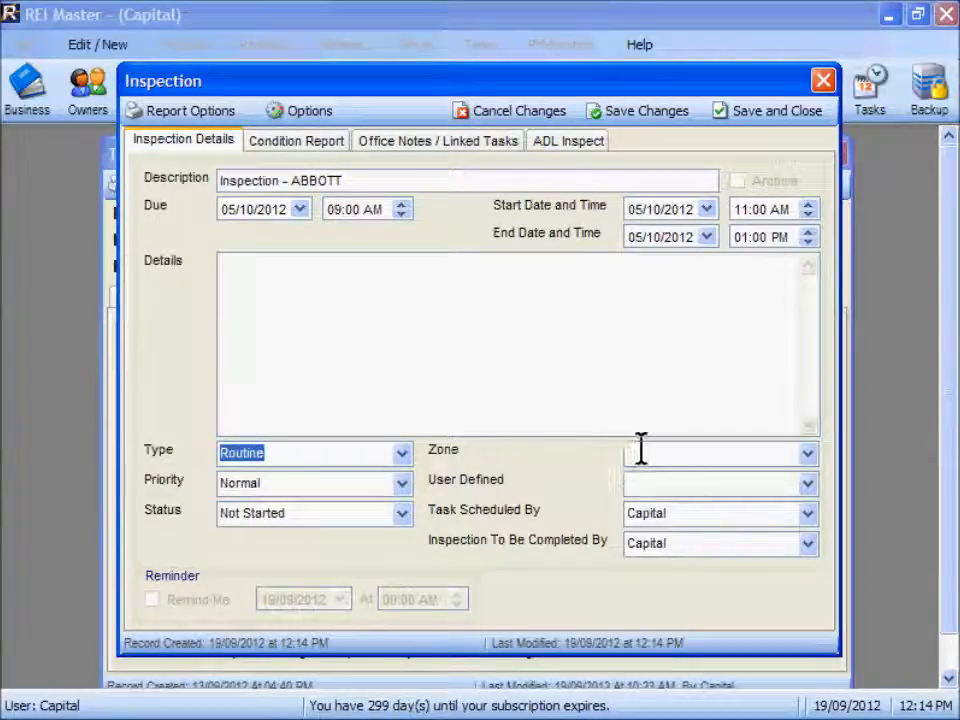
mouse_move(684, 512)
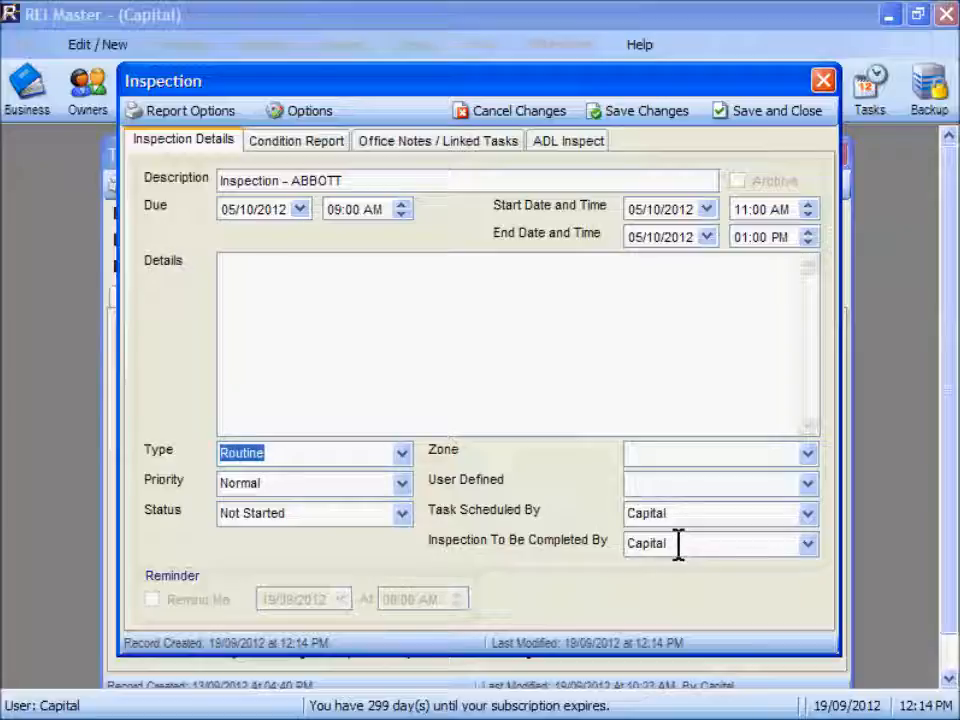
left_click(808, 544)
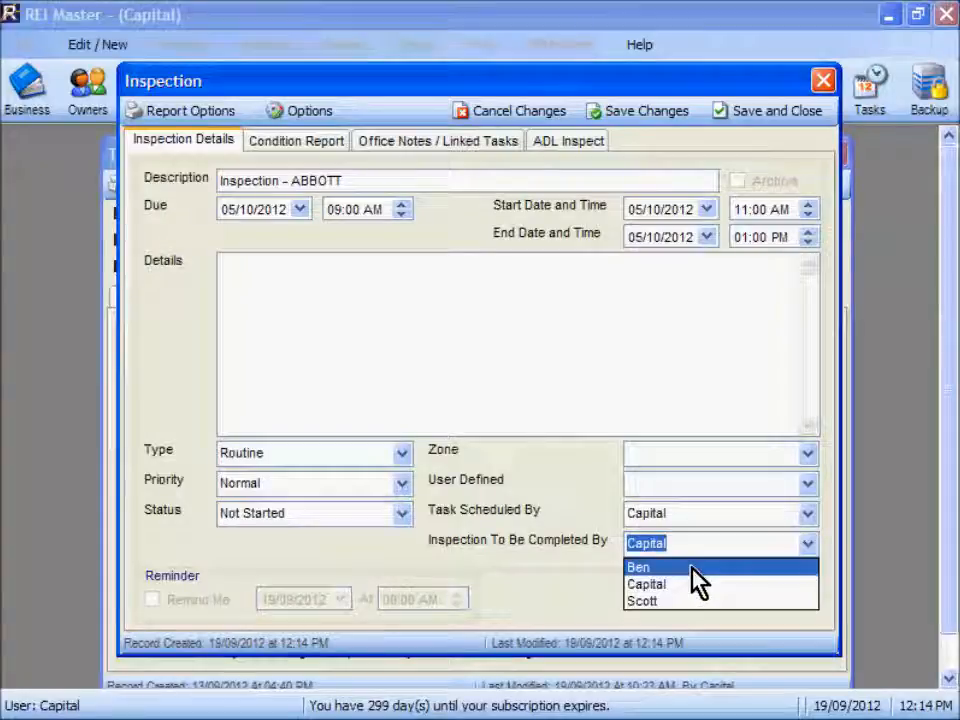
left_click(638, 568)
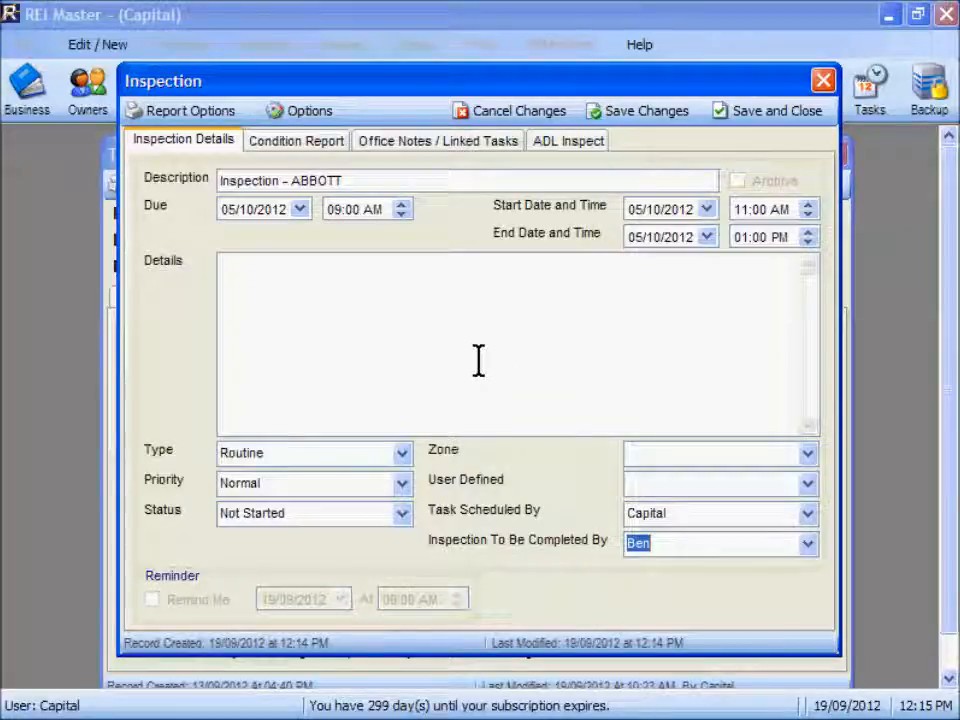
mouse_move(364, 250)
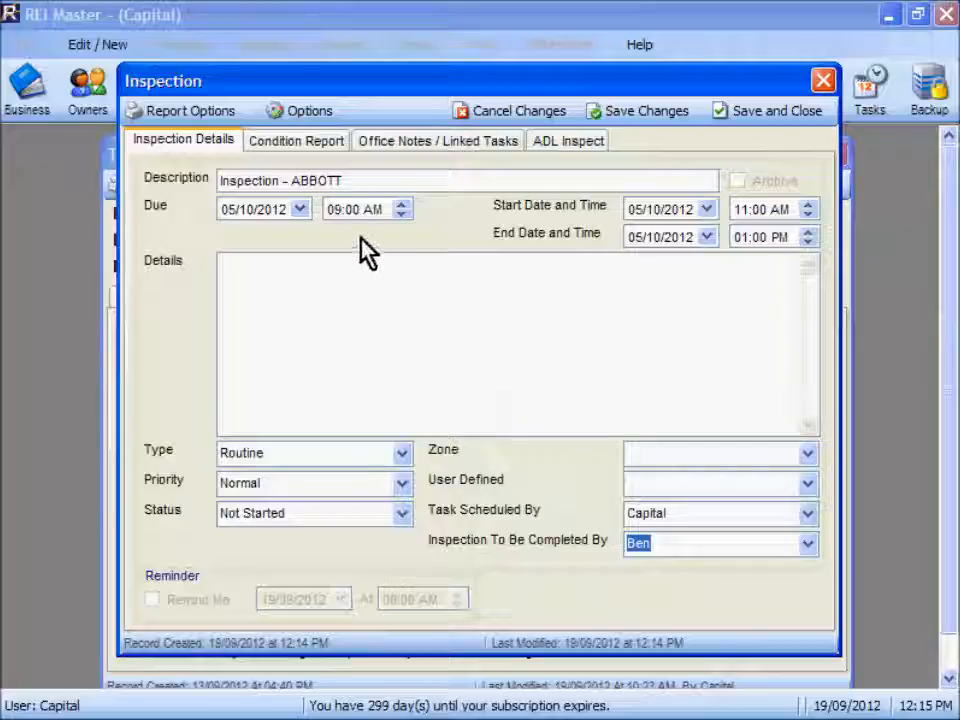
mouse_move(308, 110)
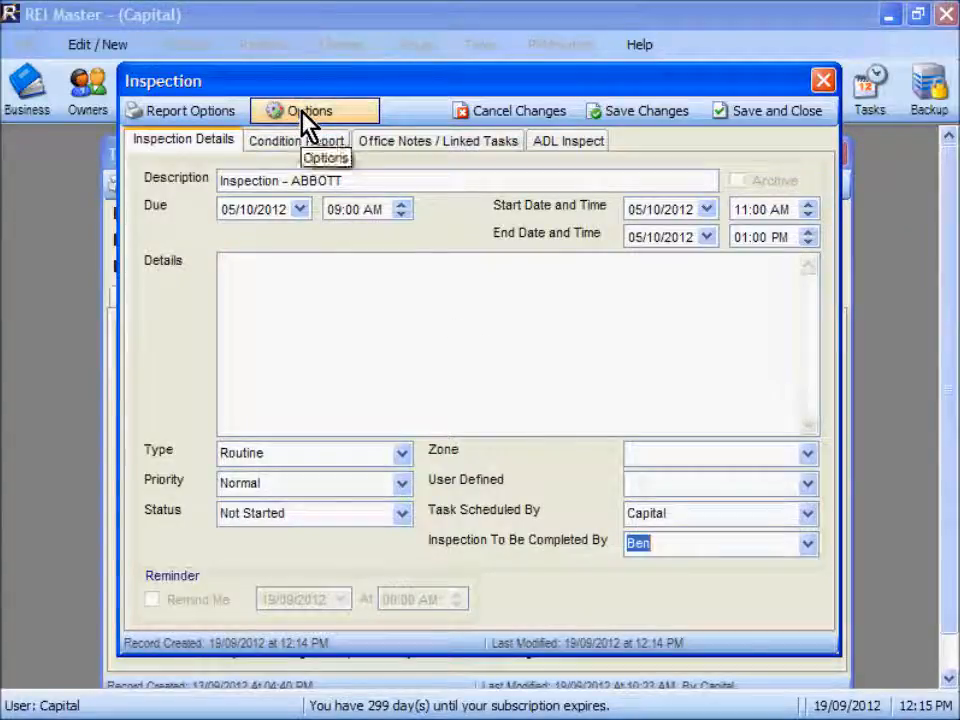
Make the inspection recur every 3 months with a reminder two weeks ahead
left_click(314, 110)
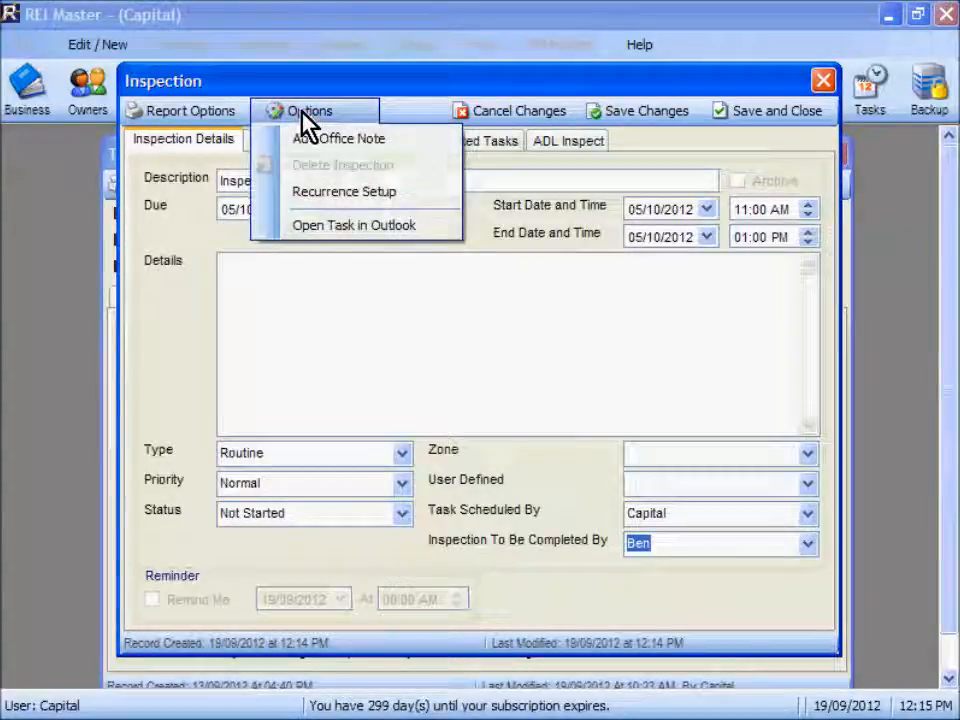
left_click(344, 192)
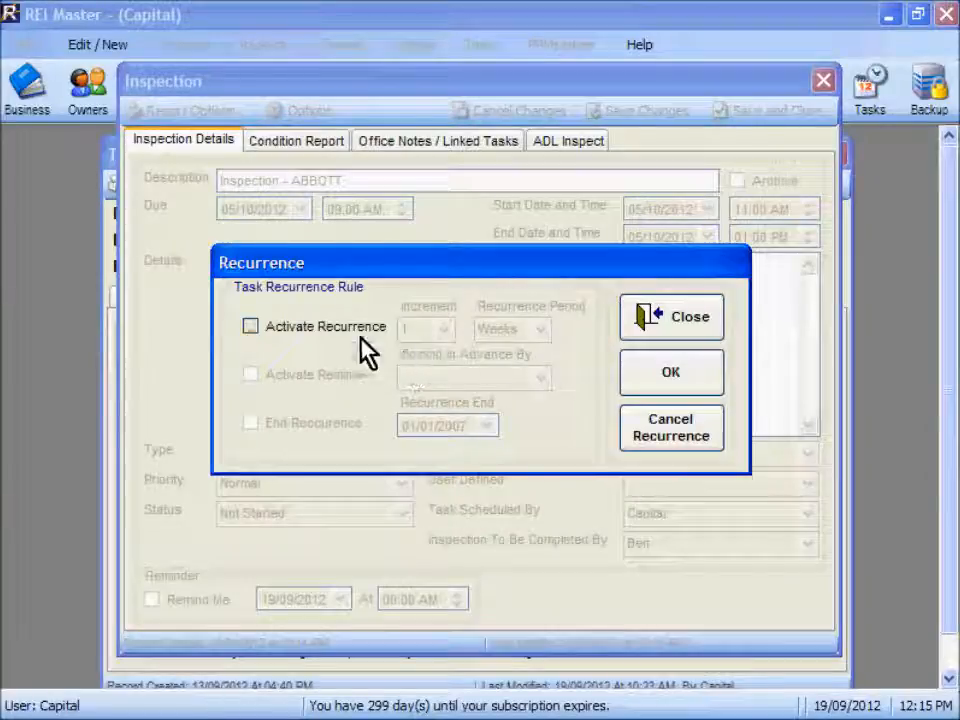
left_click(448, 328)
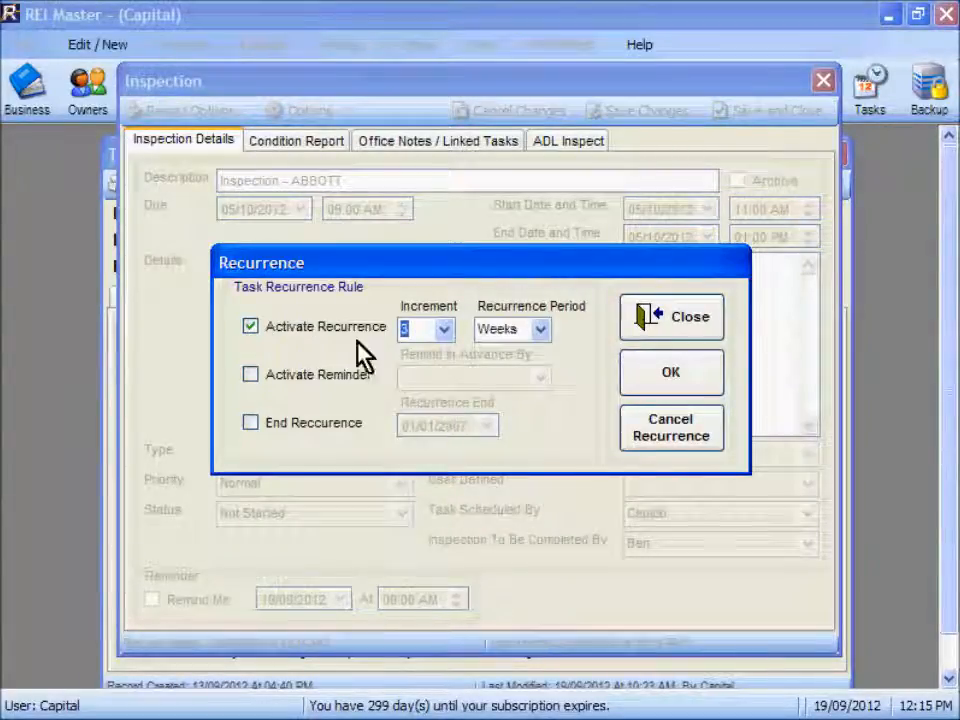
left_click(512, 328)
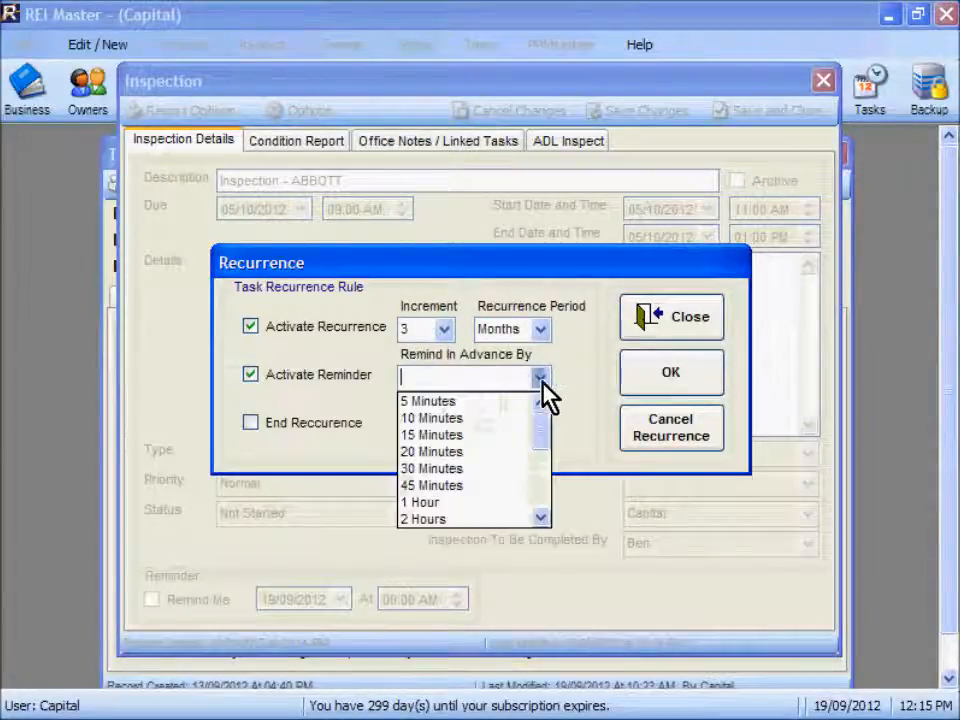
scroll("down", 3)
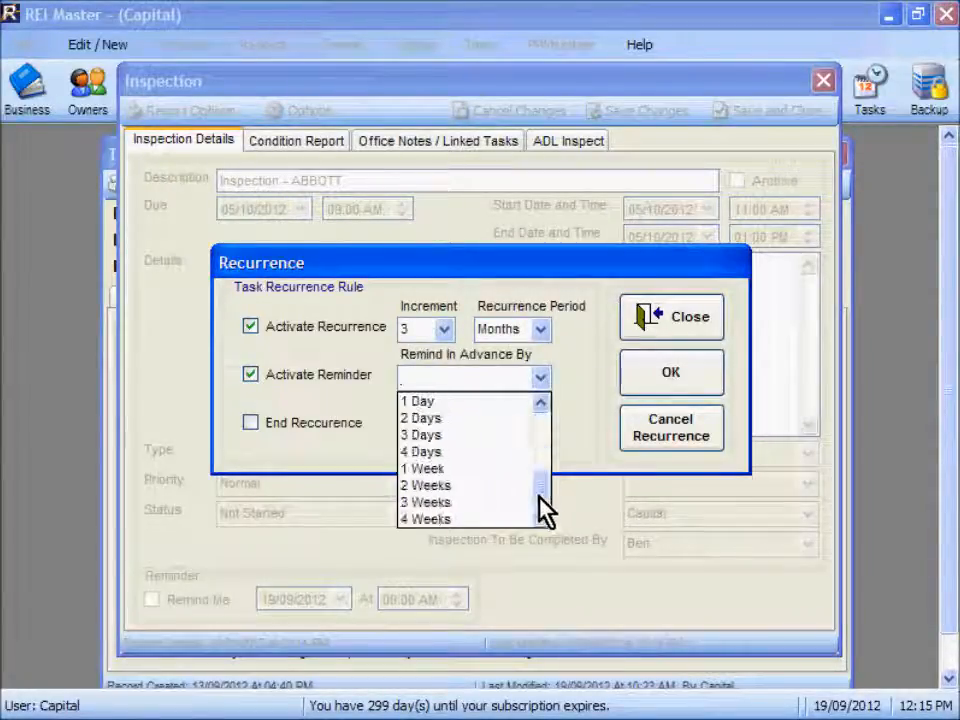
left_click(424, 486)
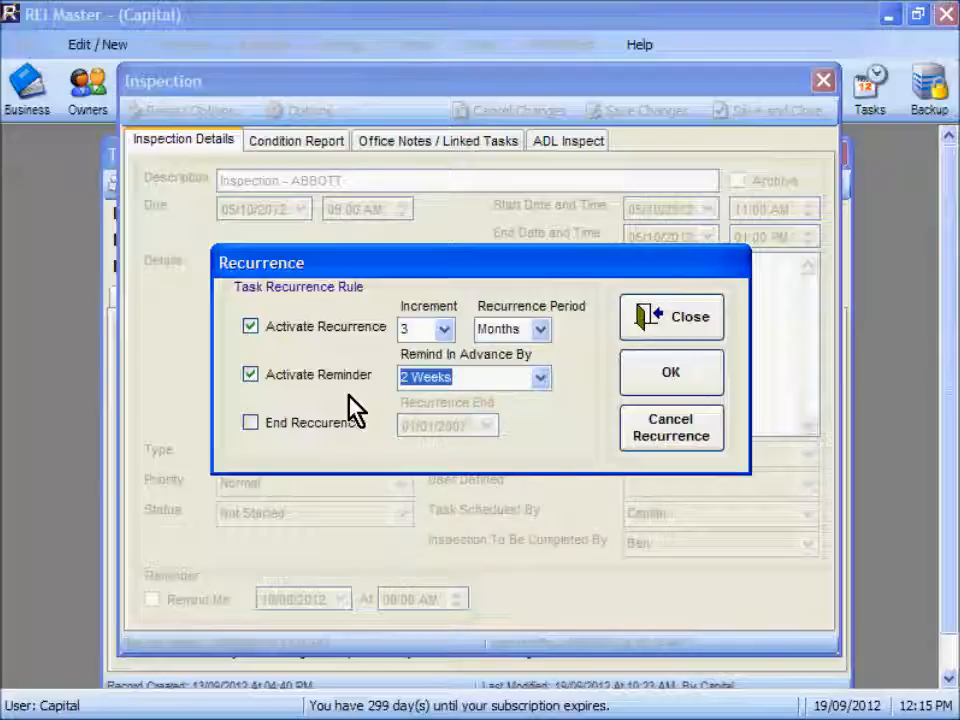
left_click(670, 316)
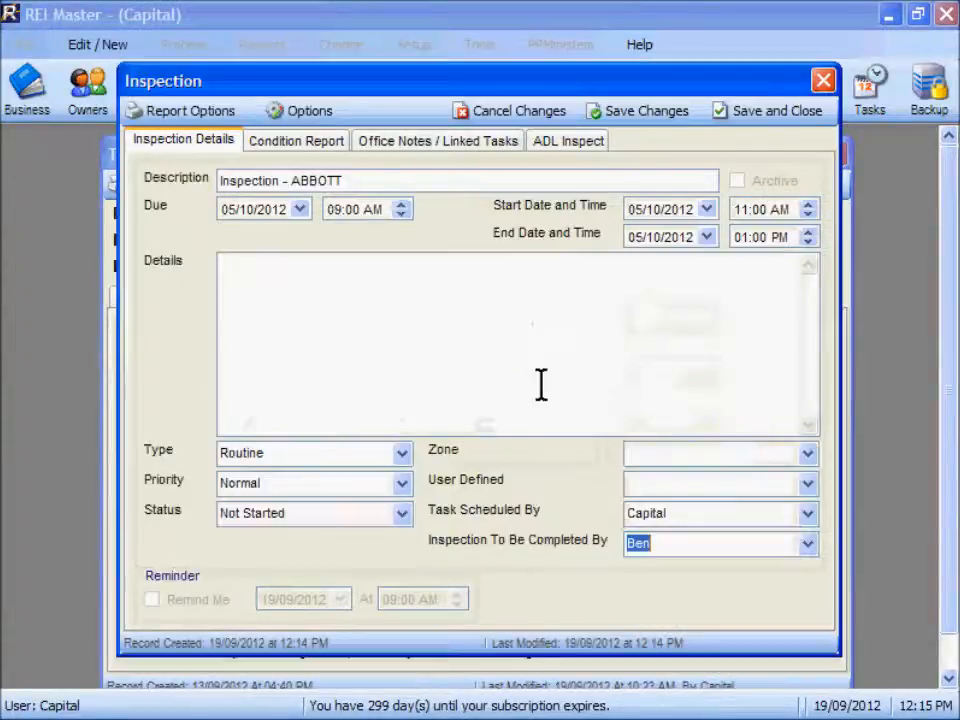
mouse_move(776, 110)
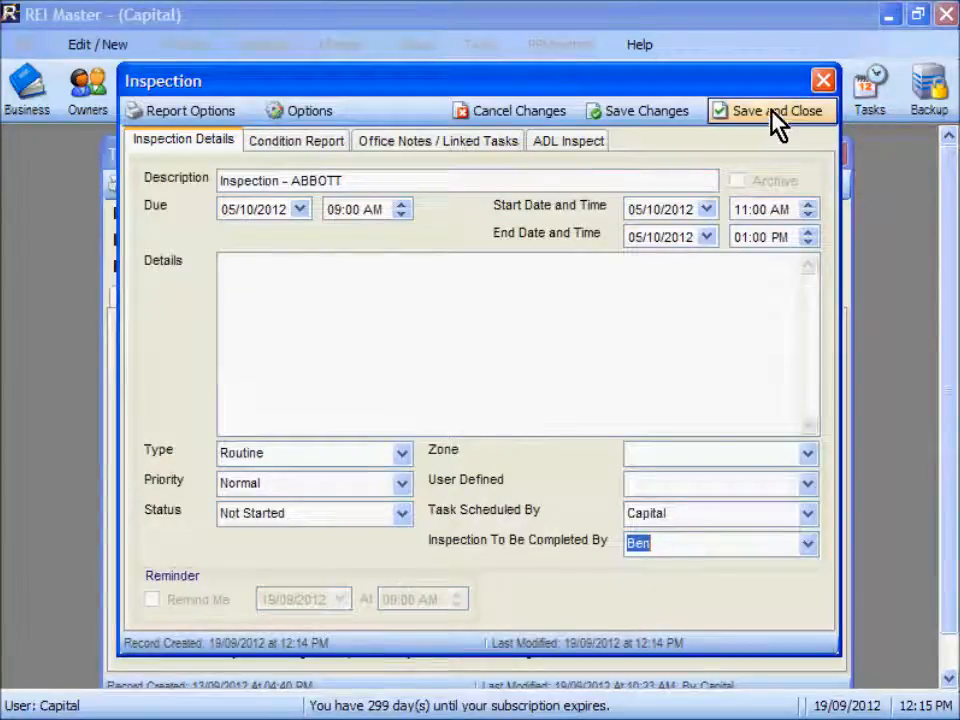
Save the ABBOTT inspection and select its Not Started entry in the tasks list
left_click(770, 112)
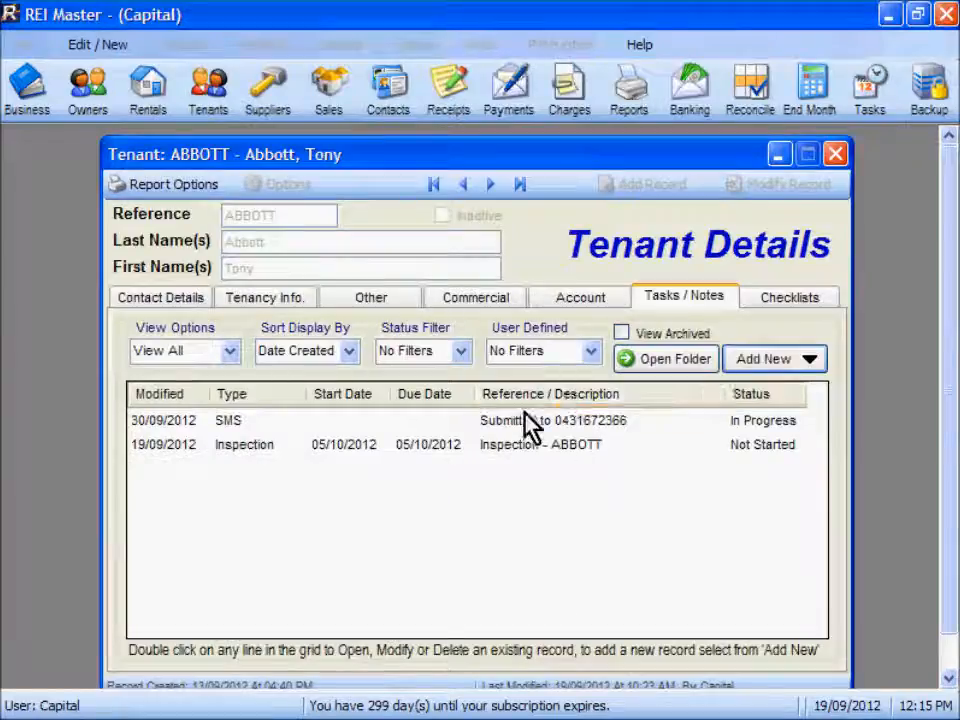
left_click(400, 444)
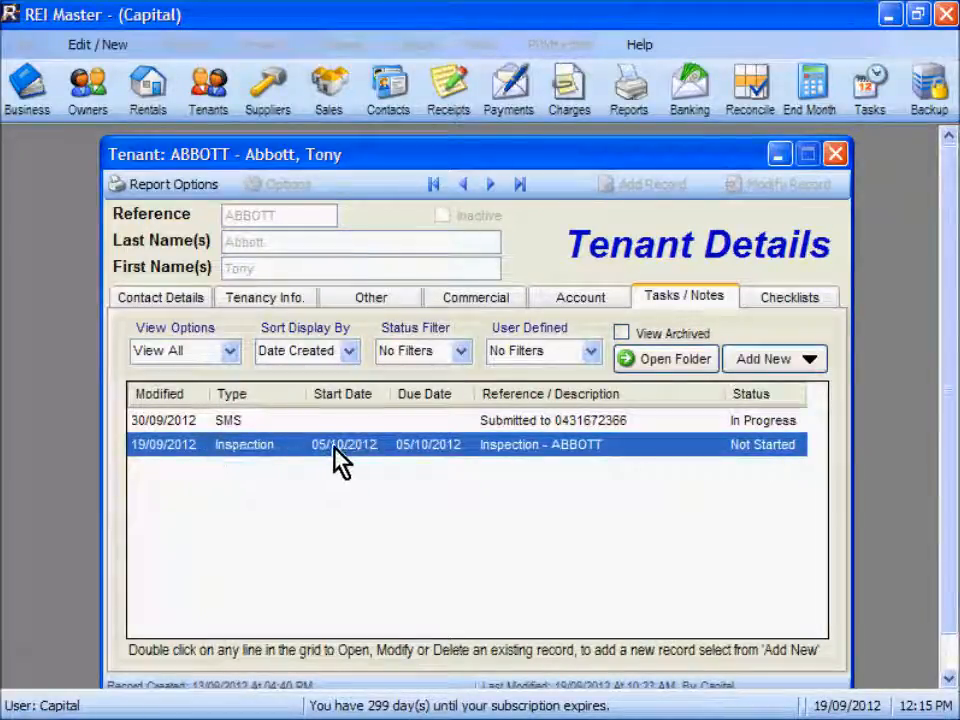
mouse_move(430, 464)
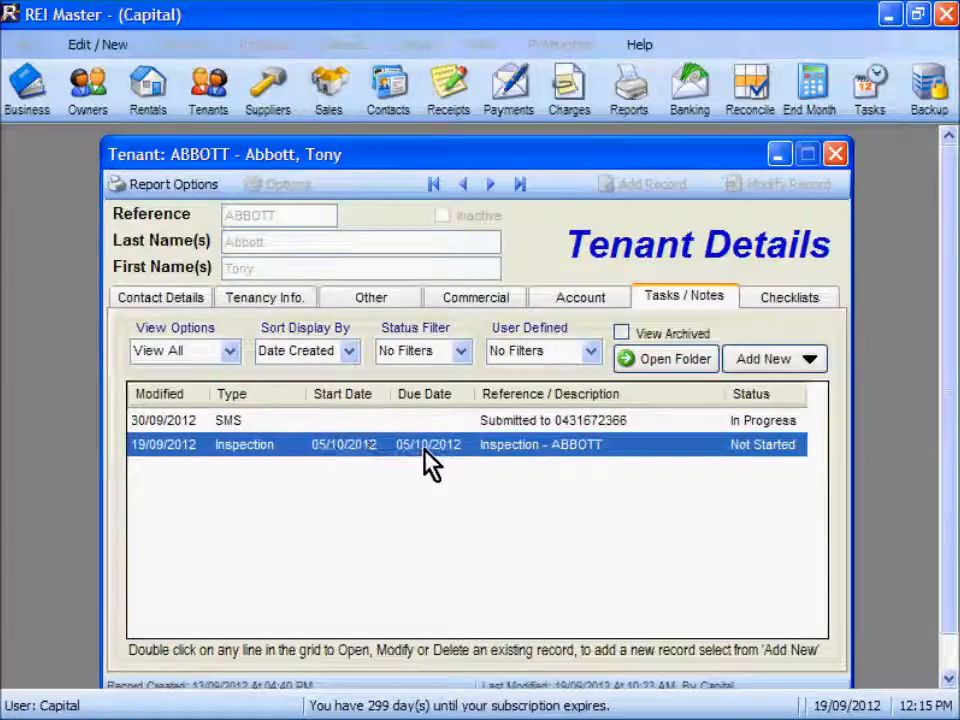
mouse_move(610, 456)
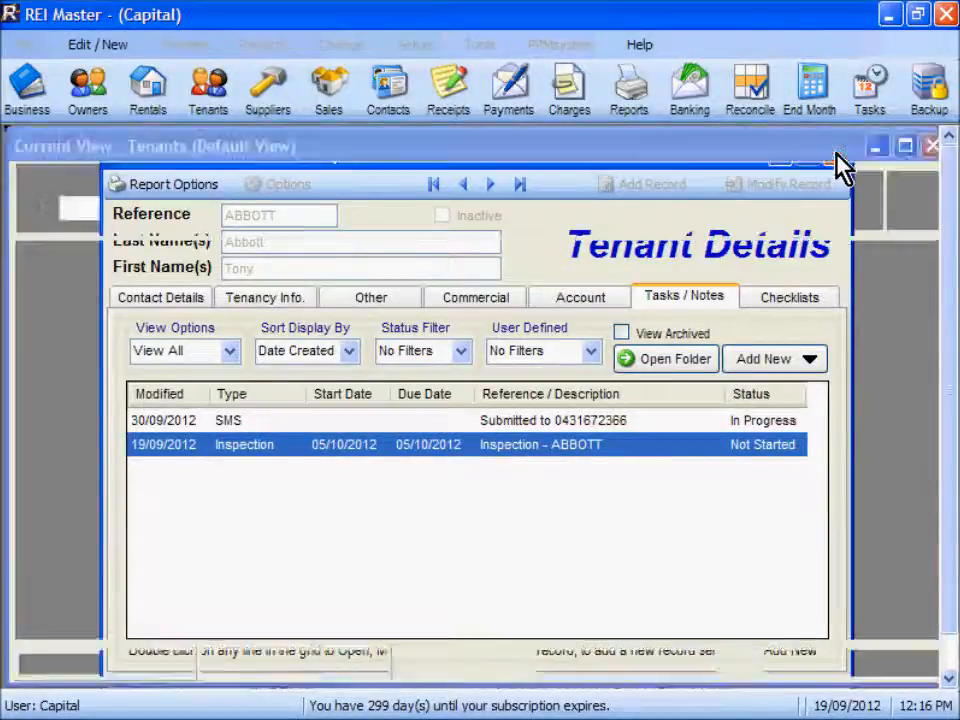
Close the tenant windows and reach the Reminders settings in User Options
left_click(932, 146)
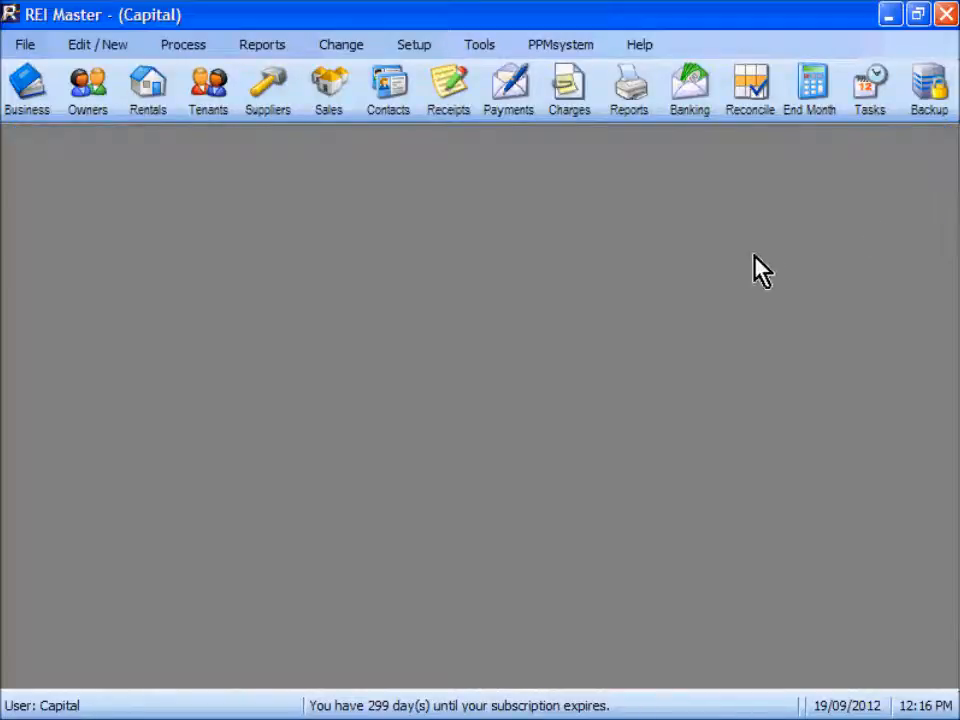
left_click(412, 44)
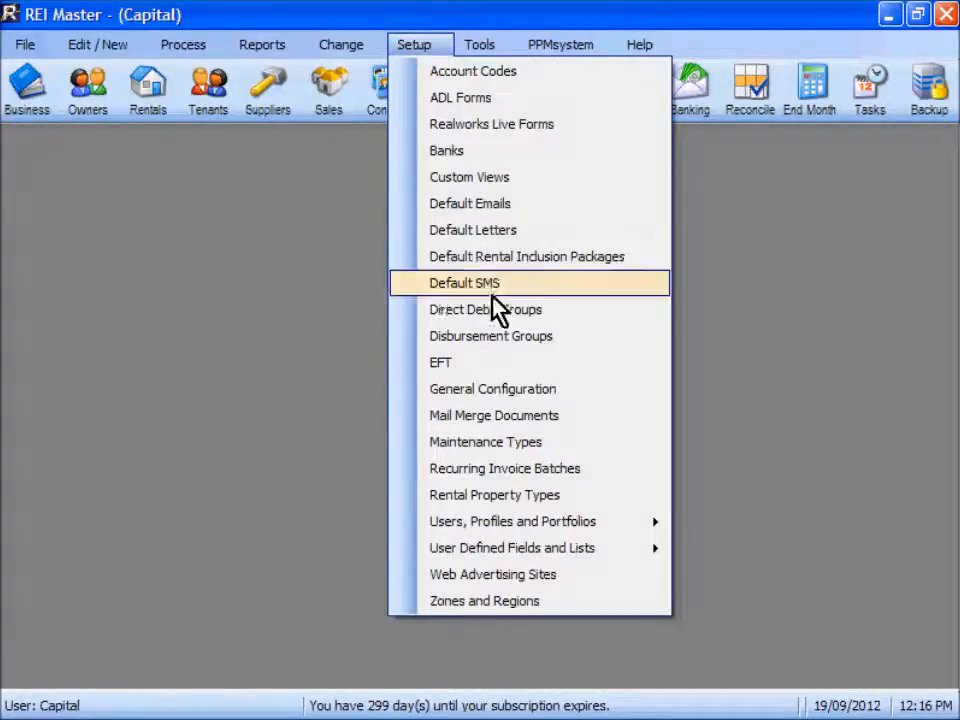
mouse_move(512, 520)
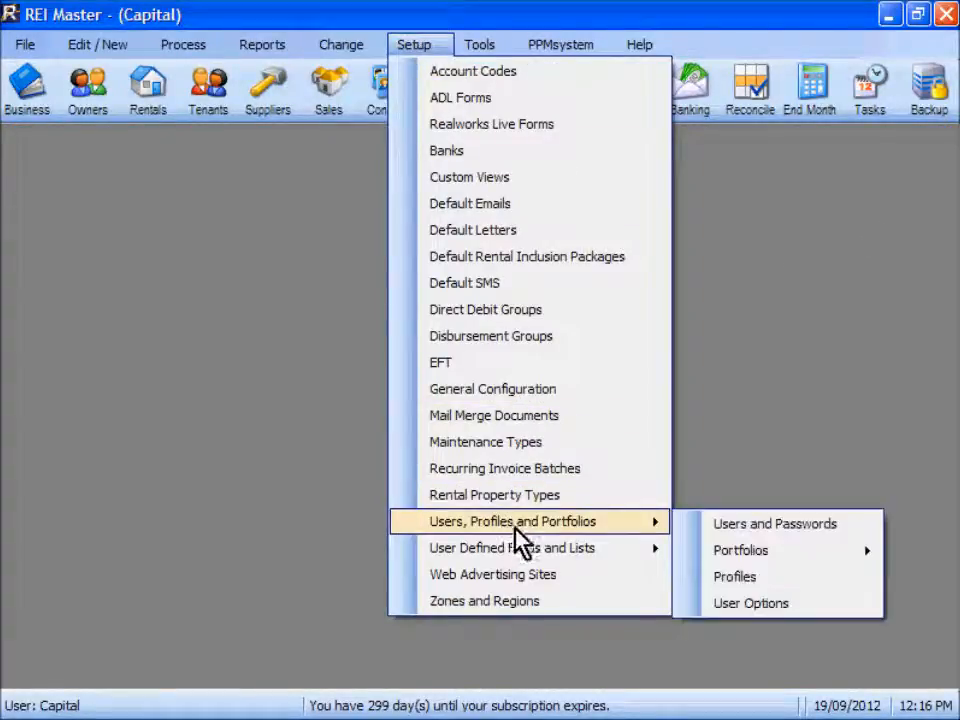
mouse_move(740, 550)
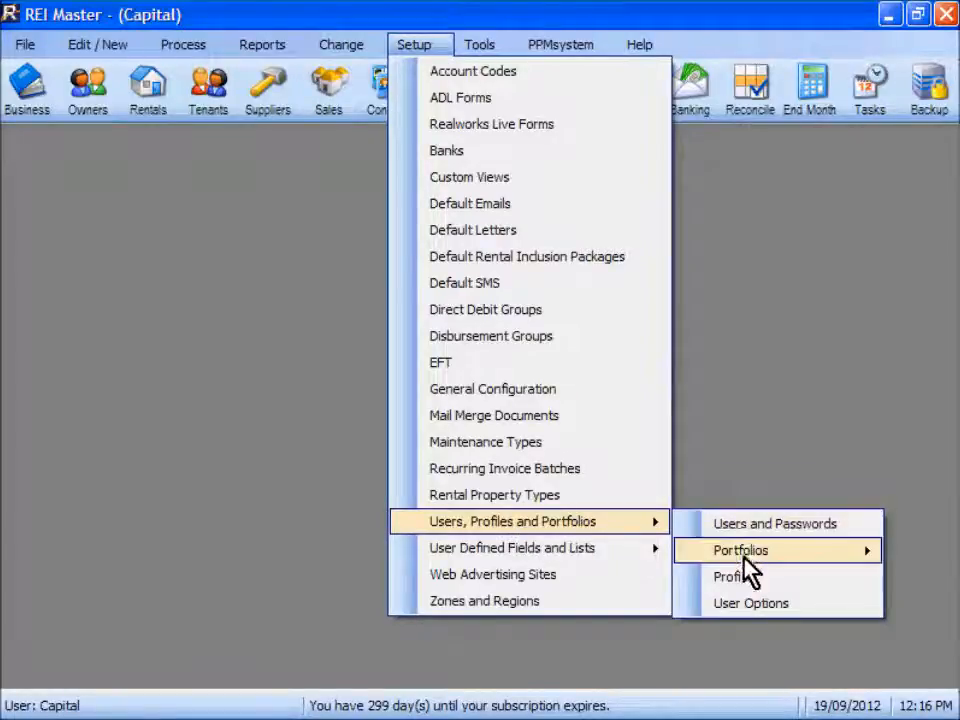
left_click(750, 604)
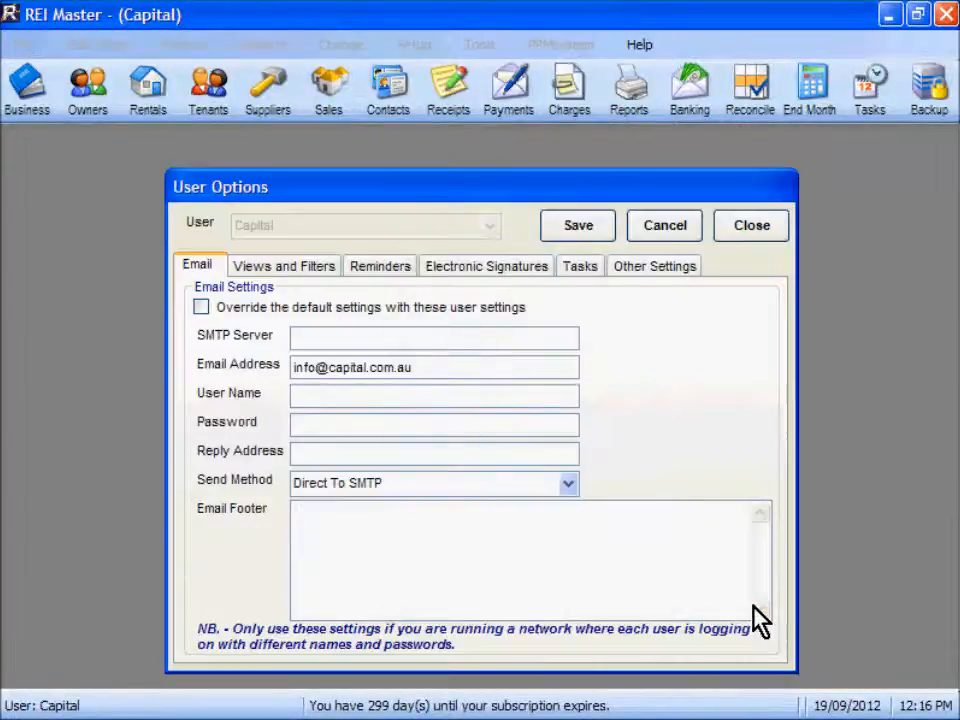
left_click(380, 264)
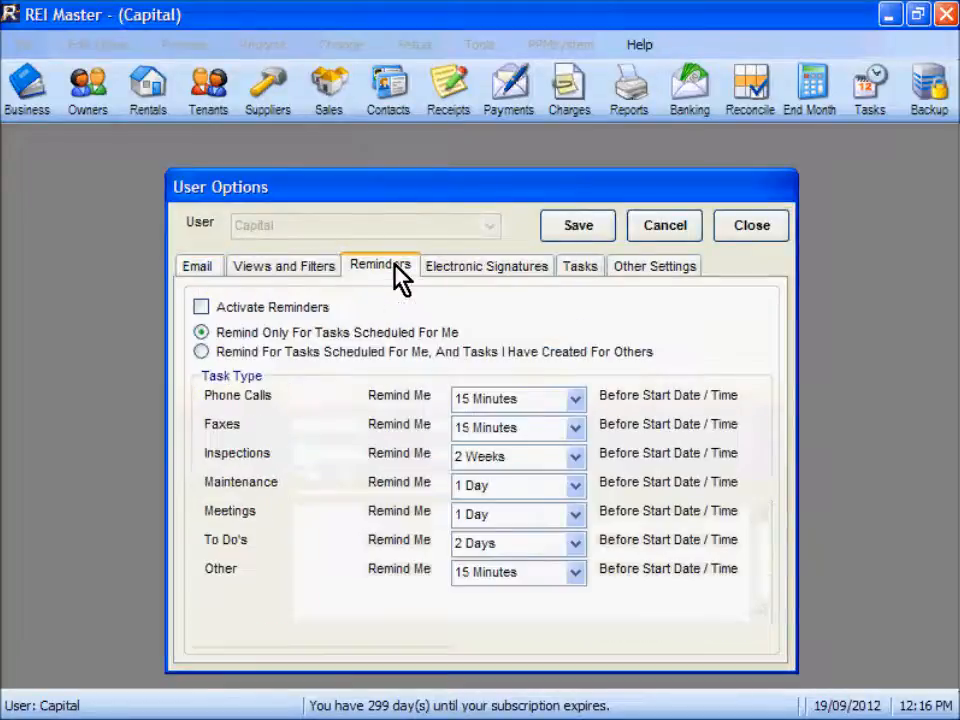
Activate reminders for tasks scheduled for me and tasks I created for others, and save
left_click(200, 308)
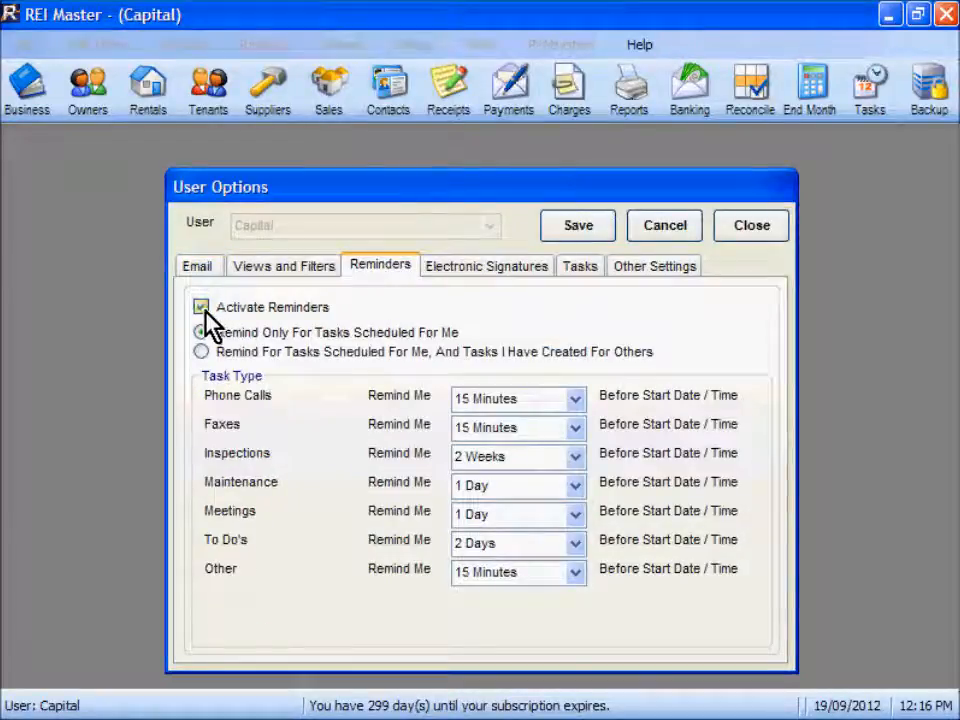
left_click(200, 332)
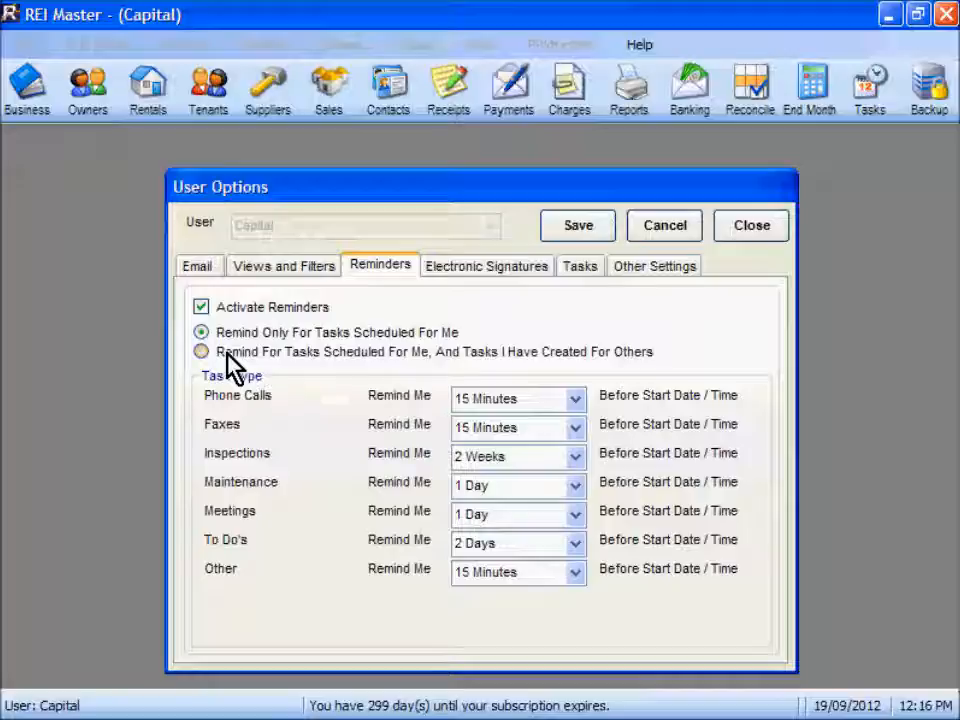
left_click(200, 352)
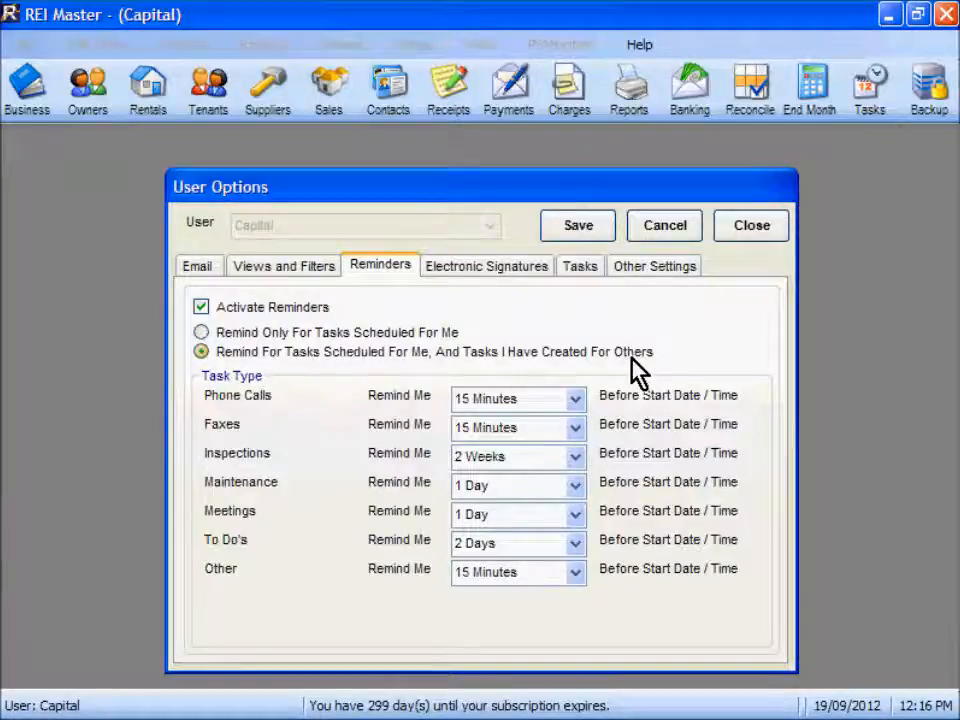
mouse_move(596, 430)
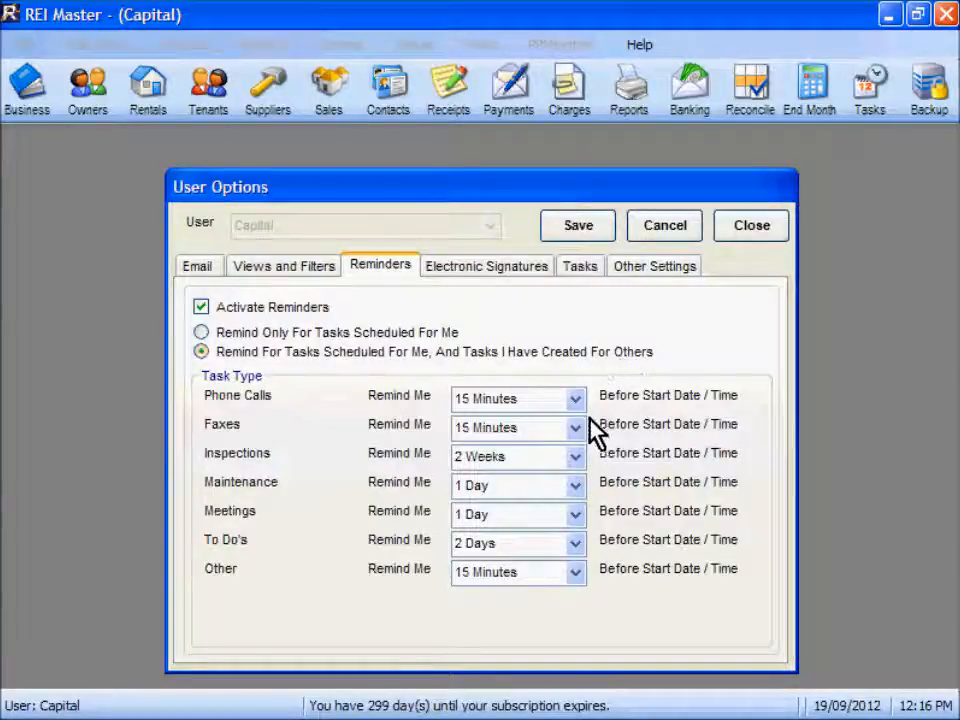
mouse_move(600, 576)
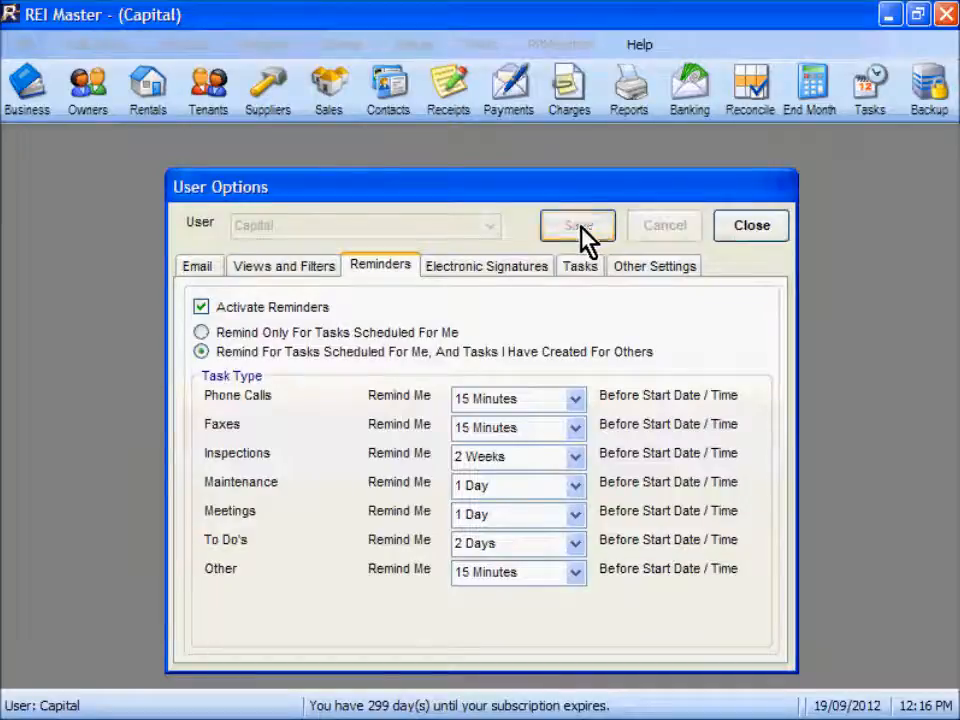
left_click(576, 224)
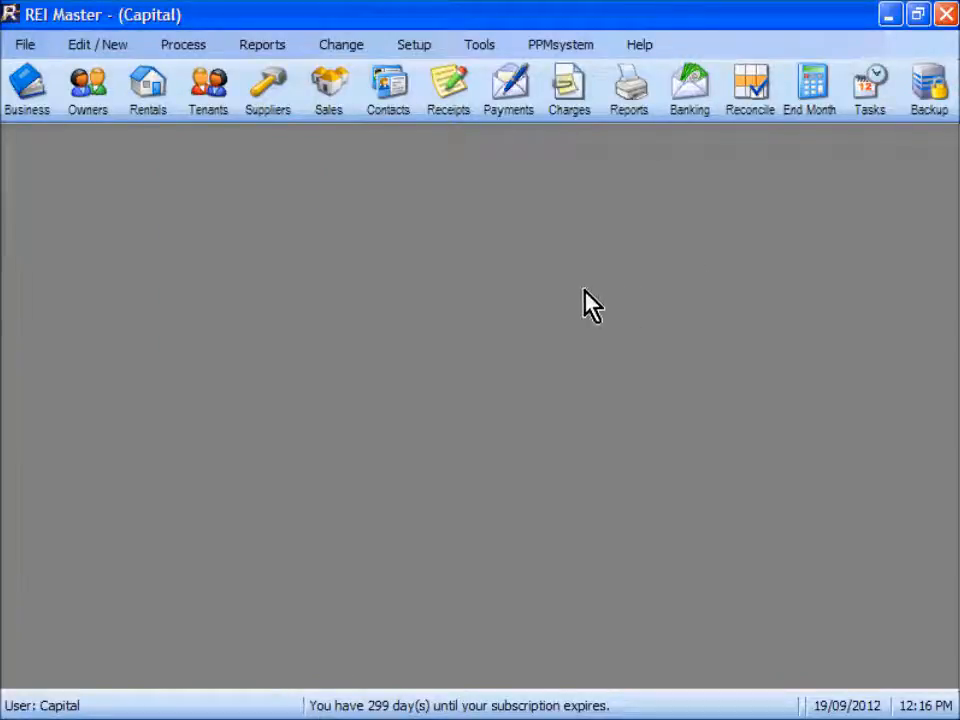
mouse_move(208, 88)
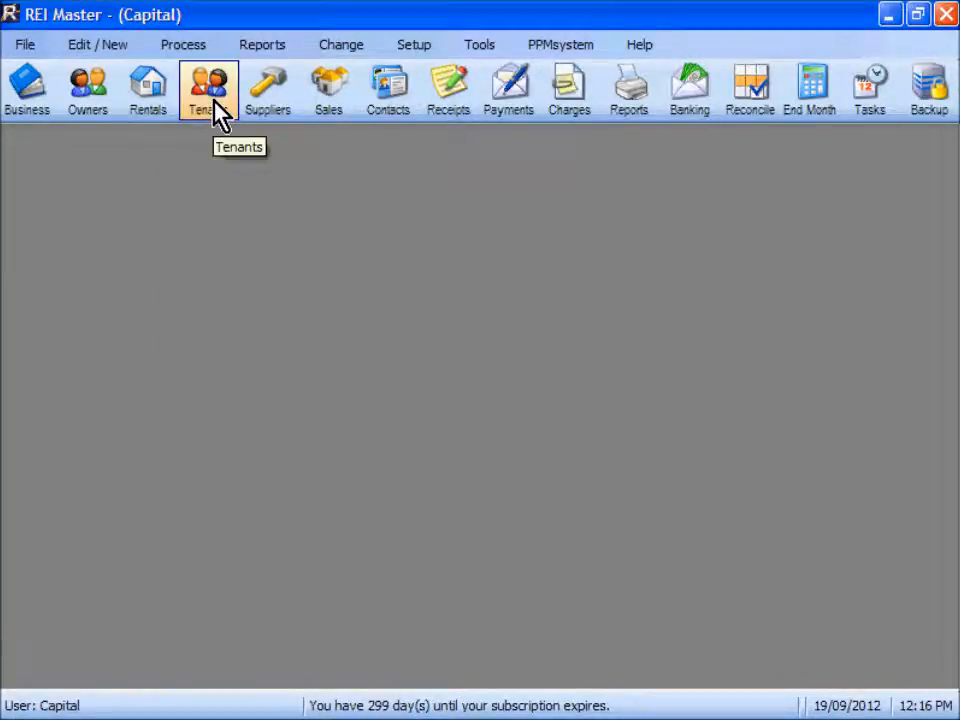
Set a reminder on the ABBOTT inspection for 21/09/2012, save, and close the tenant record
left_click(208, 88)
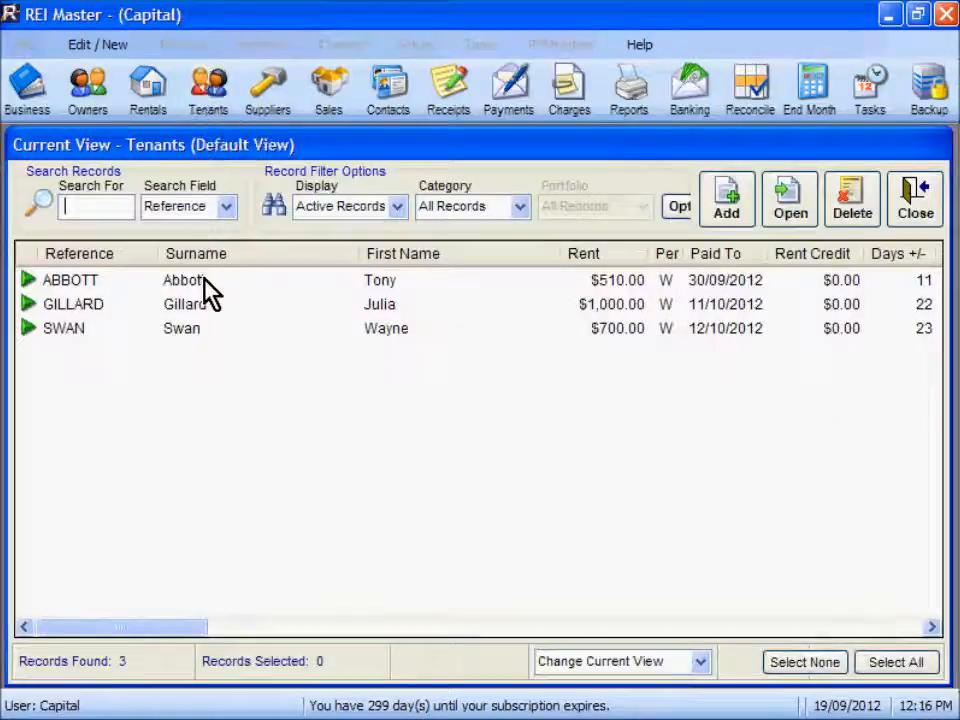
double_click(70, 280)
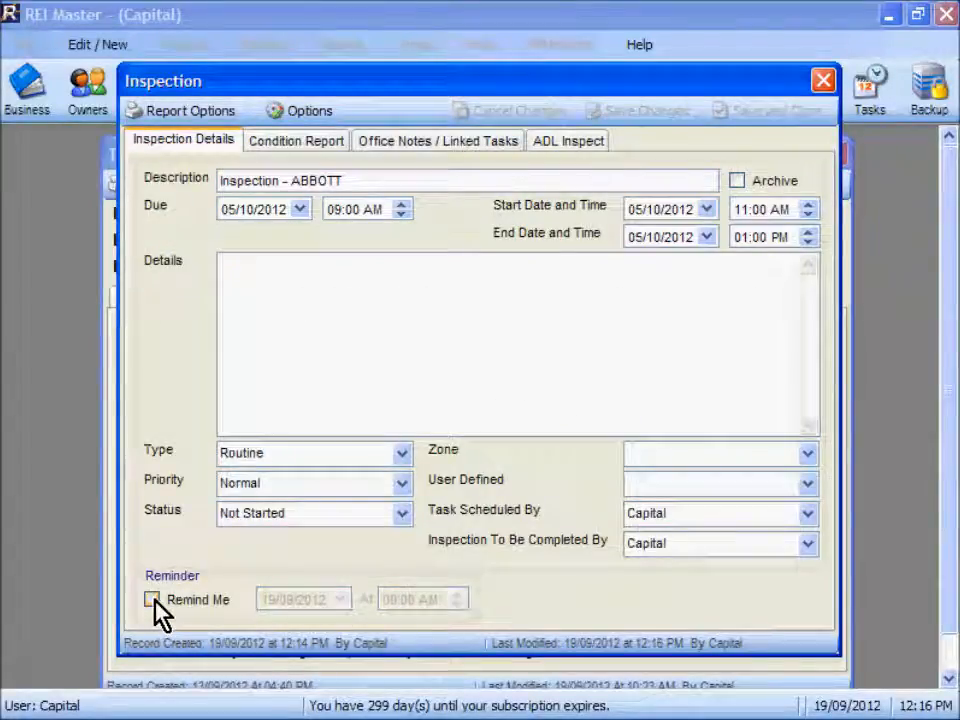
left_click(152, 600)
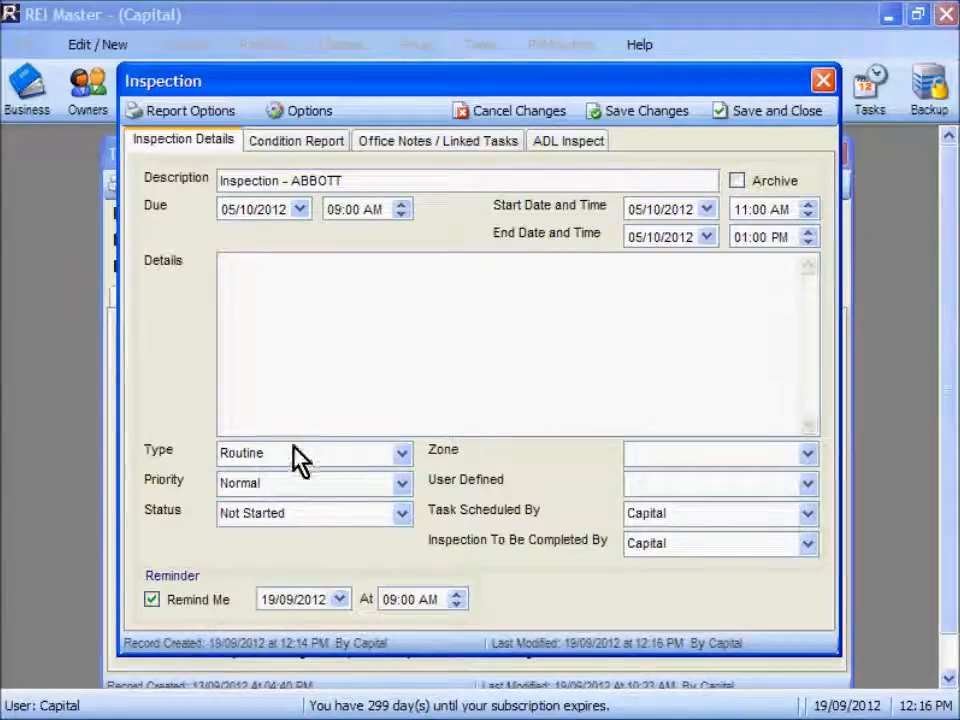
mouse_move(256, 224)
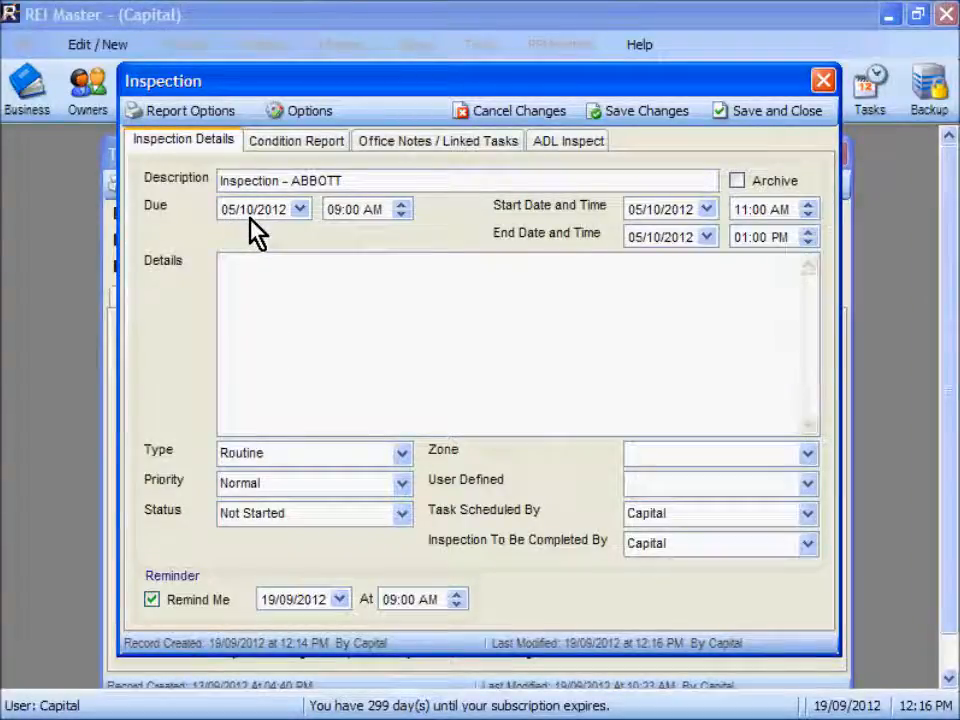
left_click(340, 598)
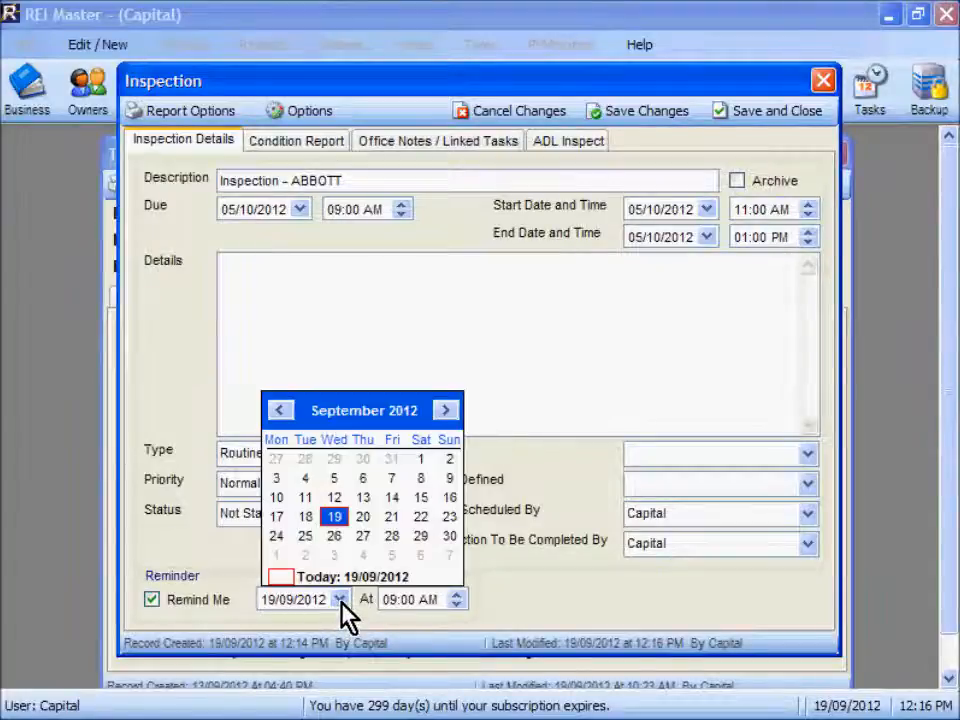
mouse_move(398, 528)
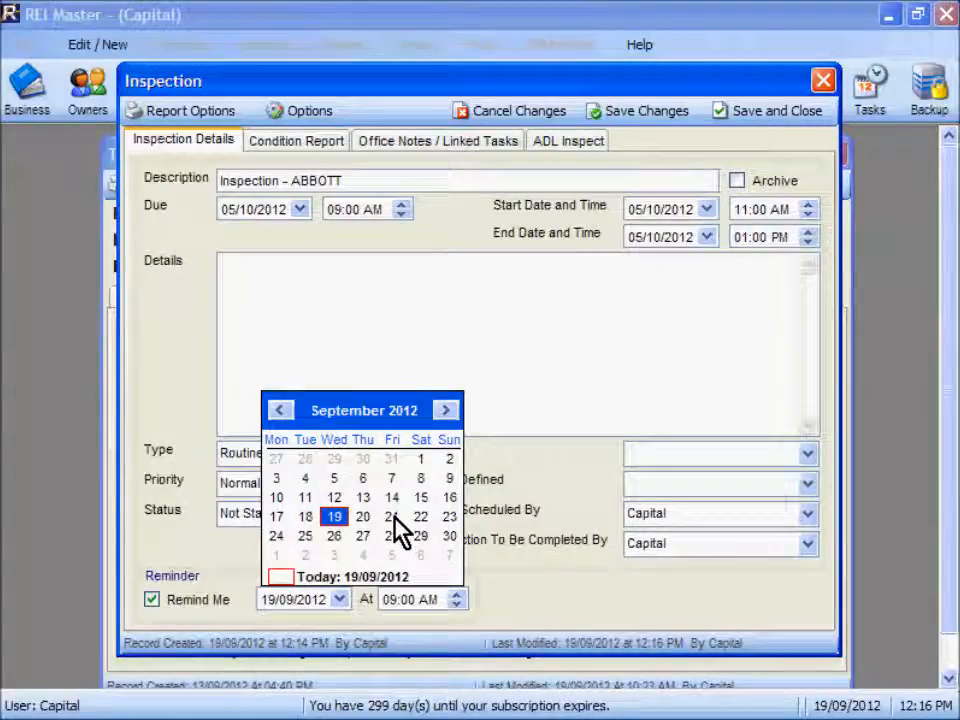
left_click(392, 516)
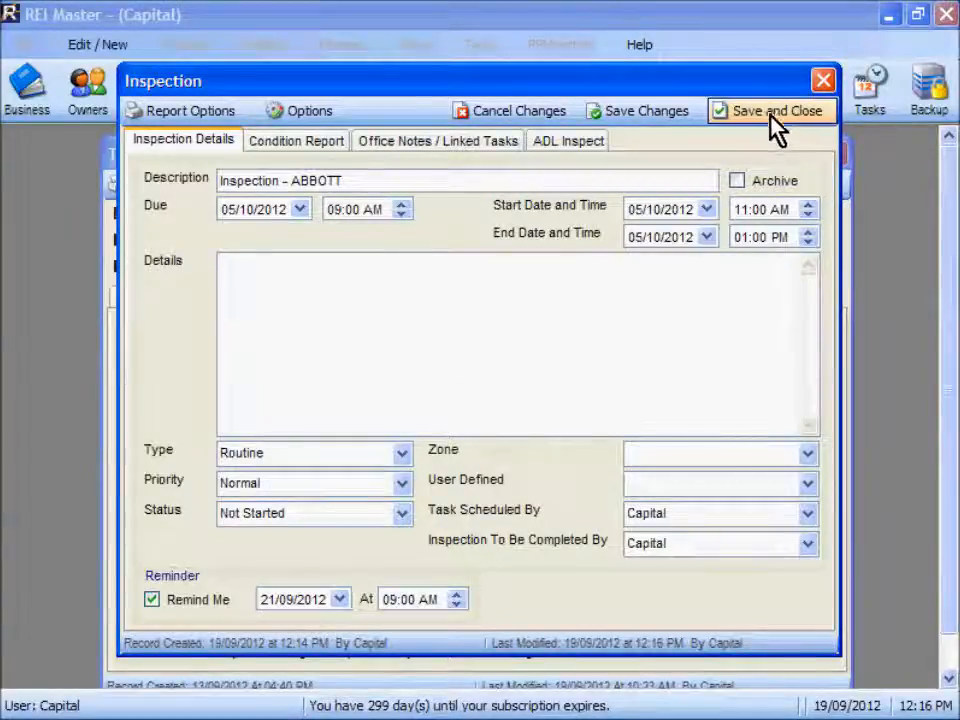
left_click(770, 110)
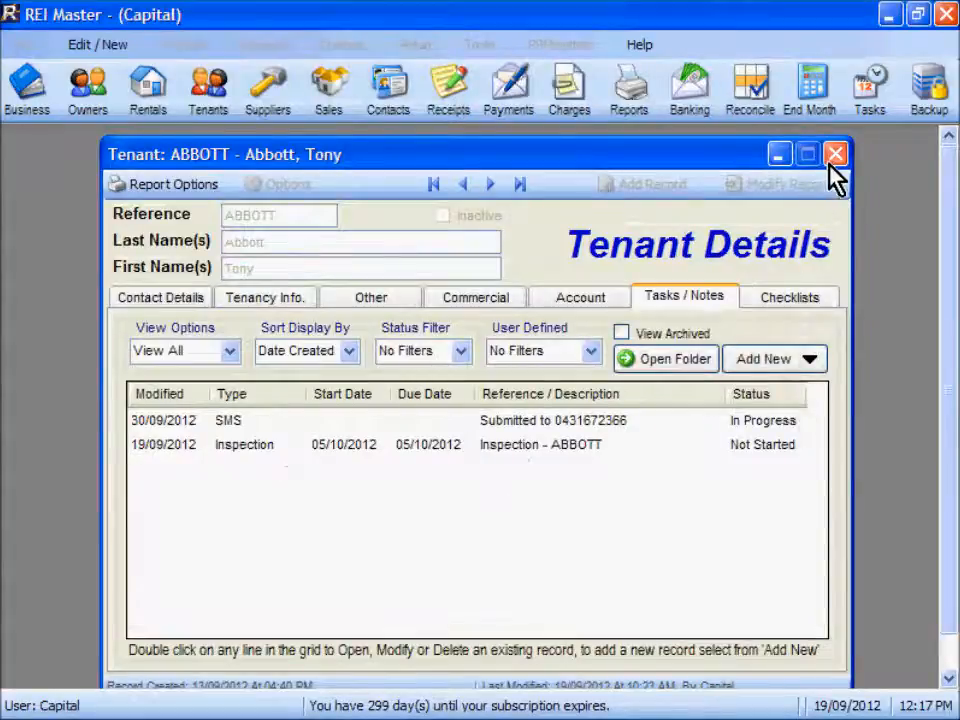
mouse_move(836, 154)
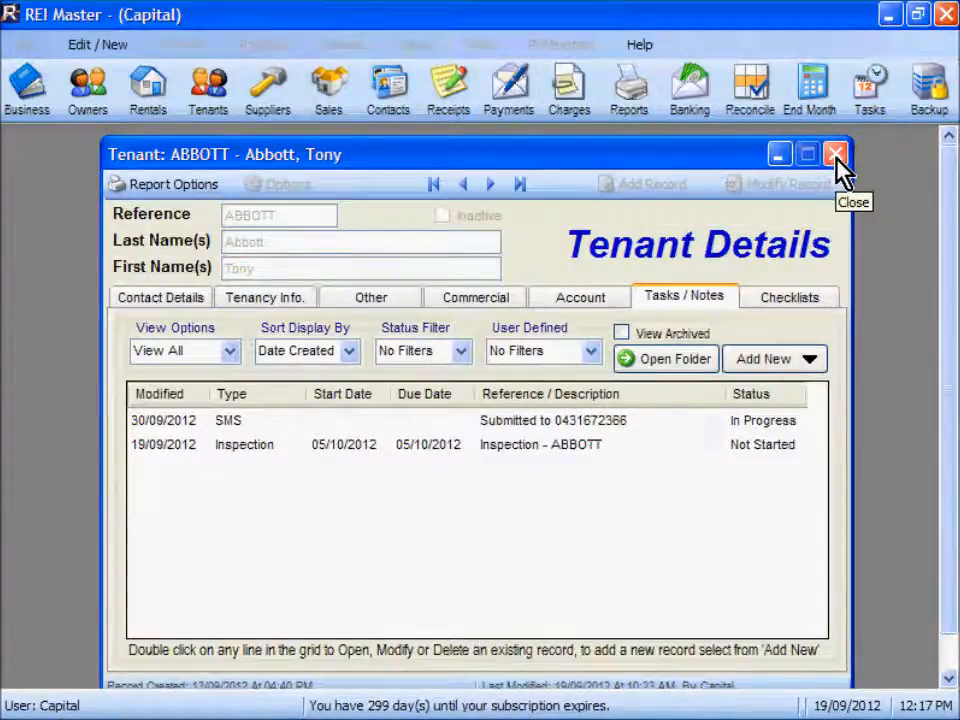
left_click(836, 154)
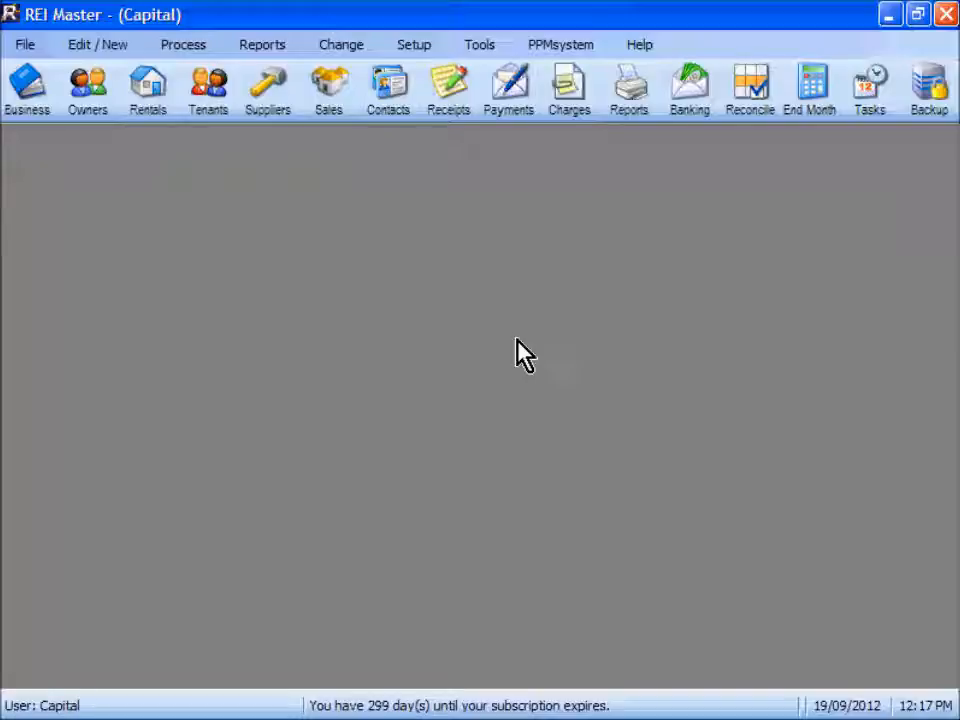
mouse_move(868, 88)
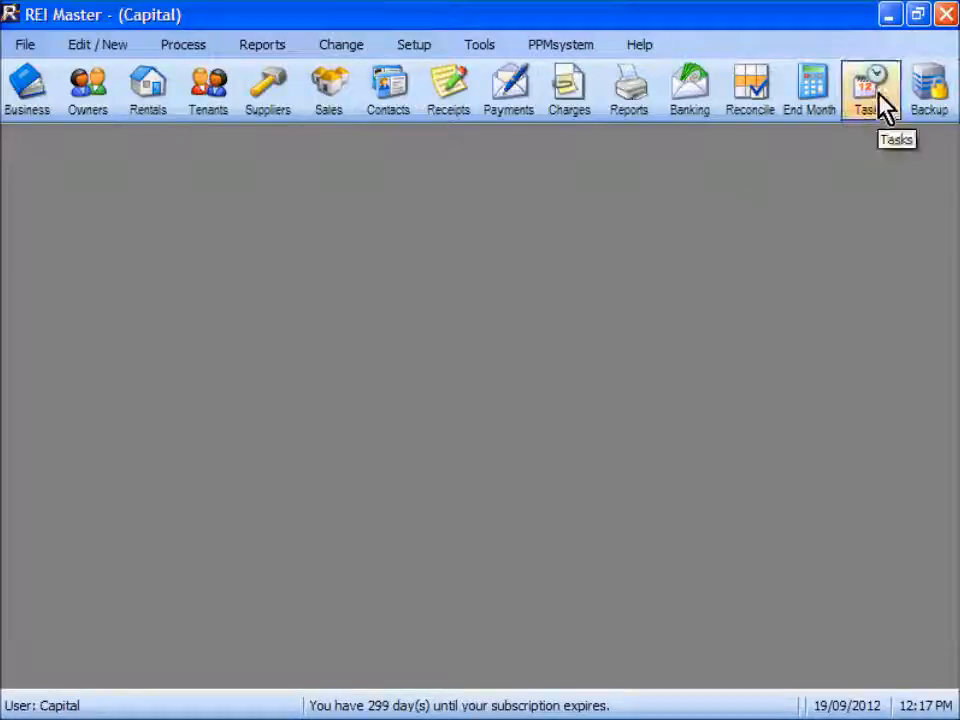
Show All Tasks in the Task Manager filtered to Inspections: Gillard, Swan and Abbott
left_click(868, 88)
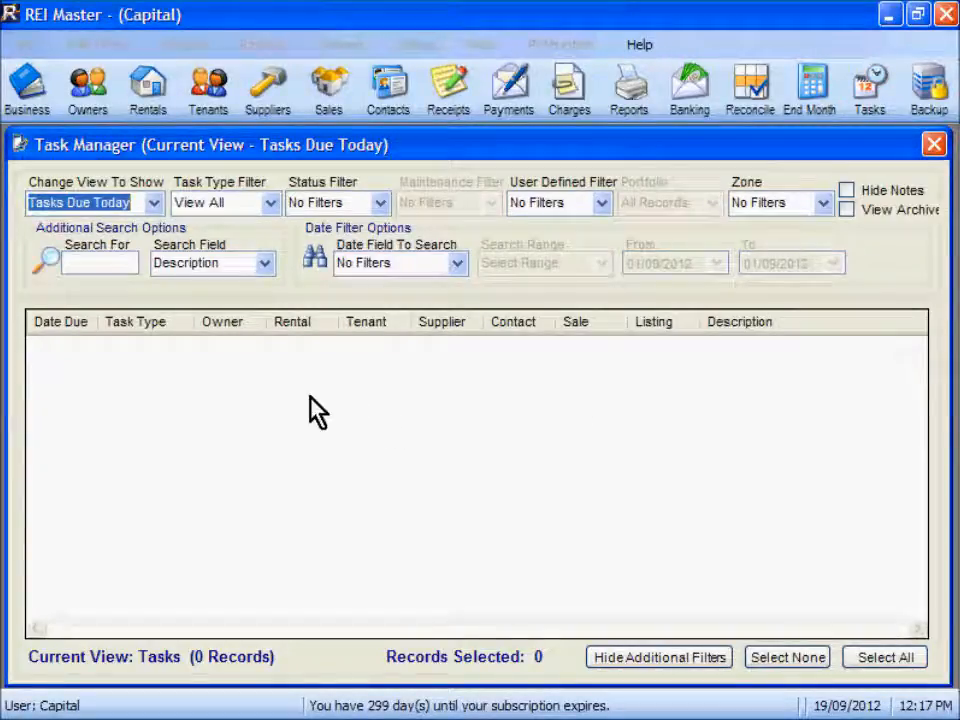
mouse_move(156, 216)
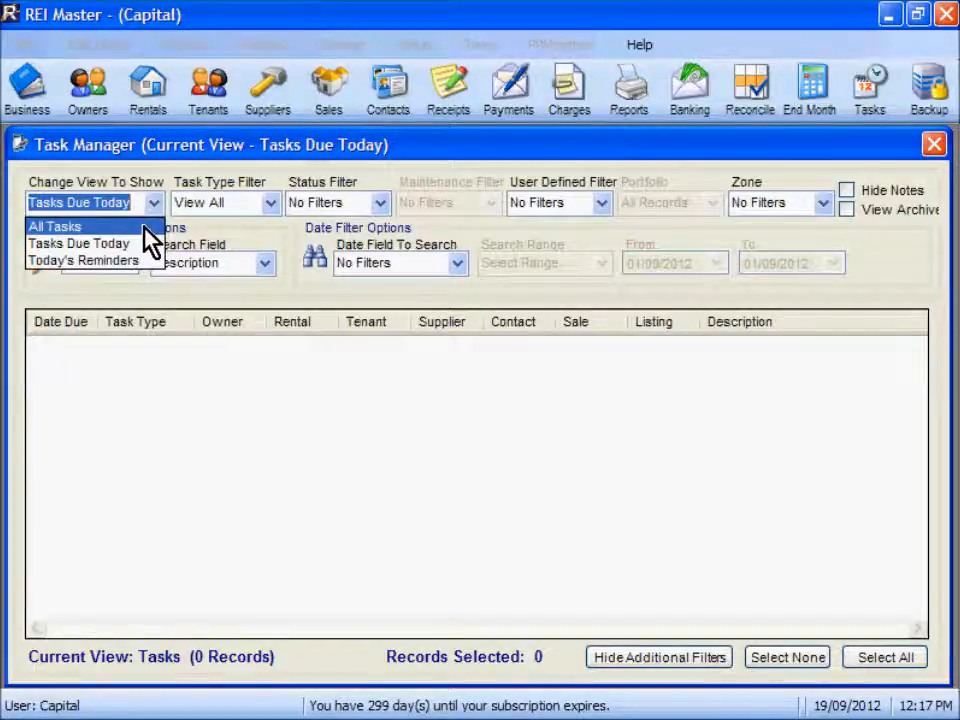
left_click(56, 226)
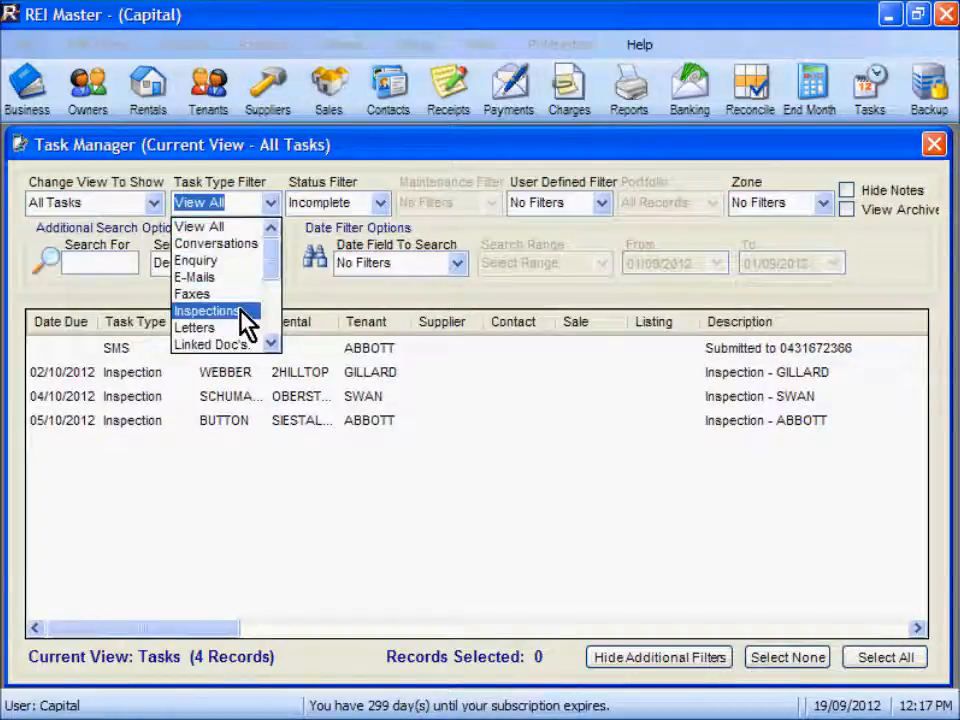
left_click(208, 312)
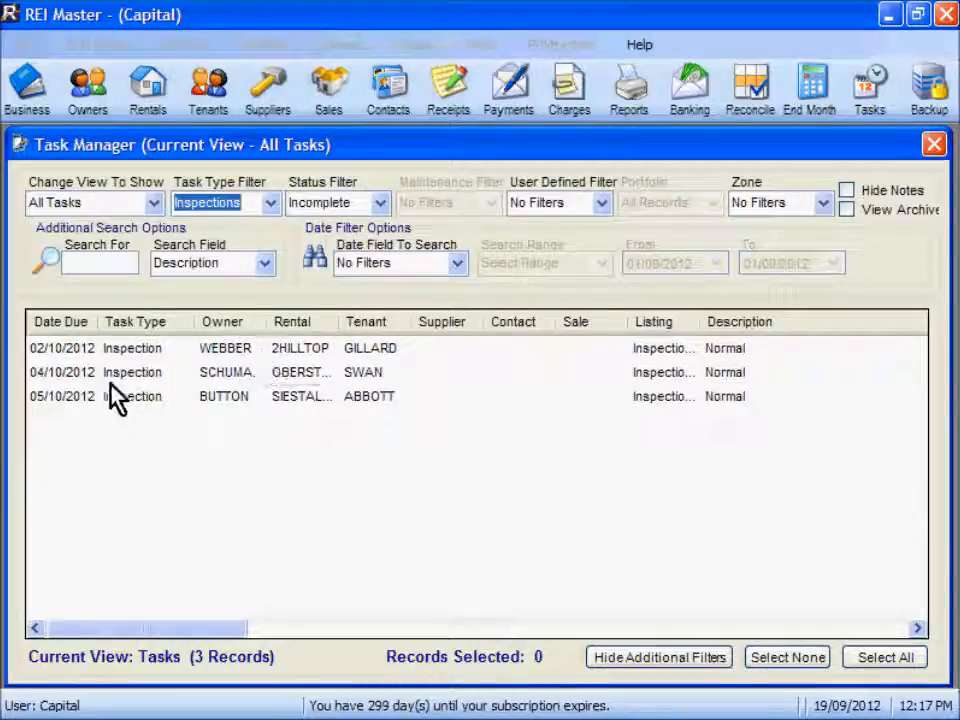
mouse_move(70, 356)
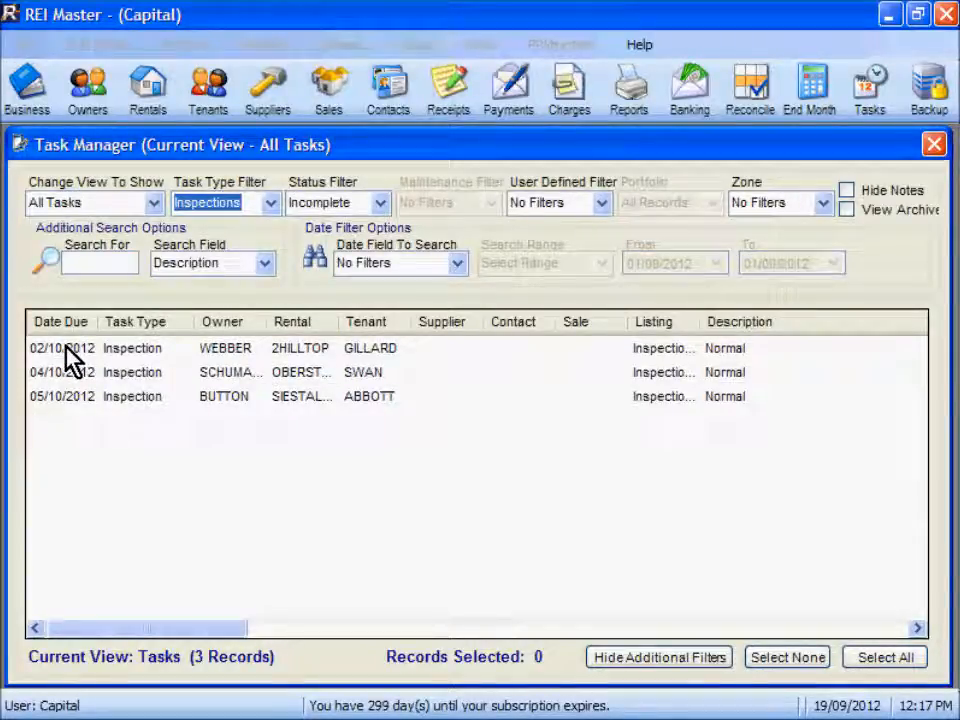
mouse_move(244, 464)
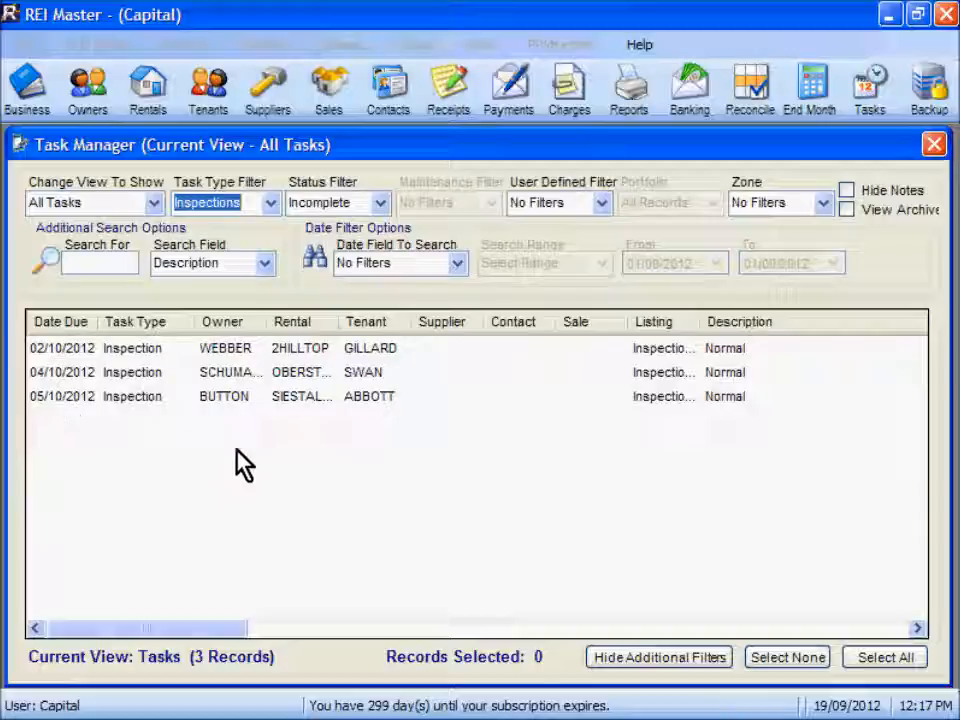
mouse_move(250, 468)
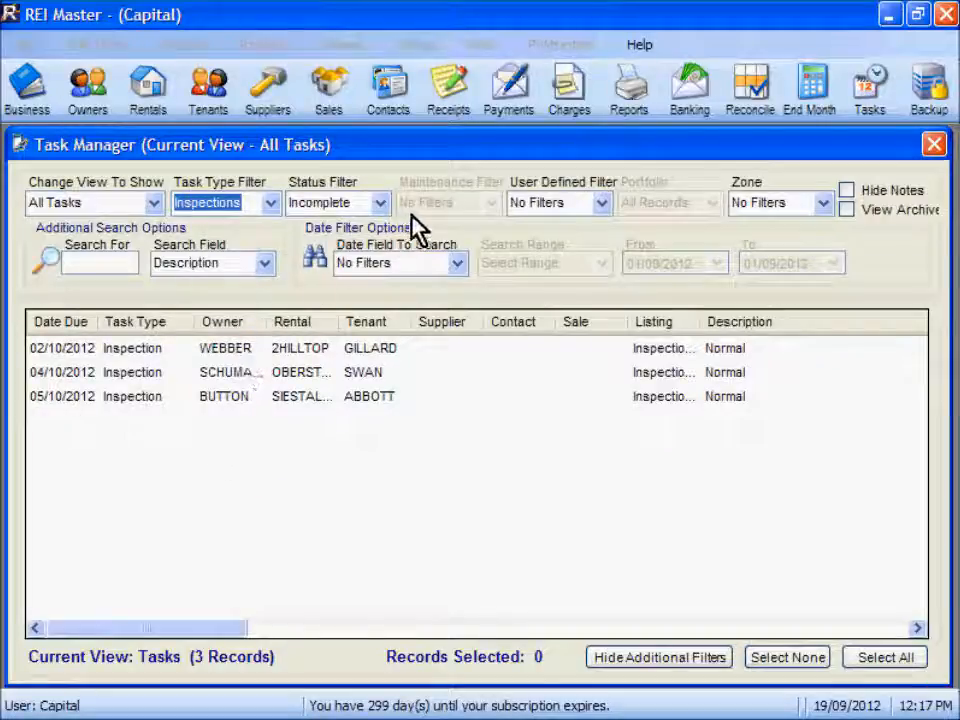
mouse_move(376, 370)
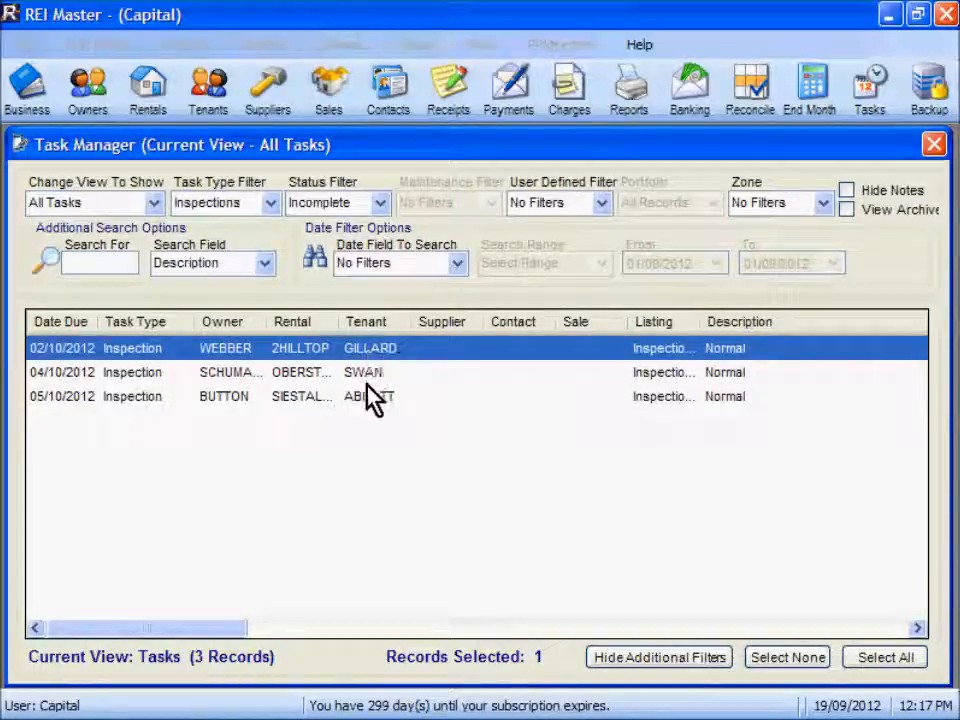
Select the three inspection tasks and merge them to an entry notice
left_click(882, 656)
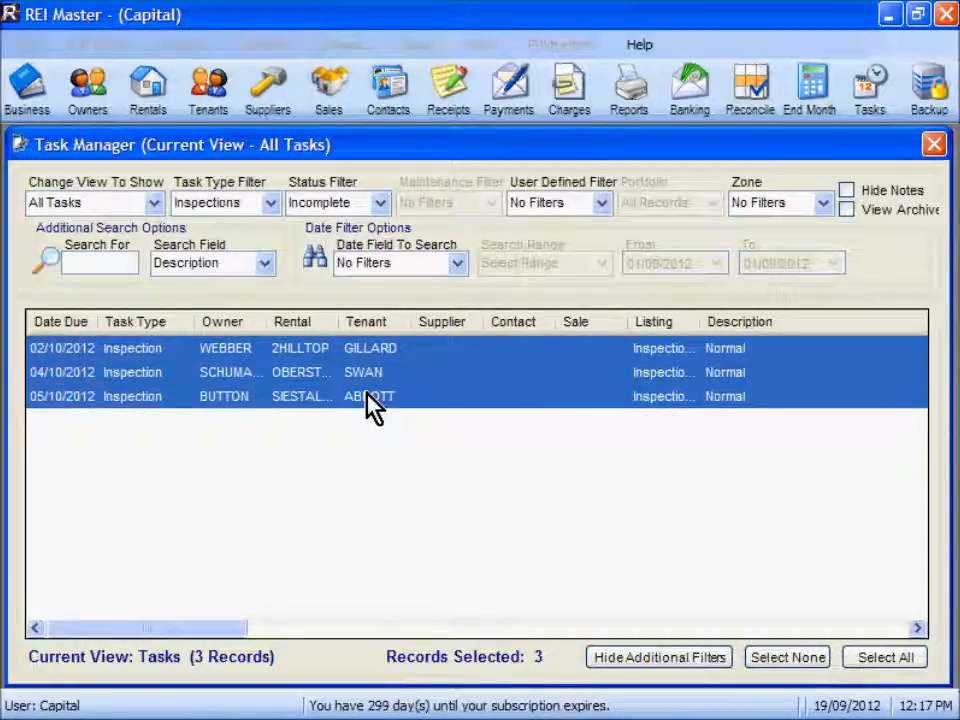
right_click(370, 396)
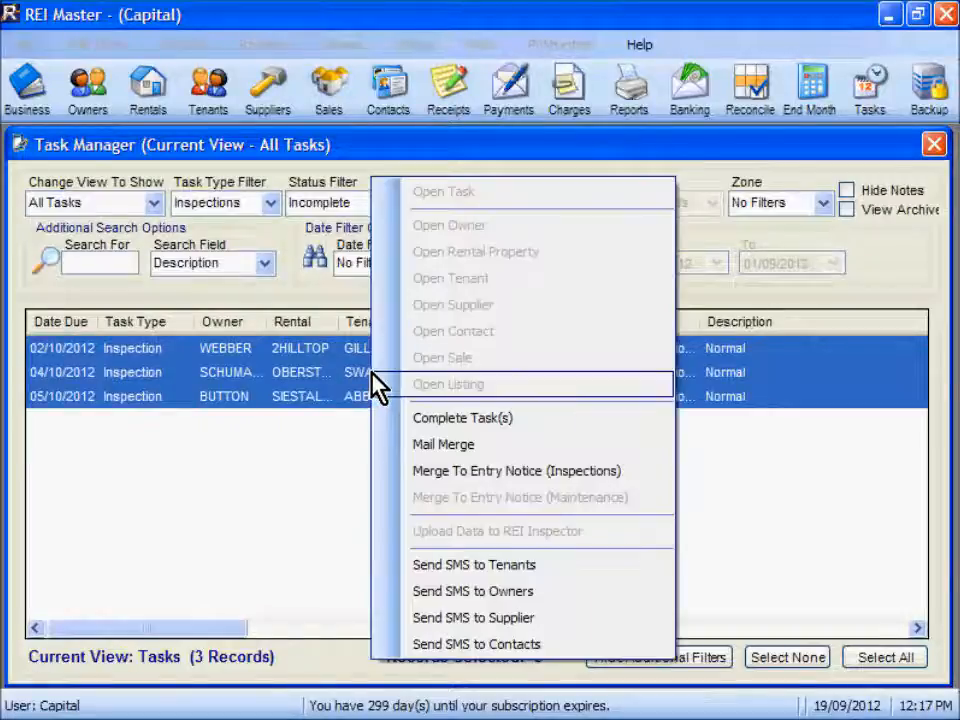
mouse_move(520, 470)
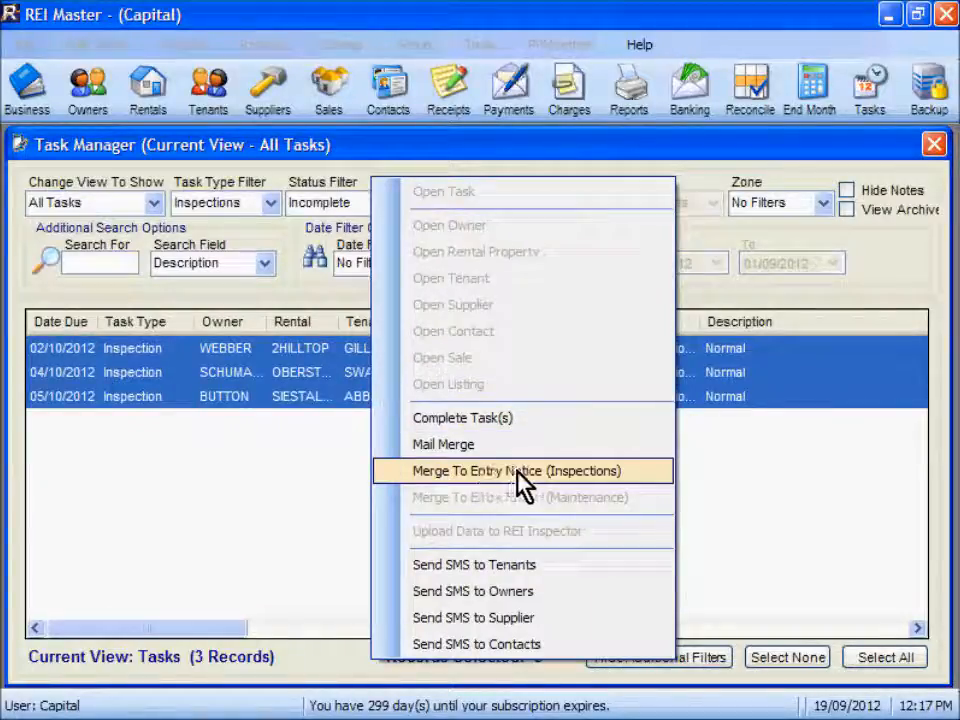
mouse_move(540, 482)
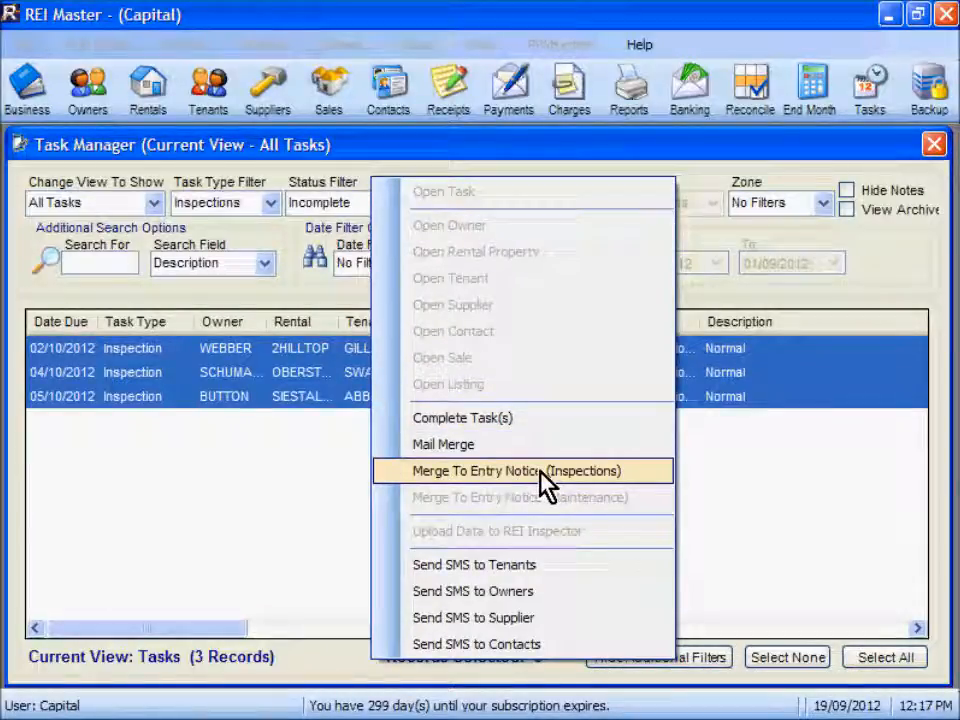
left_click(514, 470)
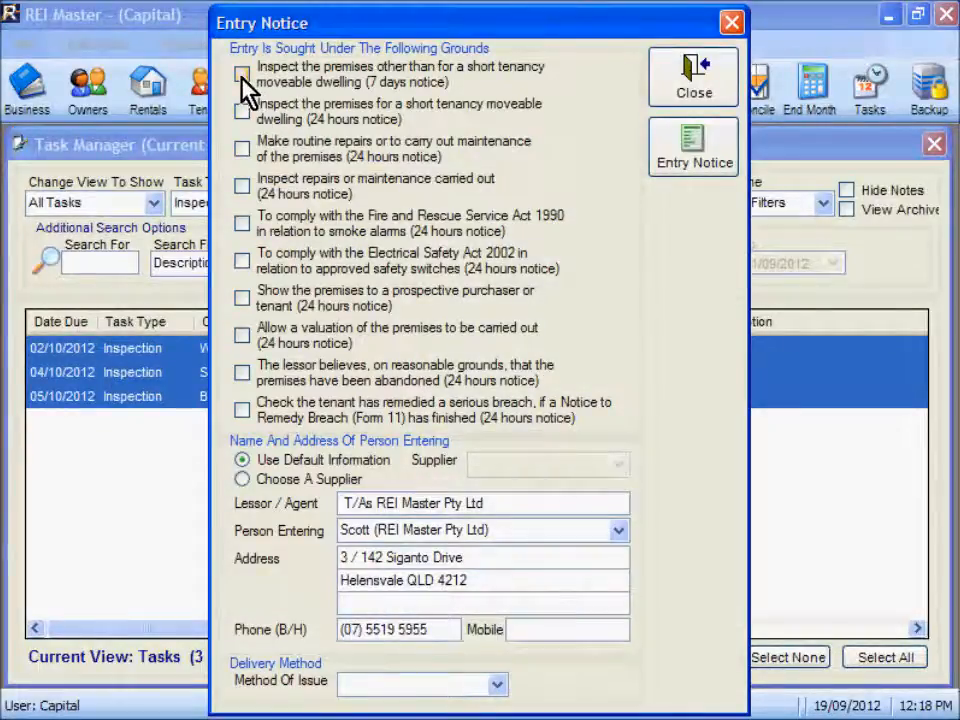
Cite the 7-day inspection ground, set Method Of Issue to Fax, and generate the entry notices
left_click(240, 74)
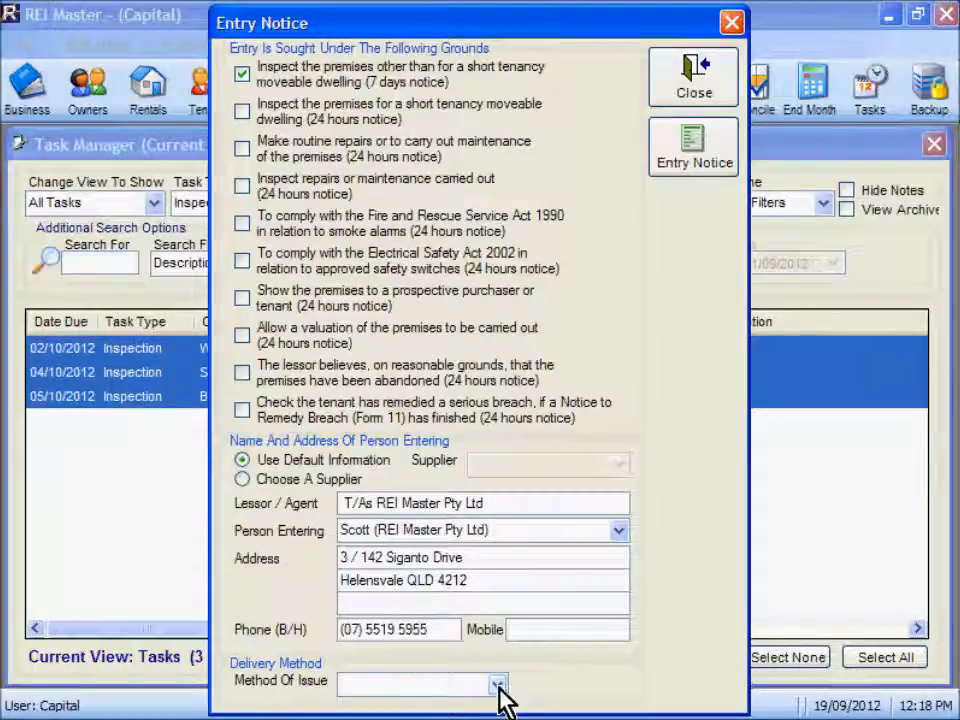
left_click(498, 684)
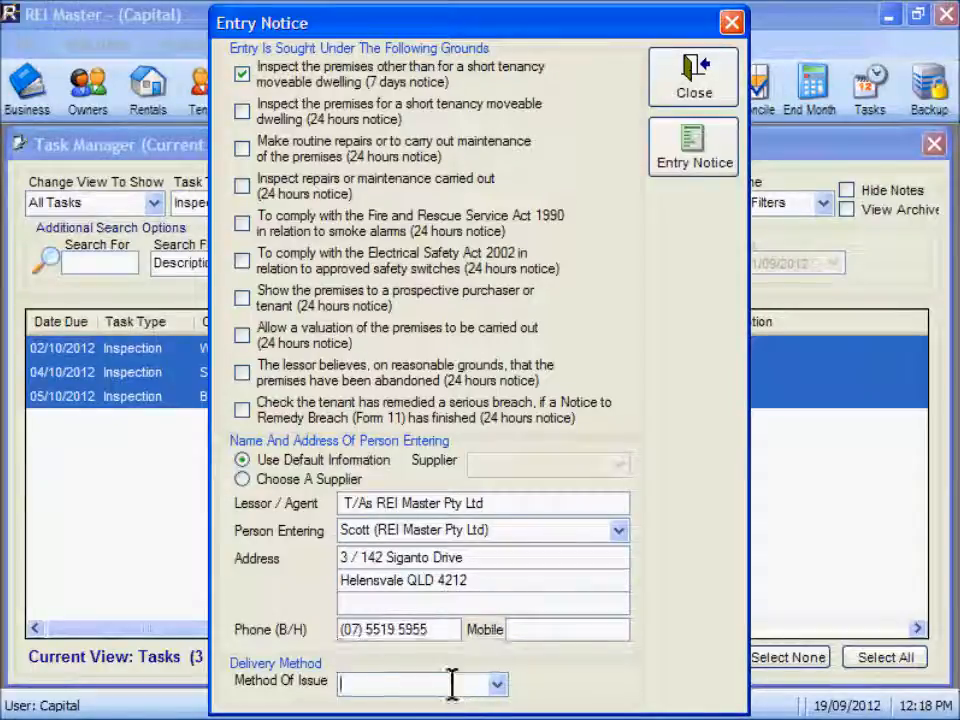
mouse_move(460, 676)
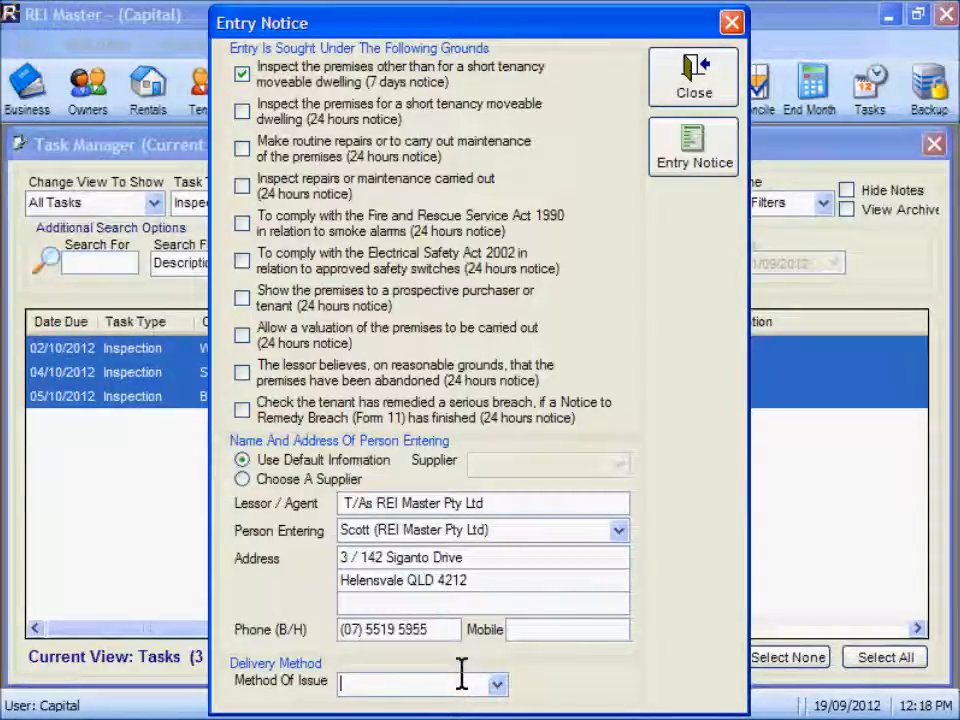
type("Fax")
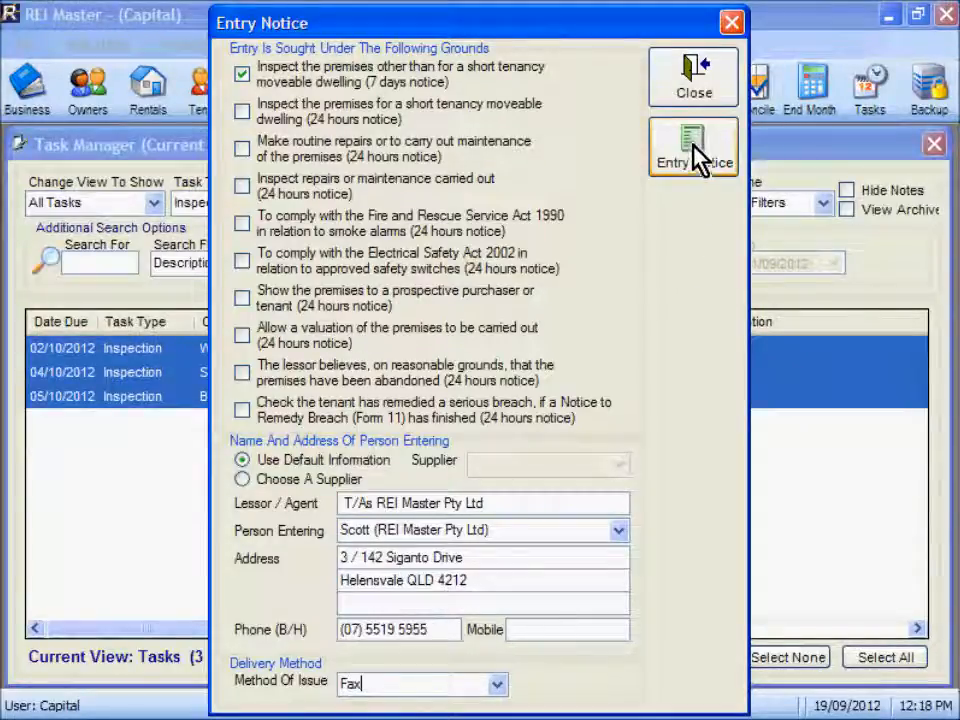
left_click(692, 148)
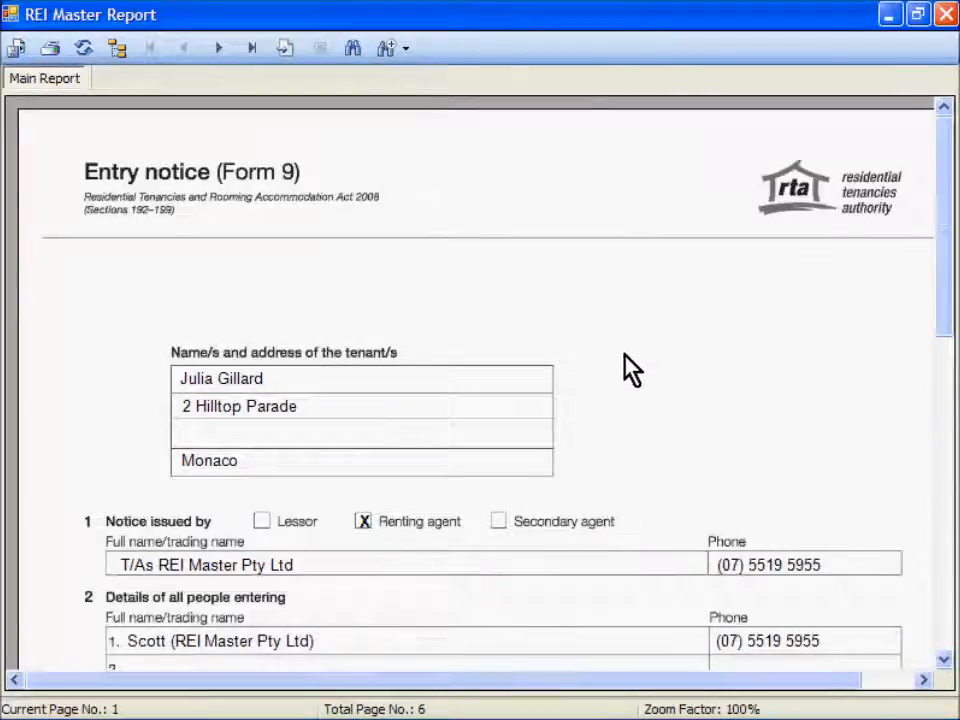
mouse_move(444, 330)
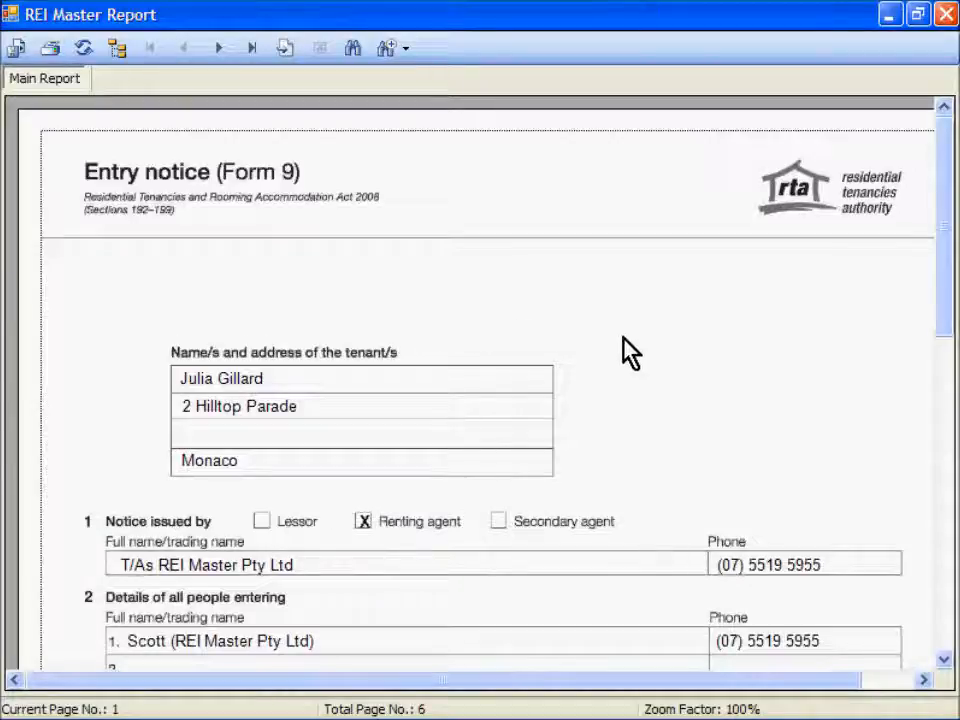
Page forward through the report to the Swan entry notice and scroll through it
scroll("down", 3)
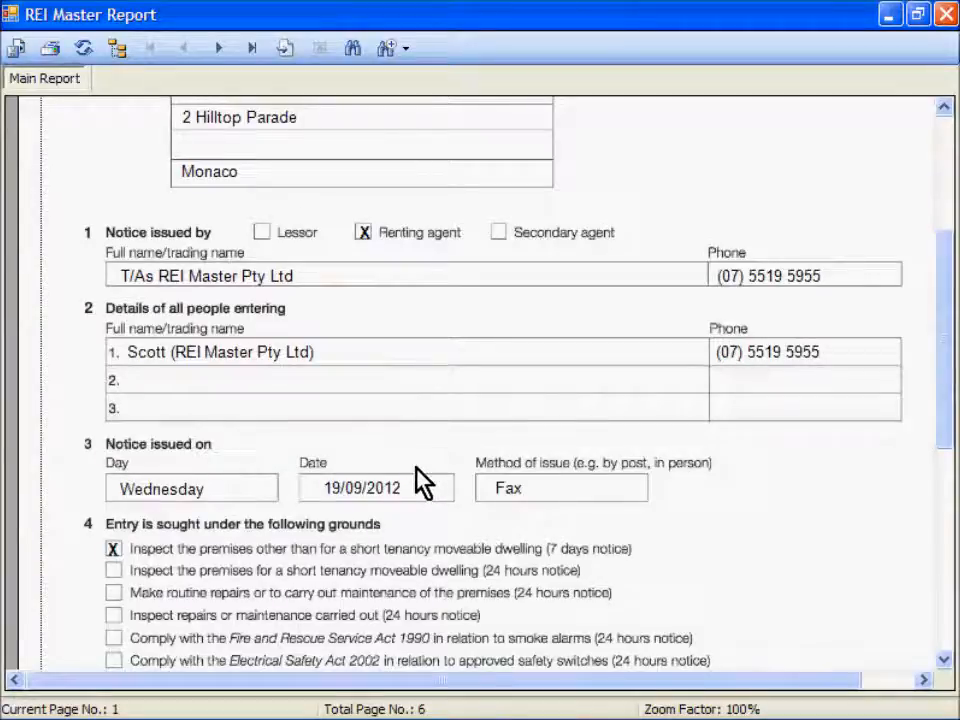
scroll("down", 3)
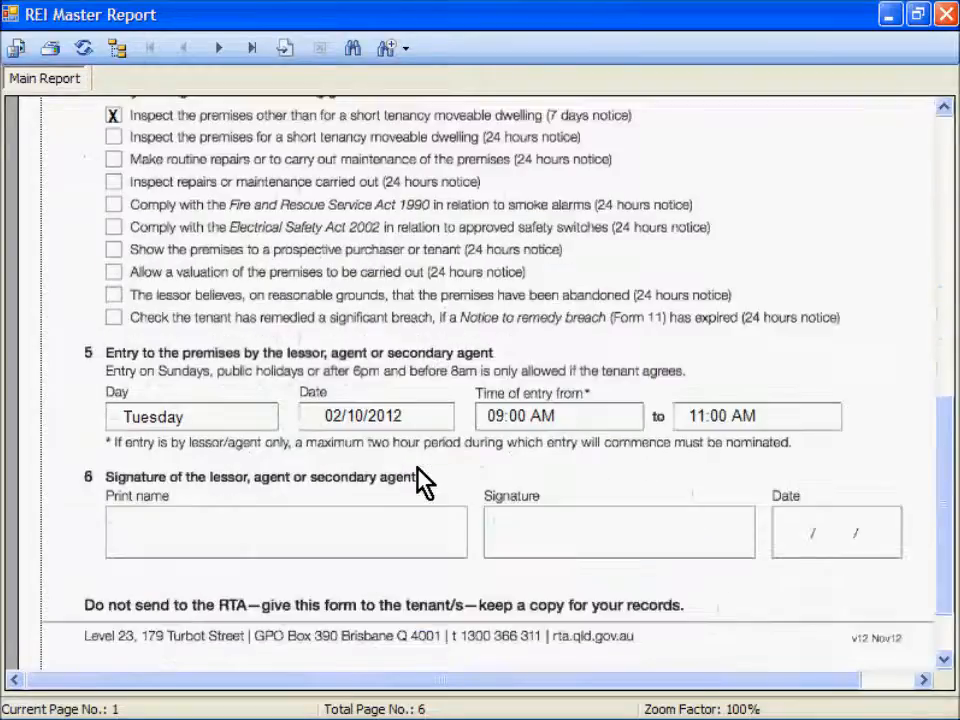
mouse_move(378, 430)
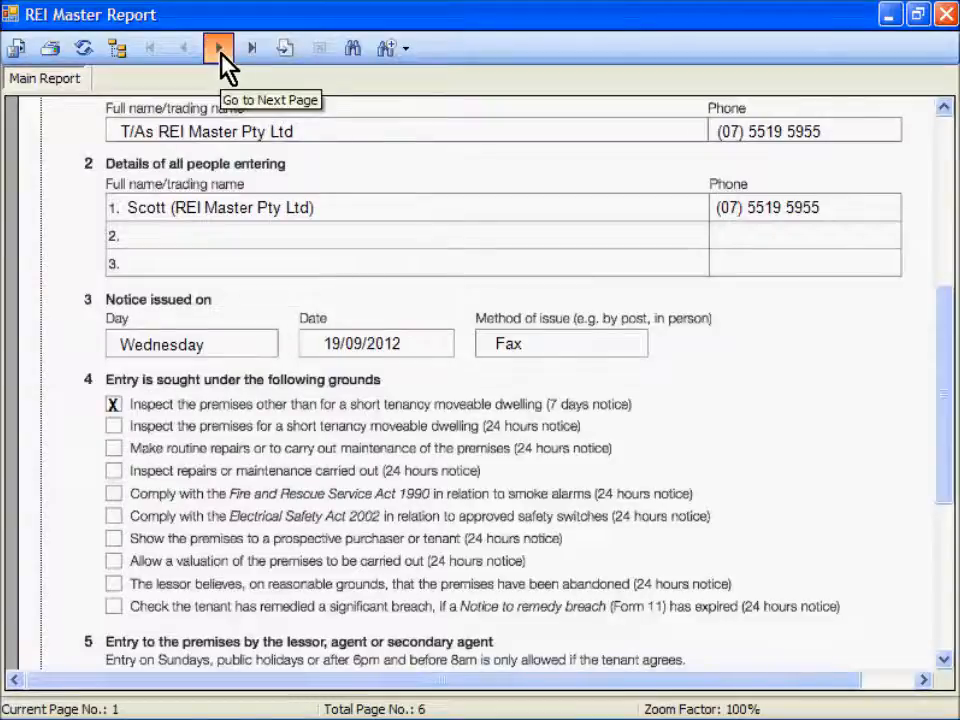
left_click(218, 48)
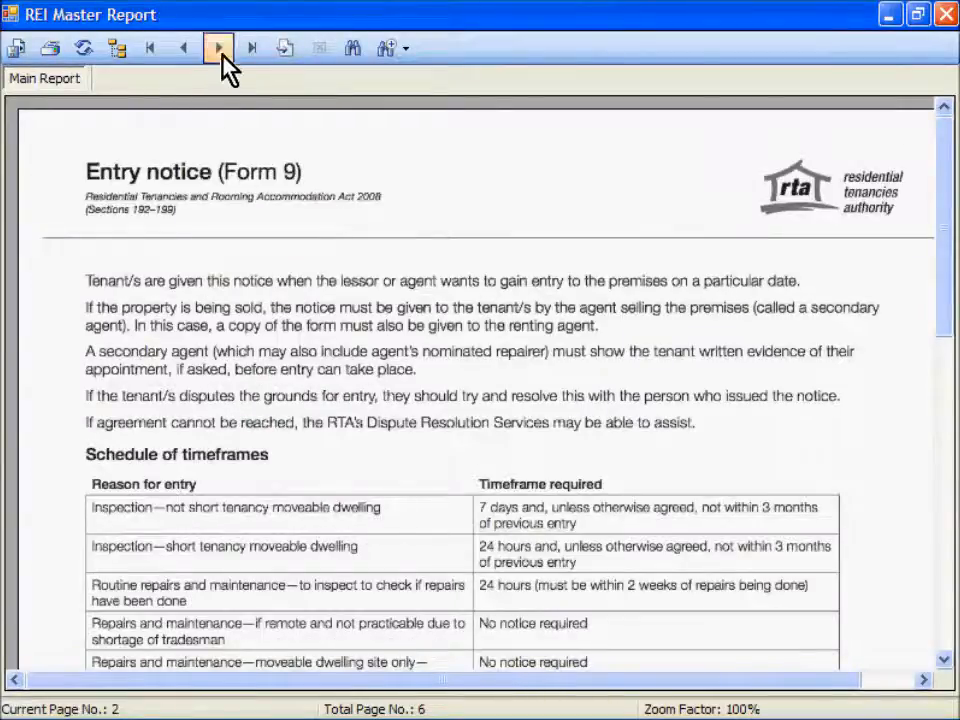
left_click(218, 48)
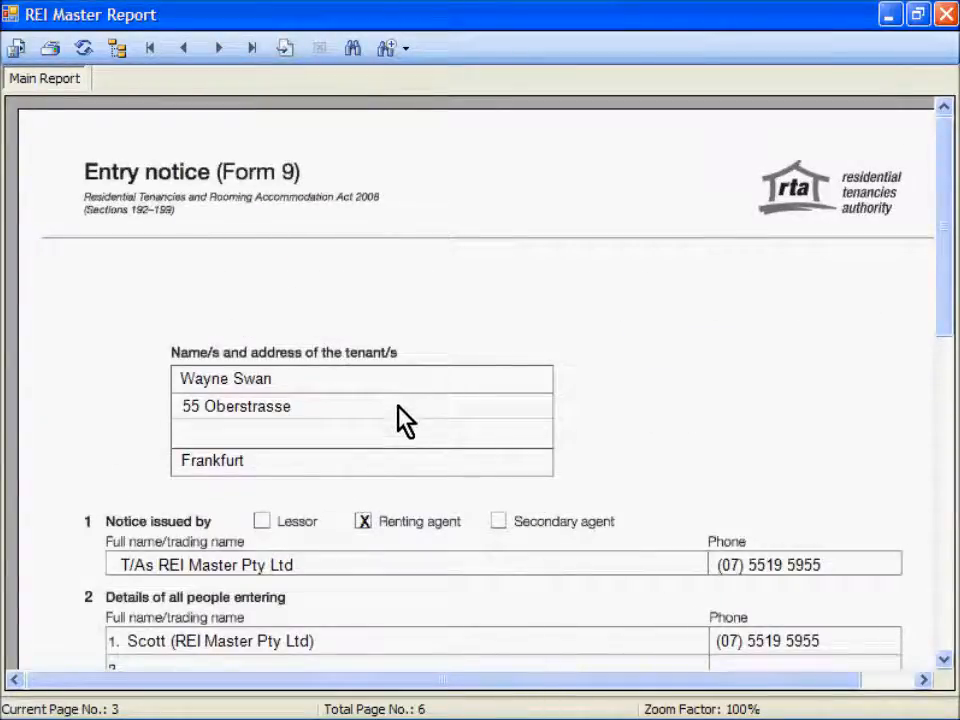
scroll("down", 3)
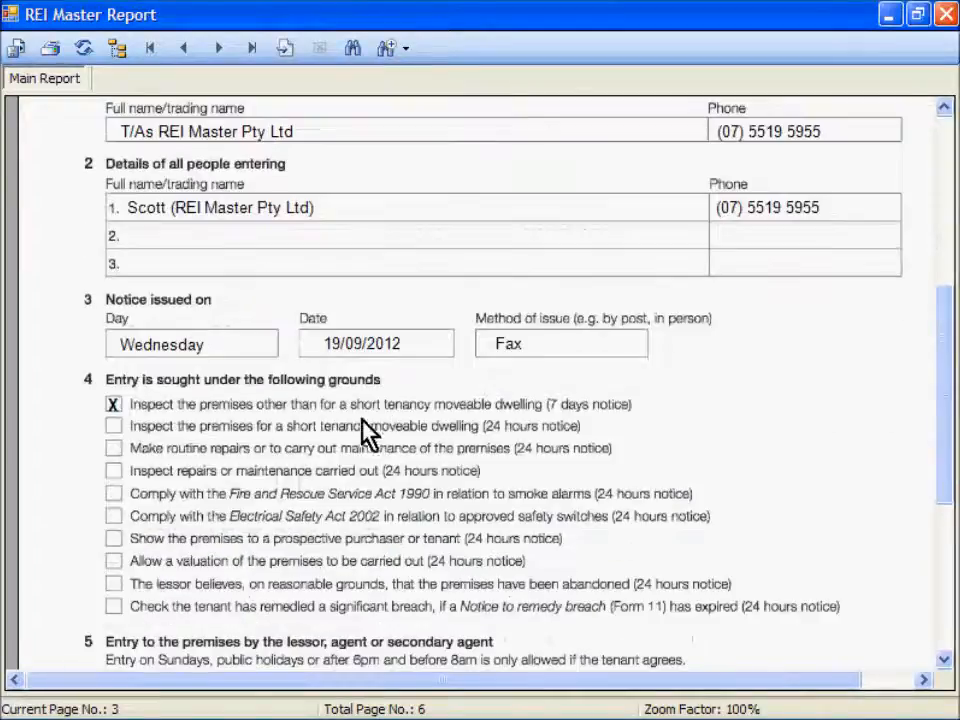
scroll("down", 3)
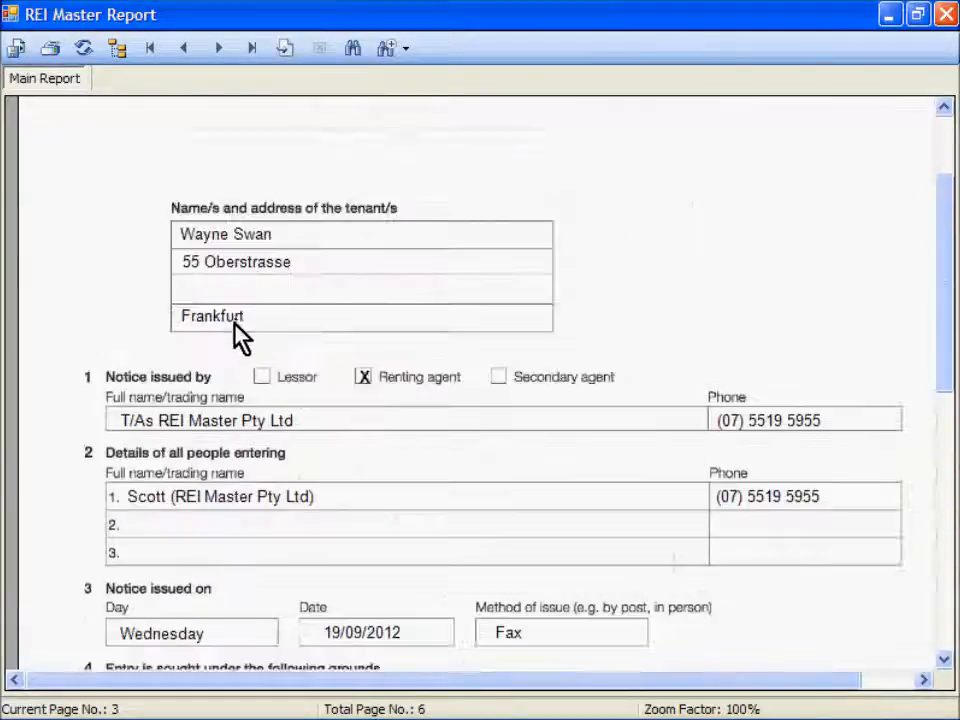
Advance to page 5, Tony Abbott's entry notice for Friday 05/10/2012 from 11:00 AM
left_click(218, 48)
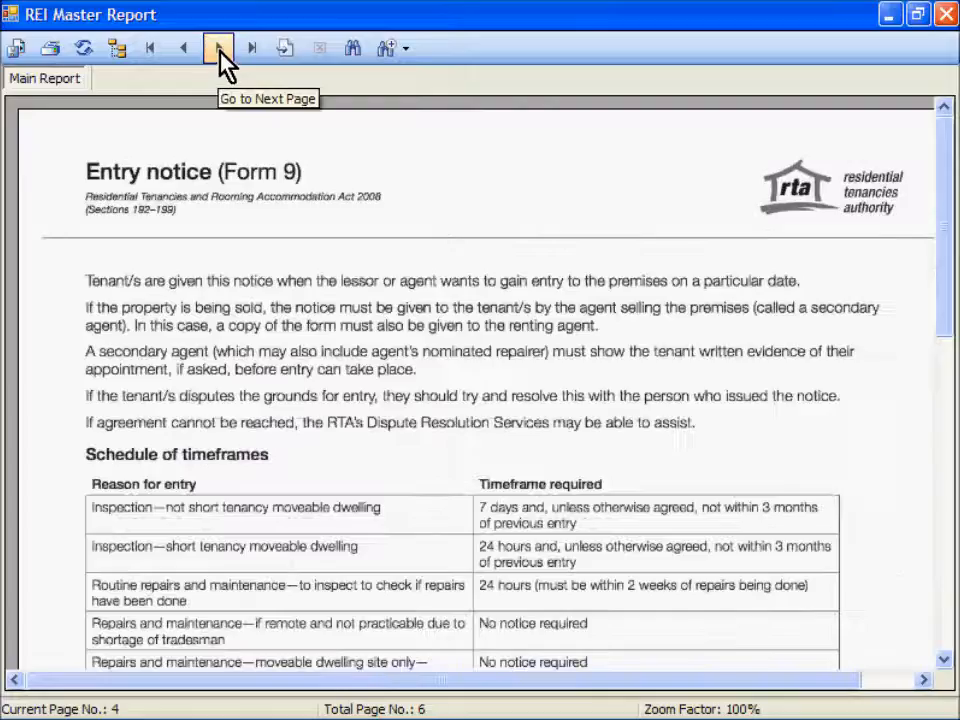
left_click(218, 48)
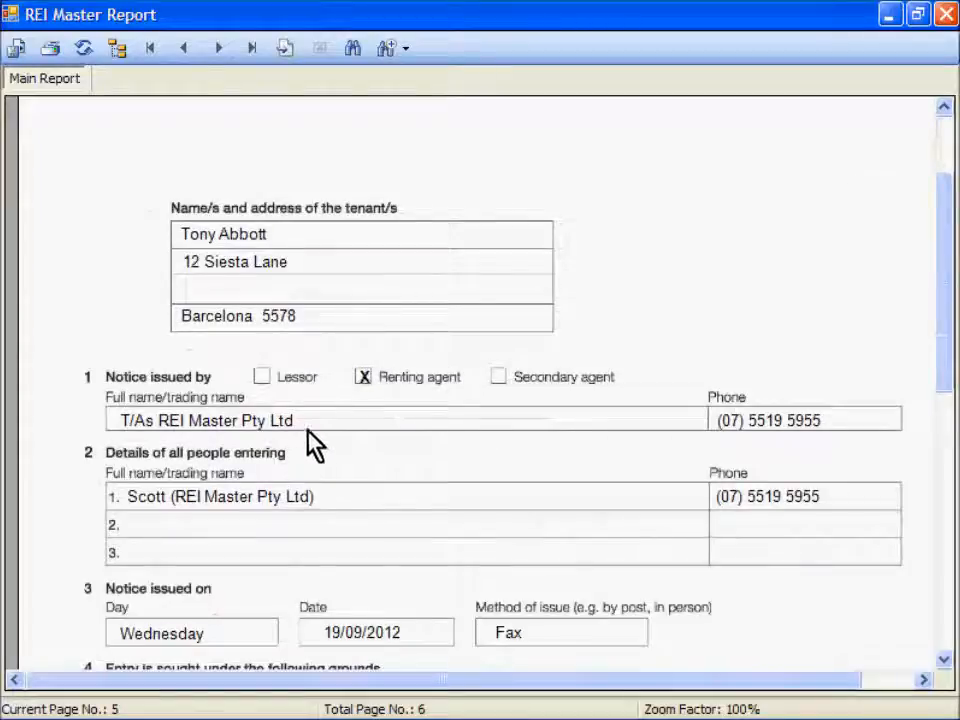
mouse_move(336, 486)
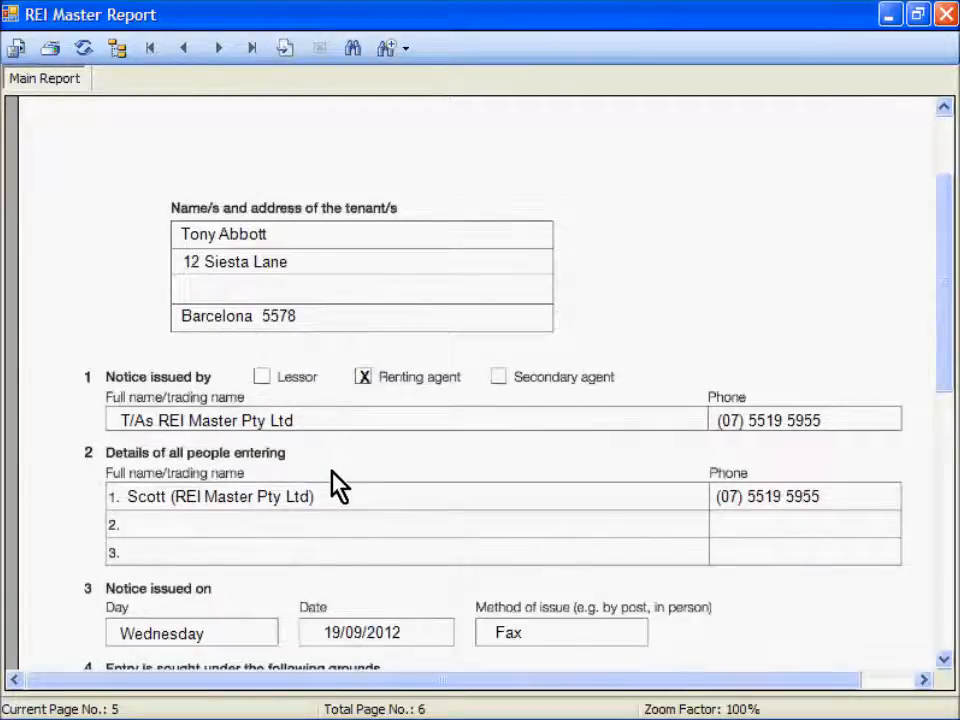
scroll("down", 3)
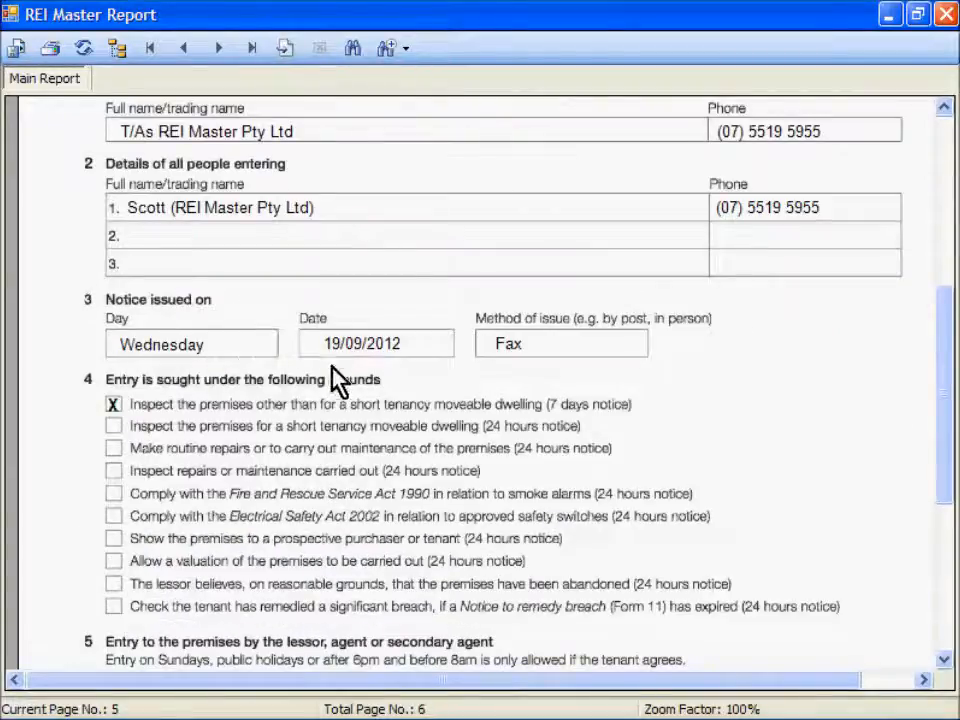
scroll("down", 3)
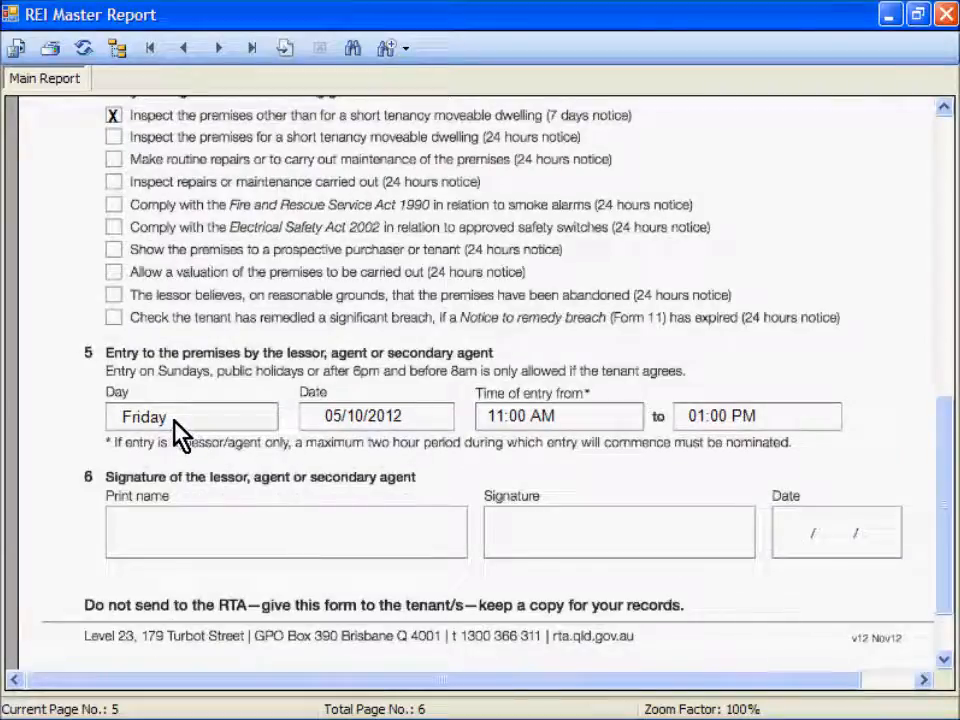
mouse_move(344, 390)
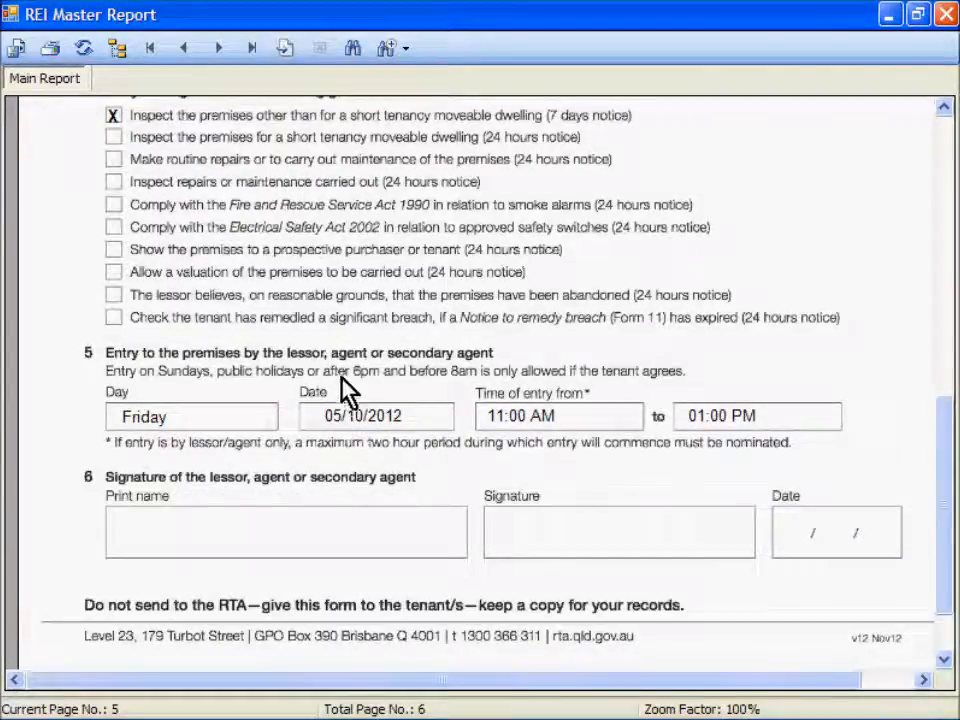
mouse_move(300, 270)
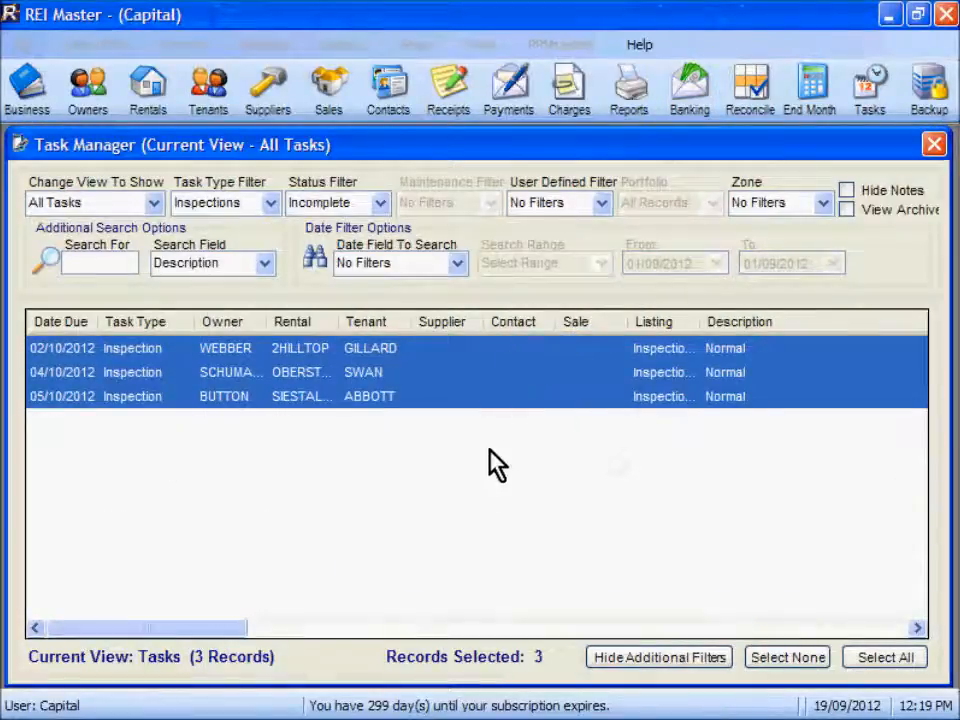
mouse_move(496, 482)
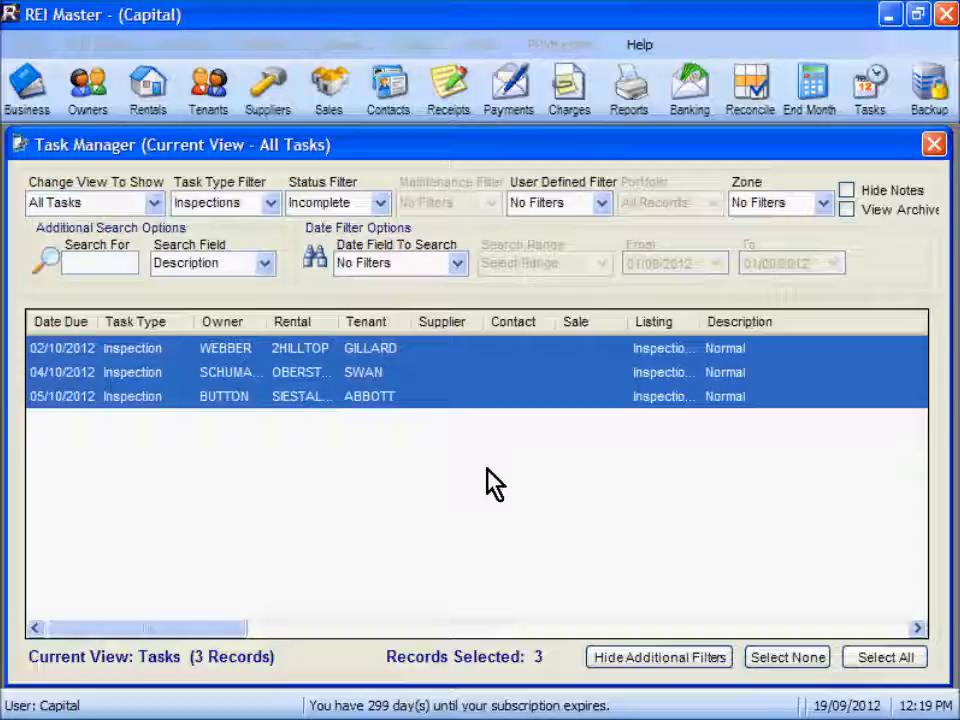
mouse_move(724, 380)
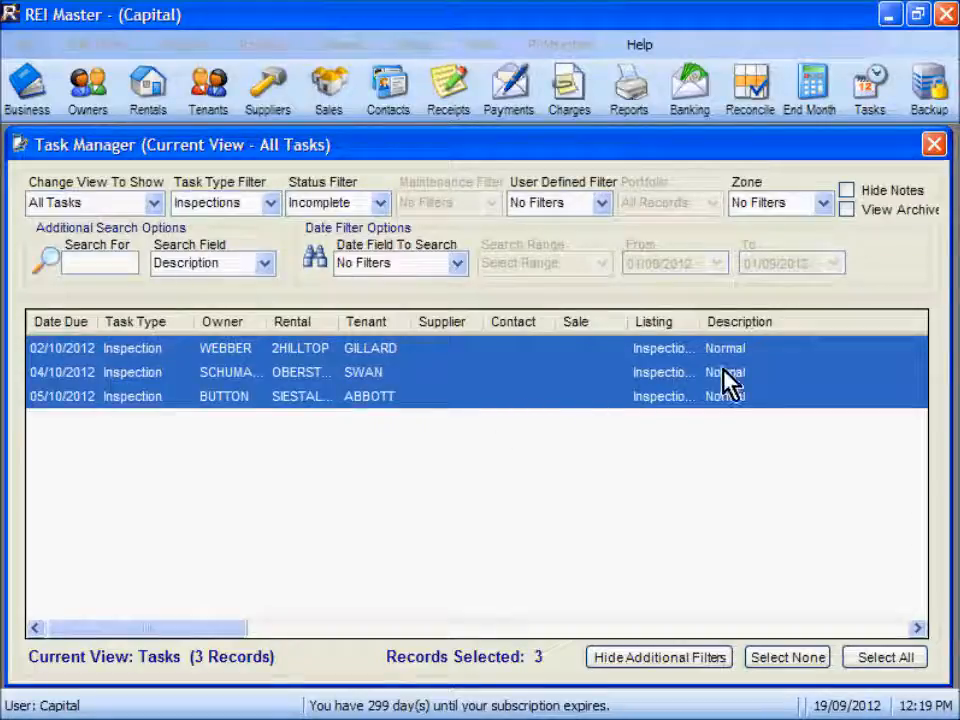
Close the Task Manager, leaving the main workspace empty
left_click(934, 144)
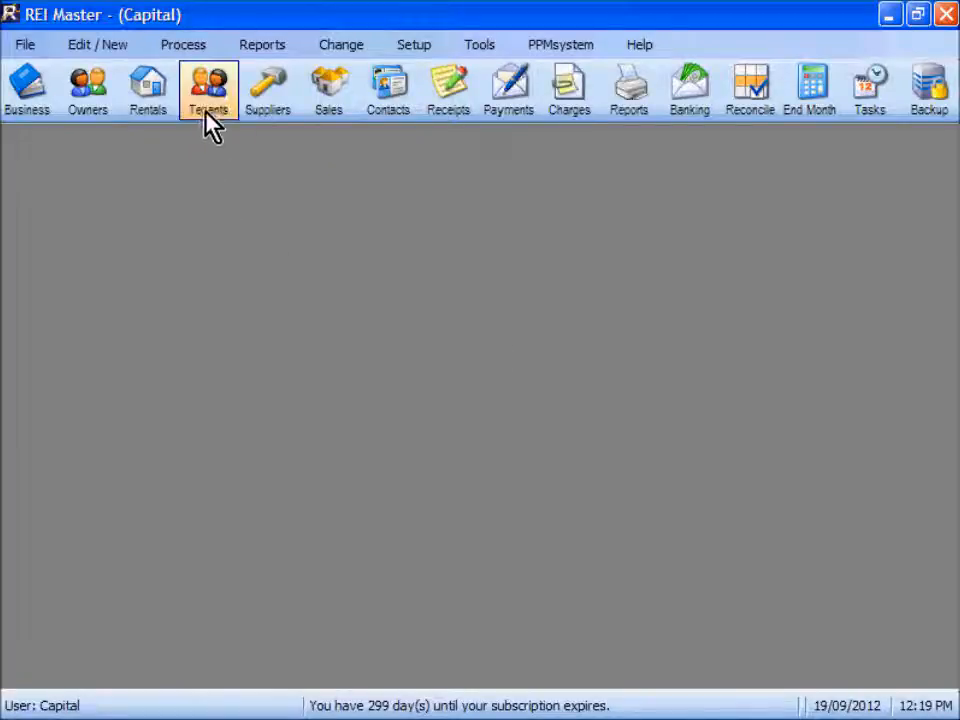
From the Tenants list, reopen Tony Abbott's Inspection - ABBOTT task via Tasks / Notes
left_click(208, 88)
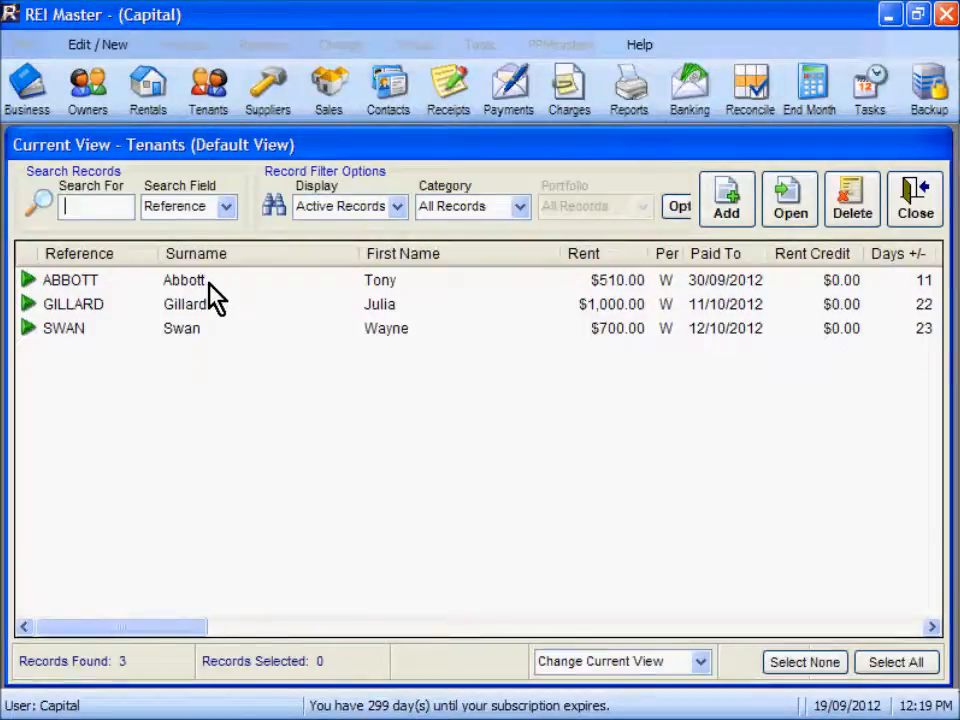
double_click(70, 280)
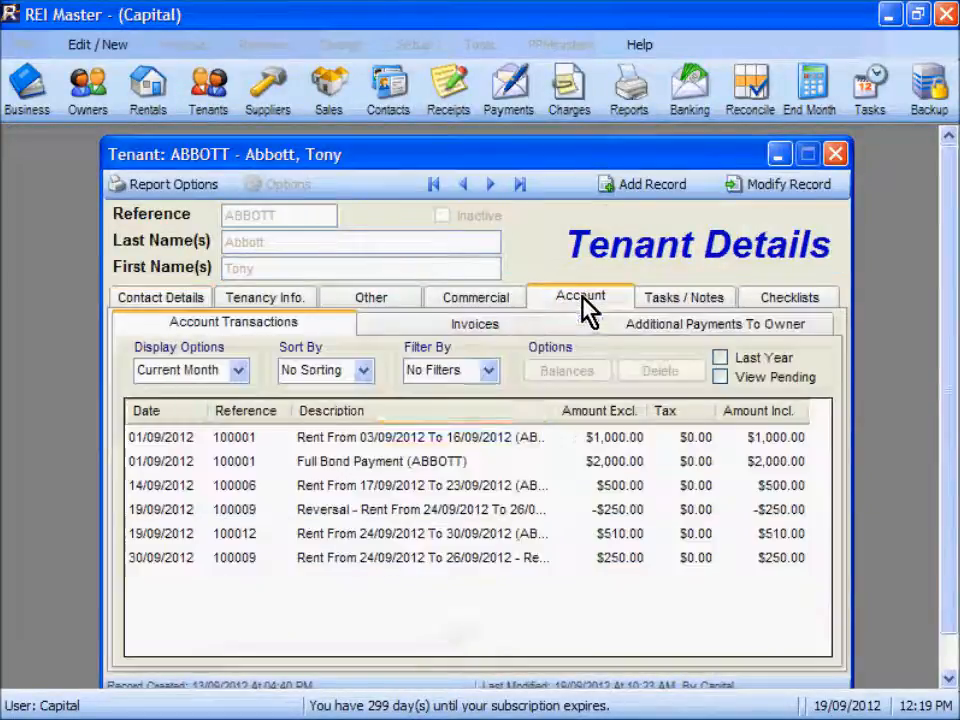
left_click(684, 296)
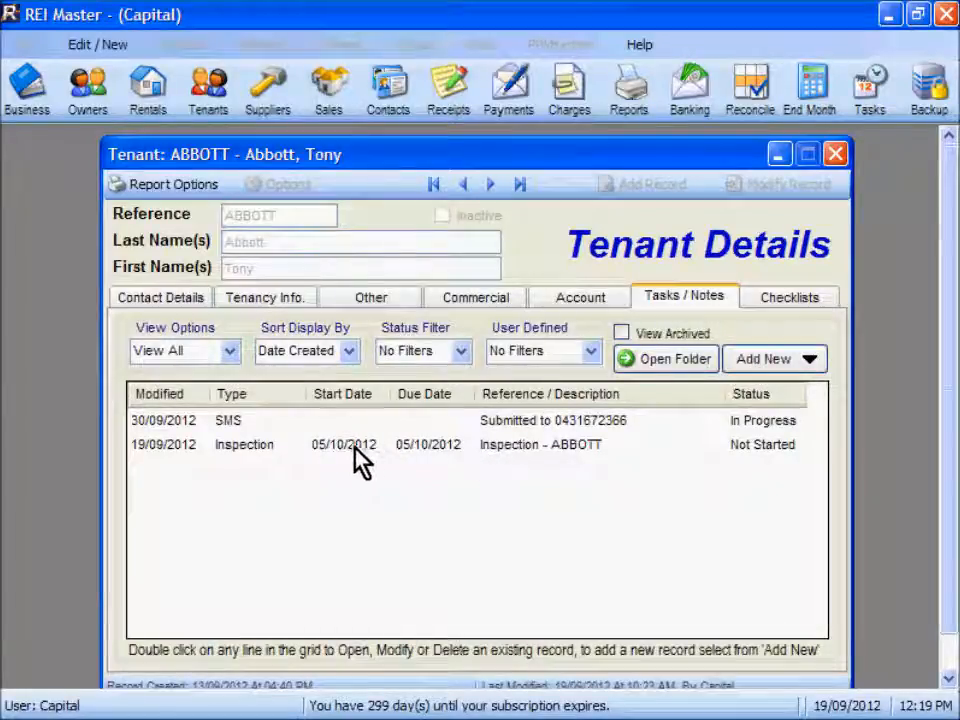
left_click(344, 444)
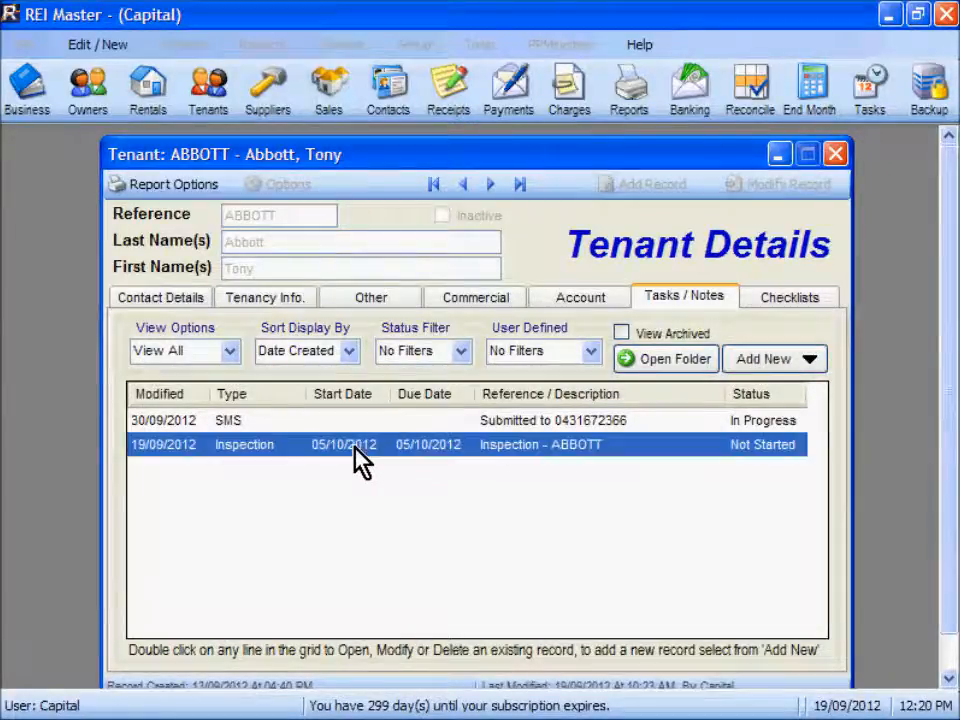
double_click(360, 444)
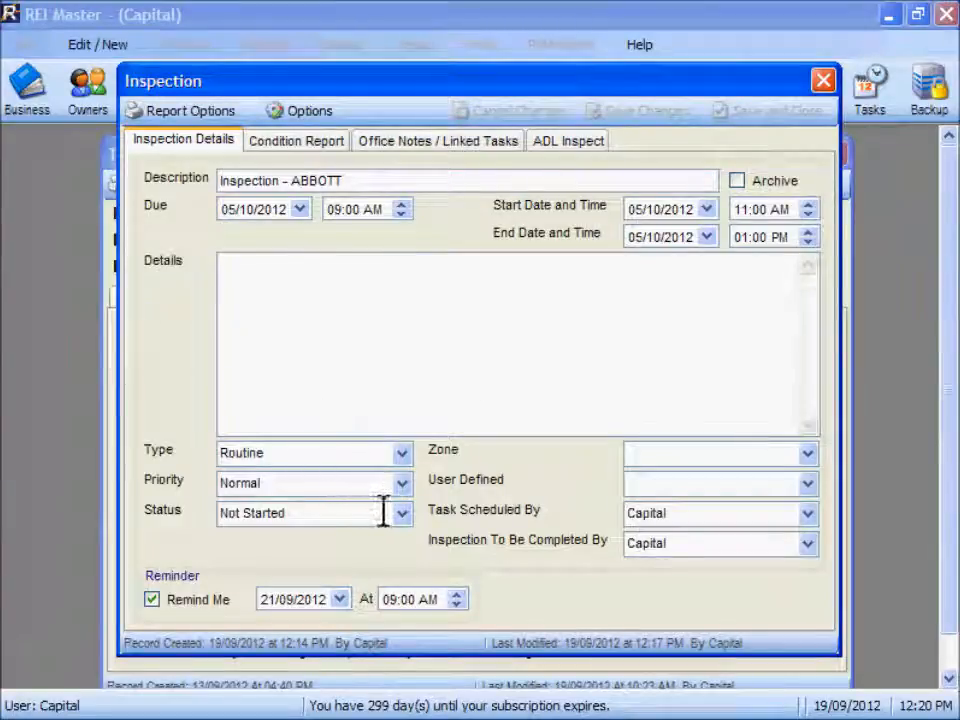
Mark the Abbott inspection Complete and confirm creating the next recurring inspection for 05/01/2013
left_click(402, 512)
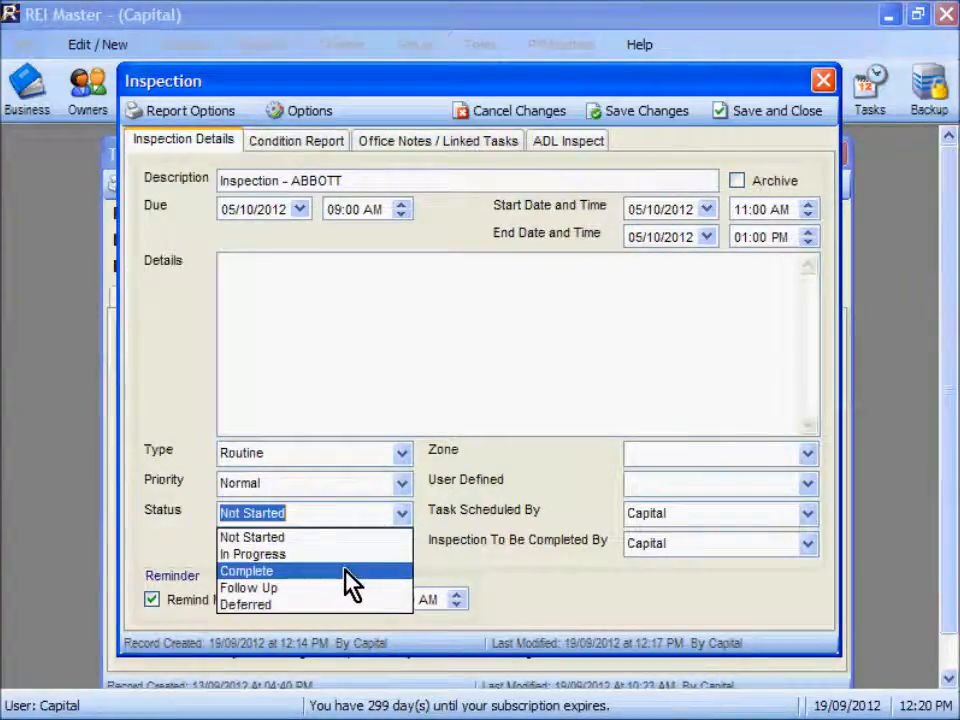
left_click(246, 570)
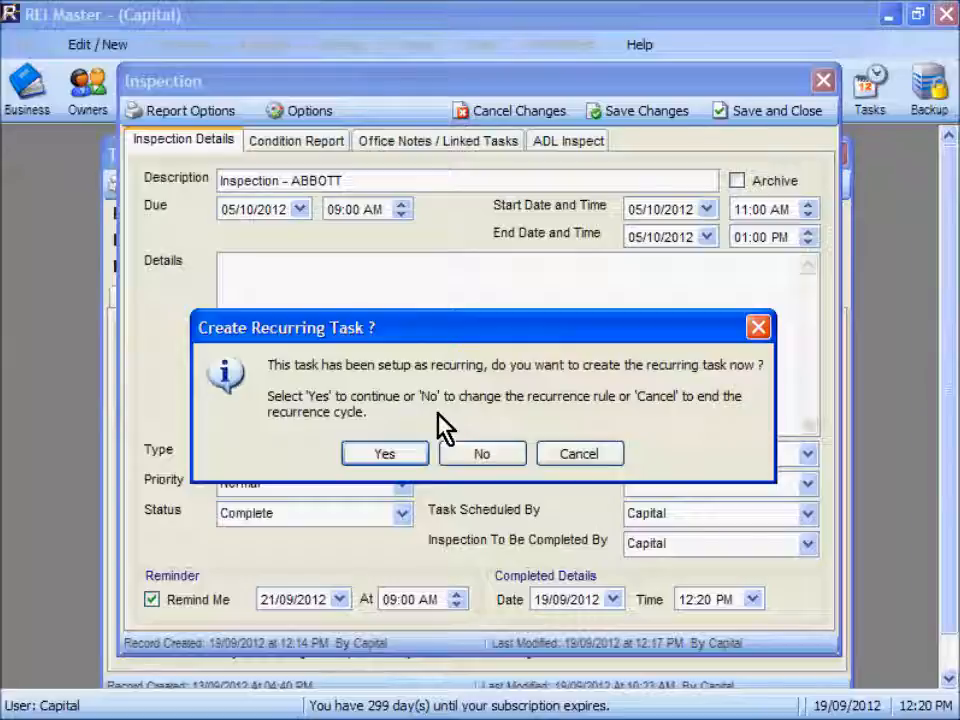
left_click(384, 452)
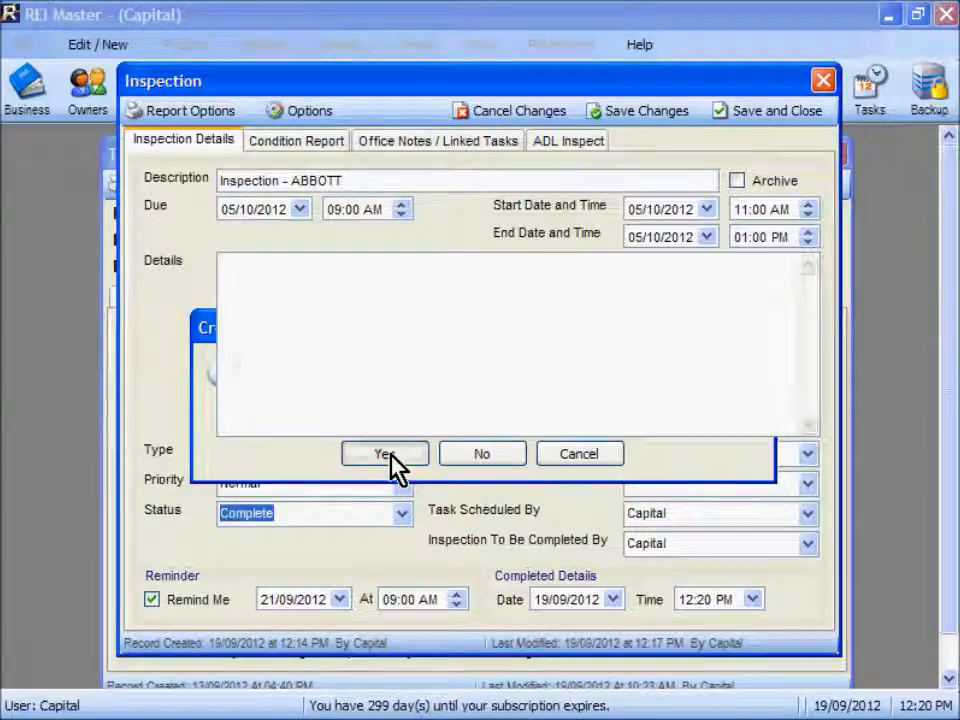
left_click(384, 452)
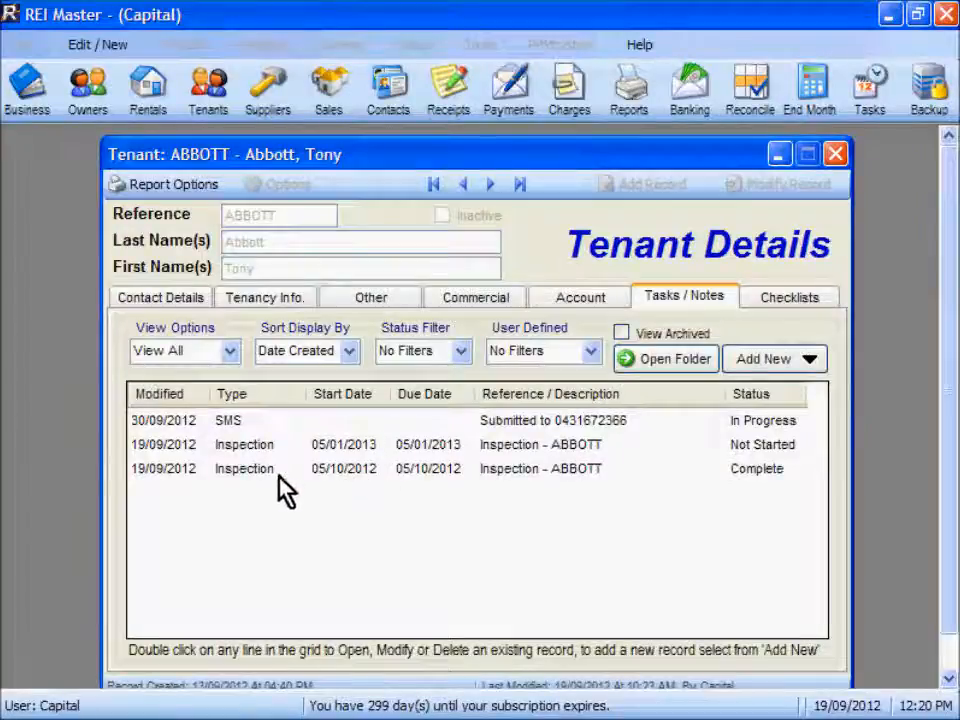
left_click(344, 468)
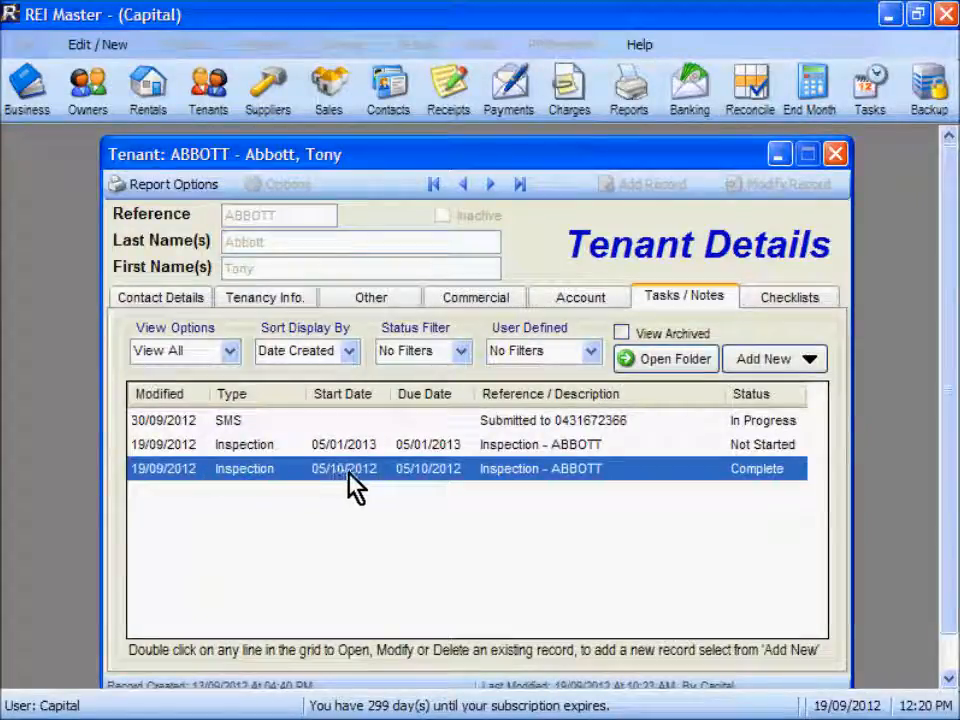
mouse_move(392, 486)
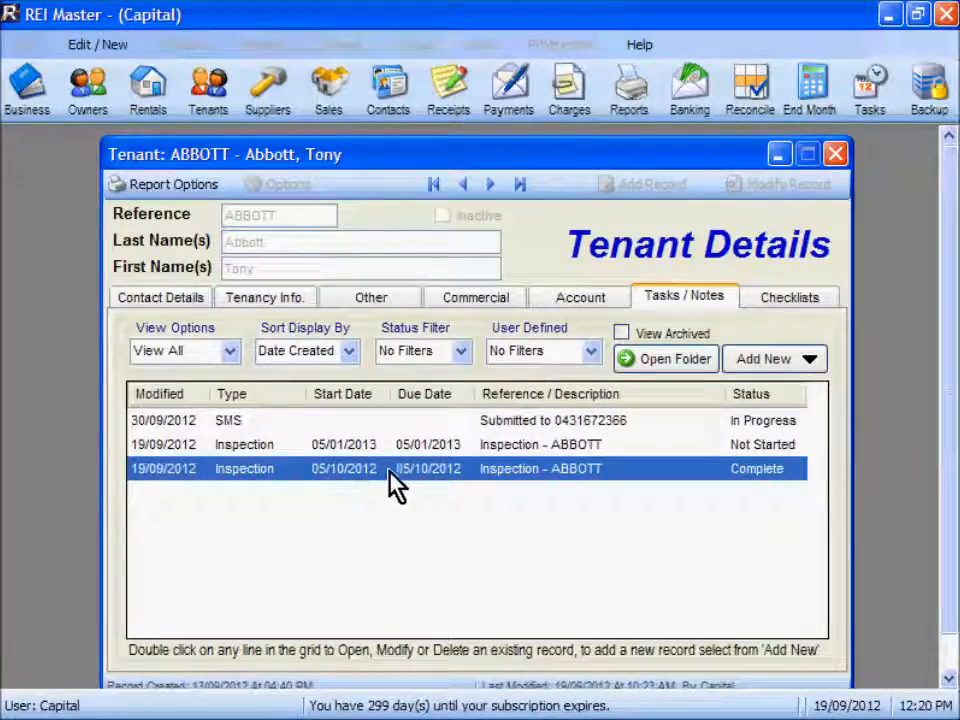